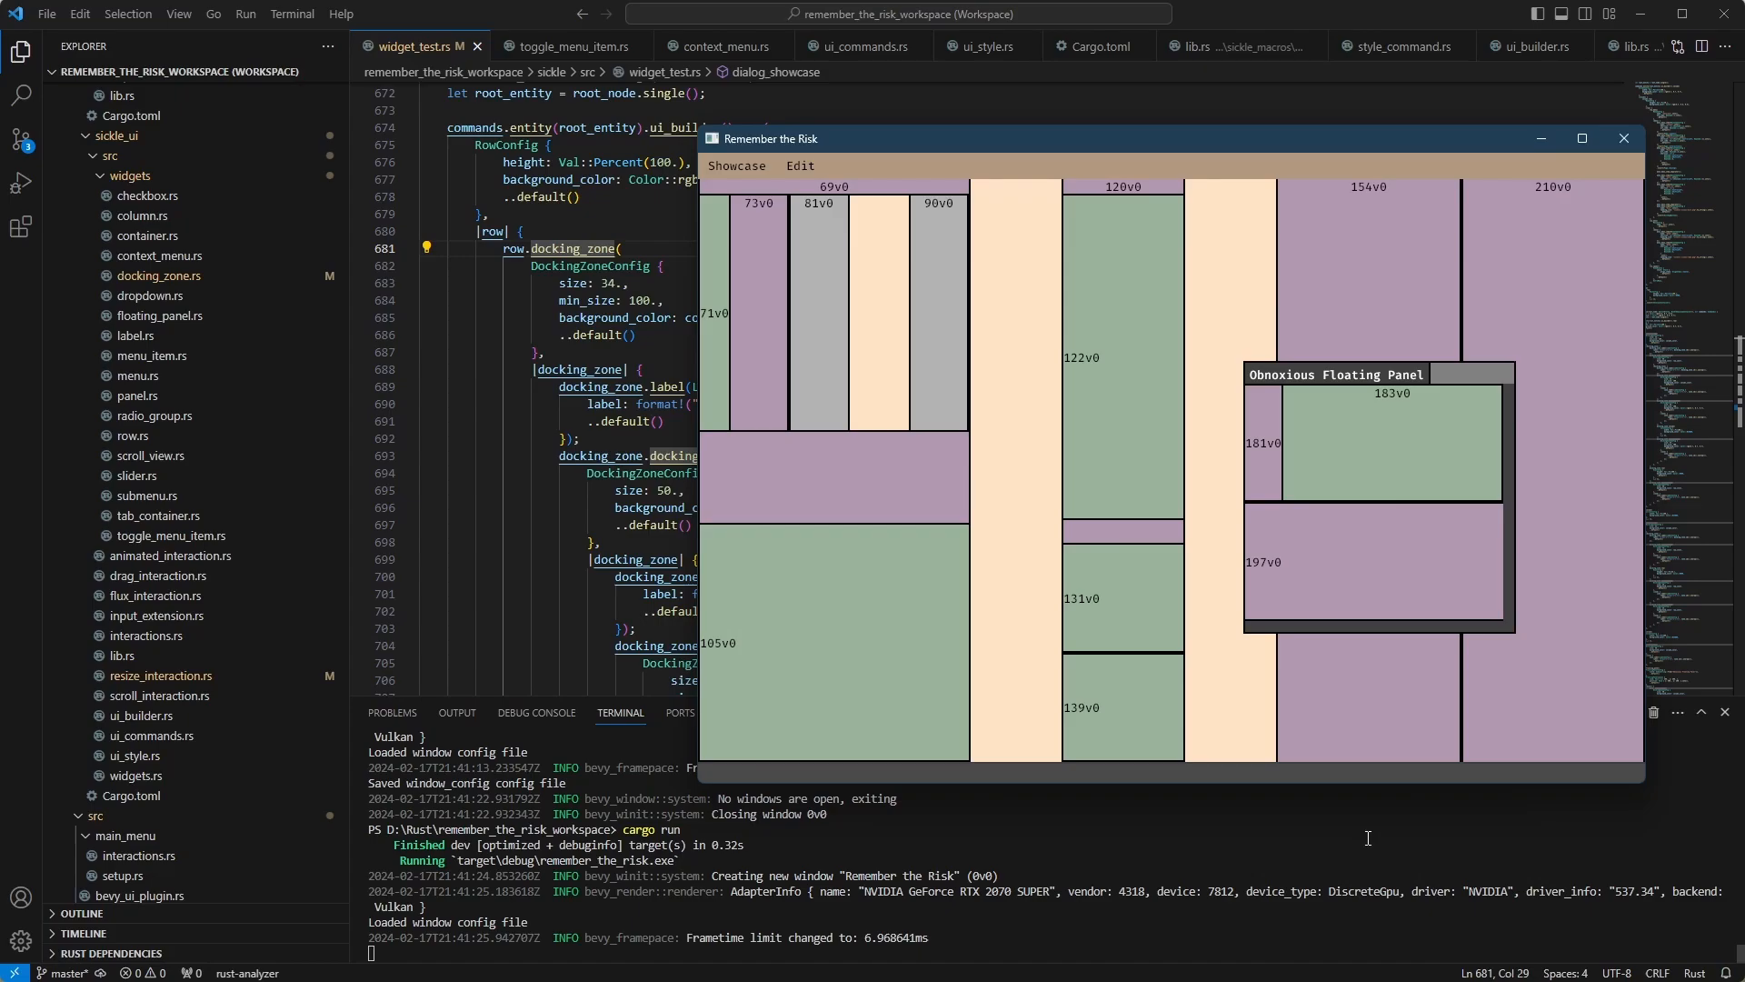
mouse_move(1358, 345)
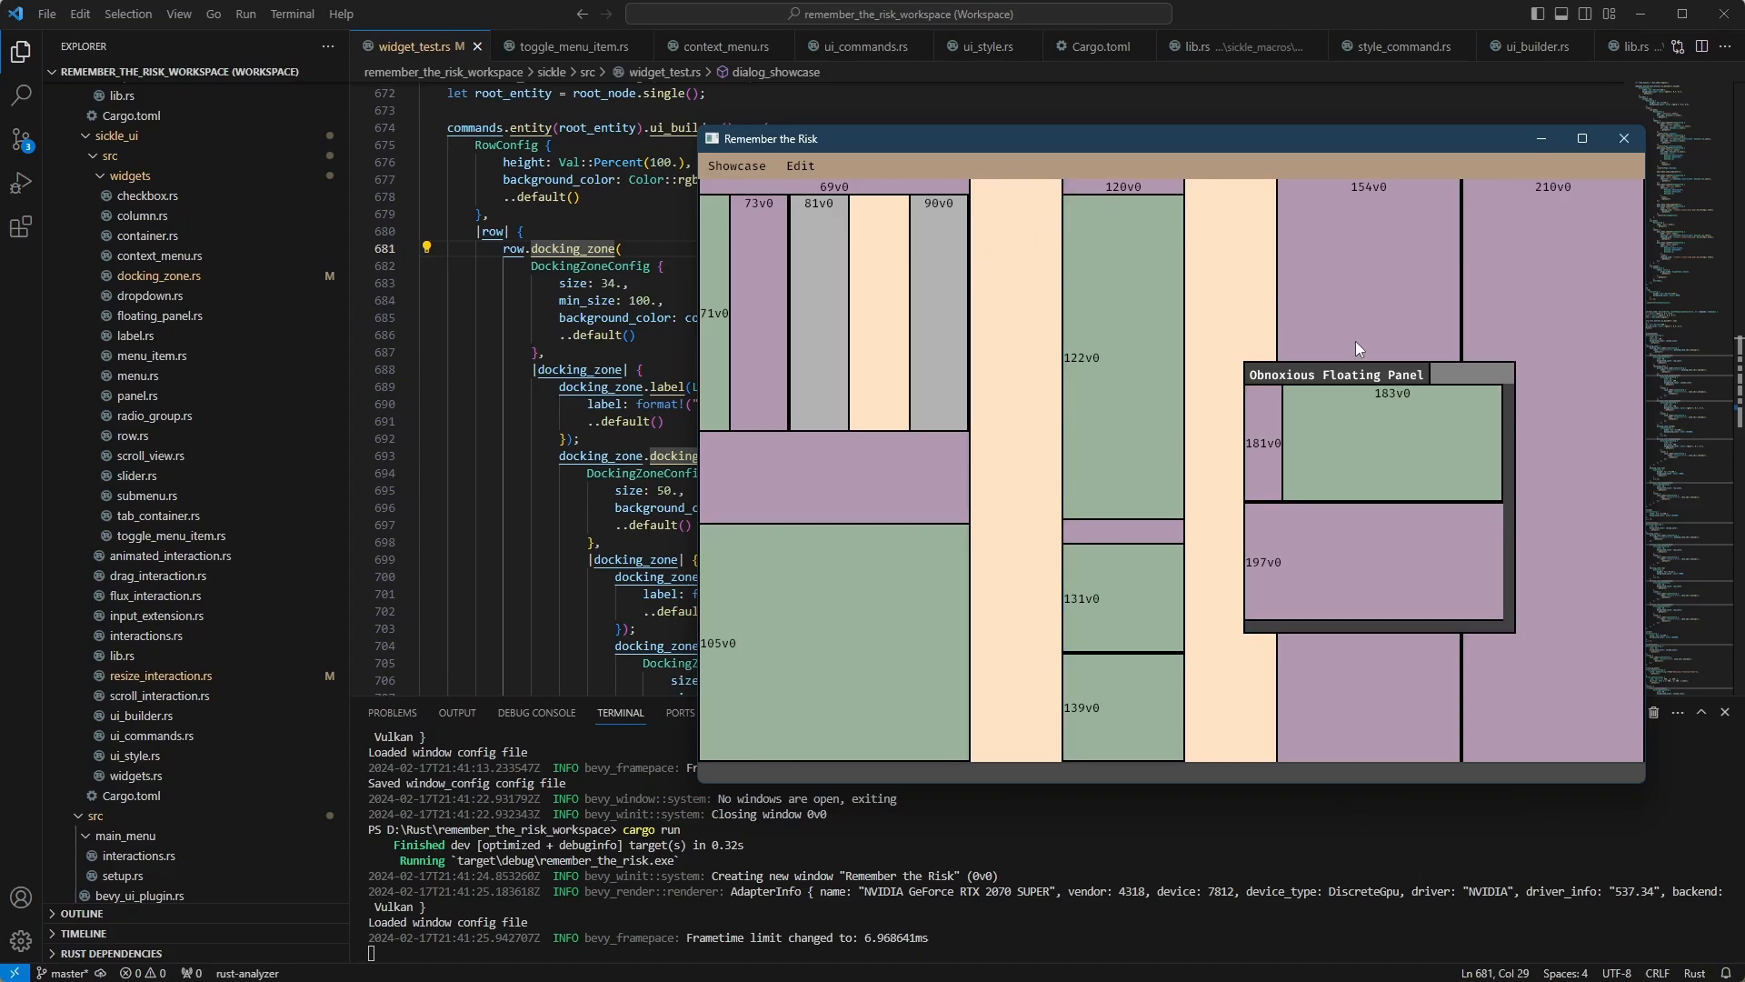
mouse_move(1050, 285)
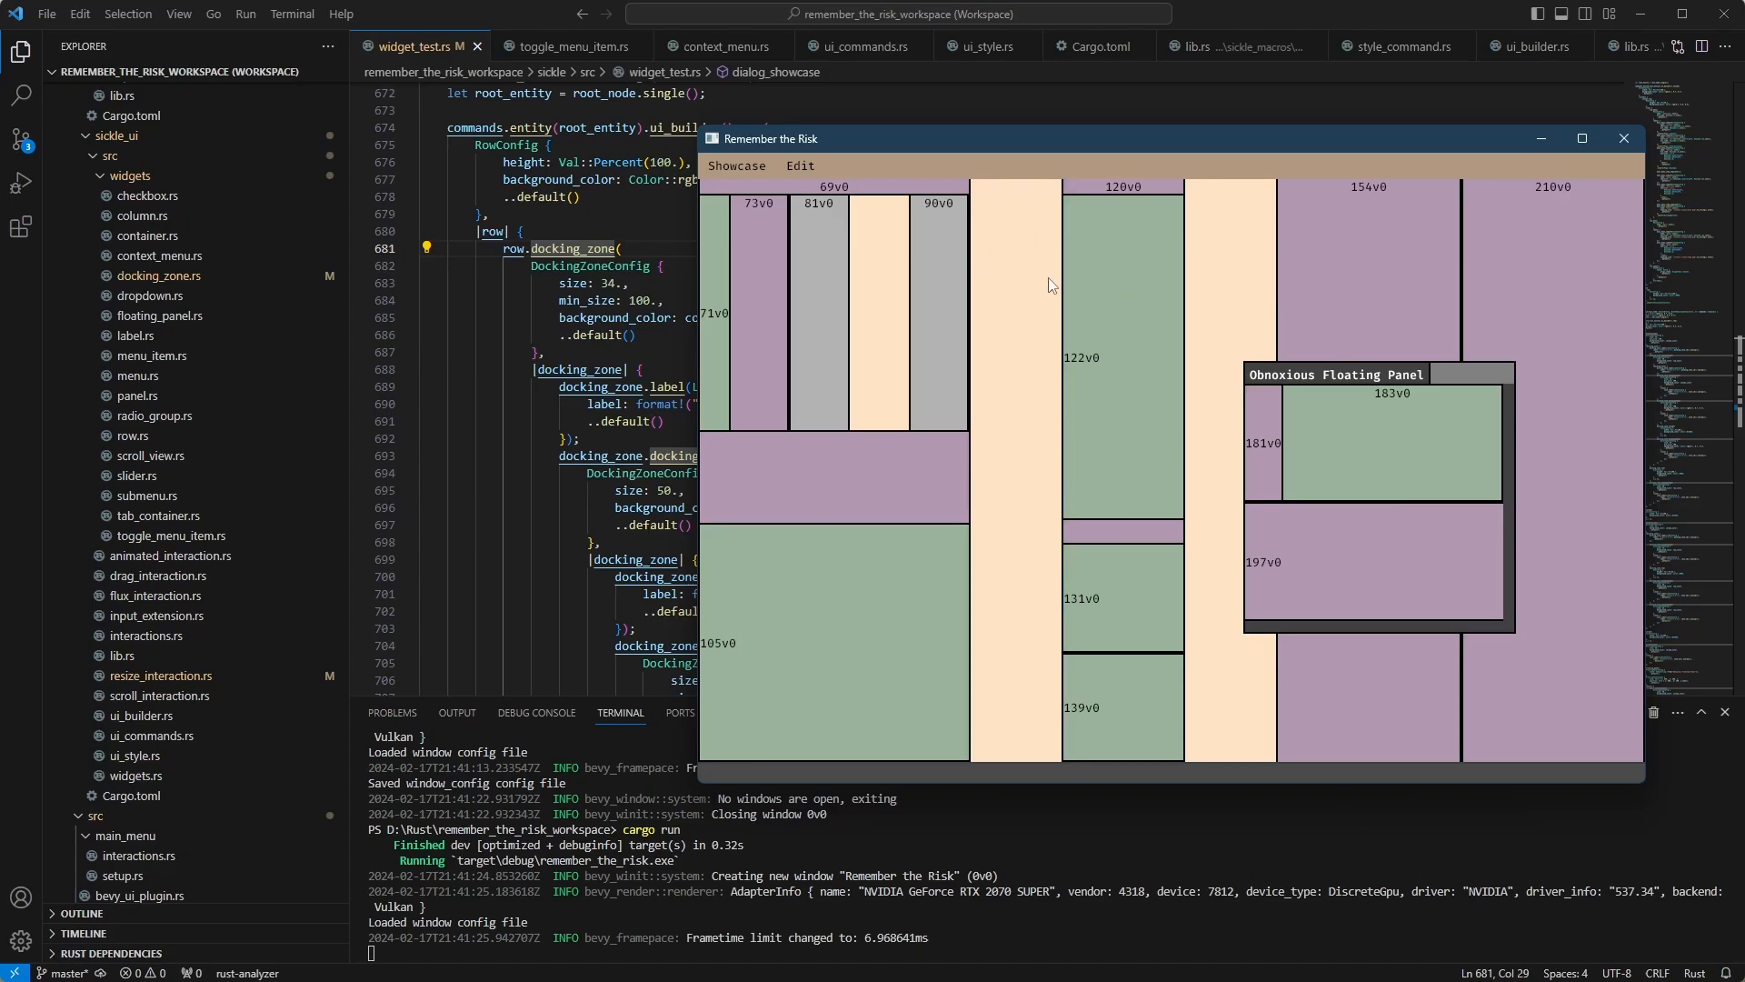
Step: Drag the Obnoxious Floating Panel up over column 122v0, then settle it slightly left of its start
left_click_drag(1334, 373, 998, 430)
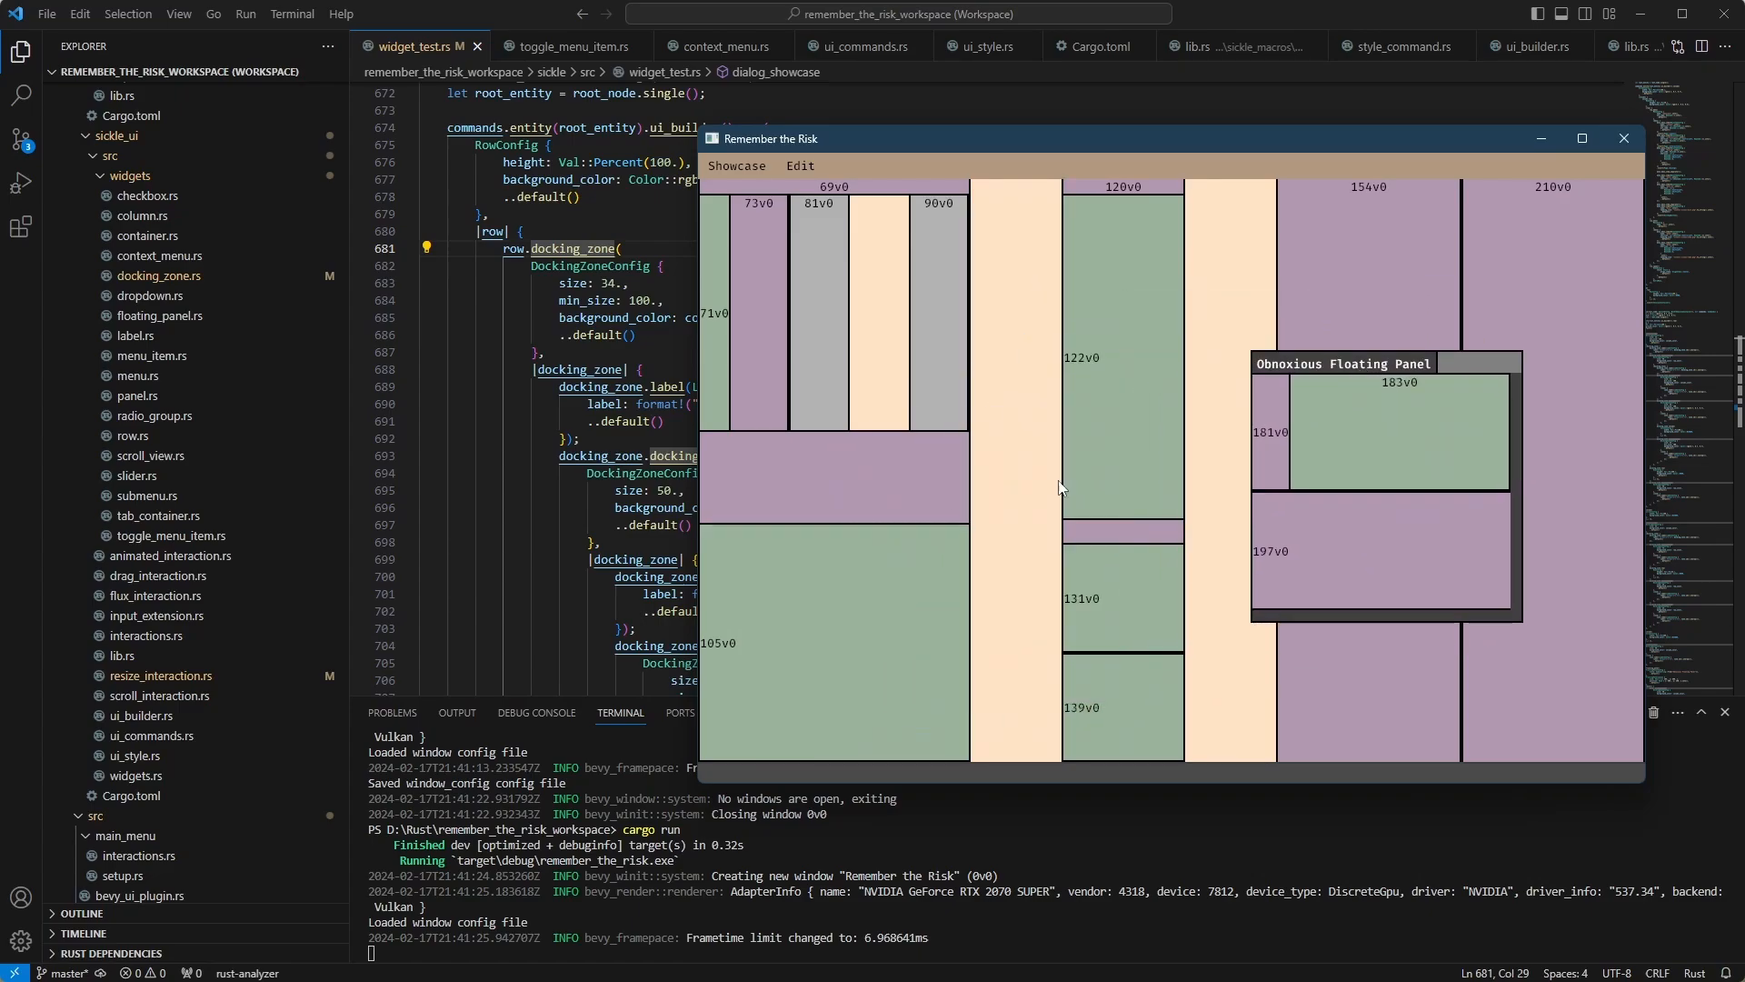
mouse_move(1350, 393)
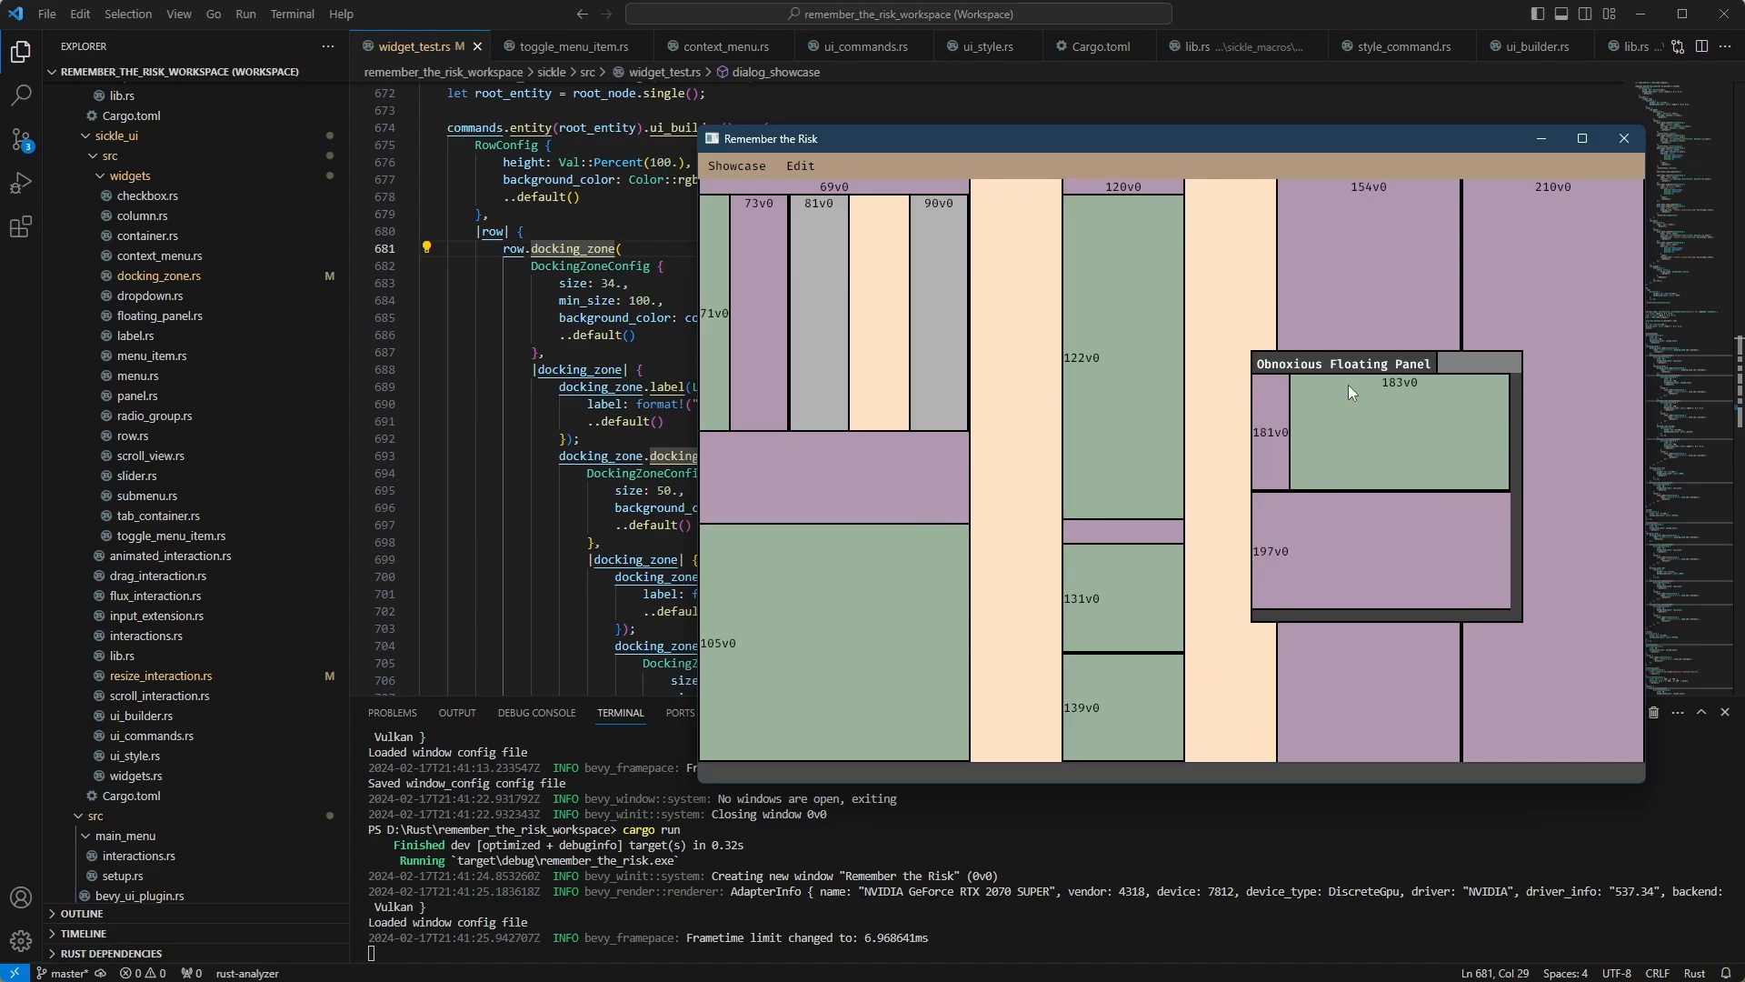
mouse_move(1091, 256)
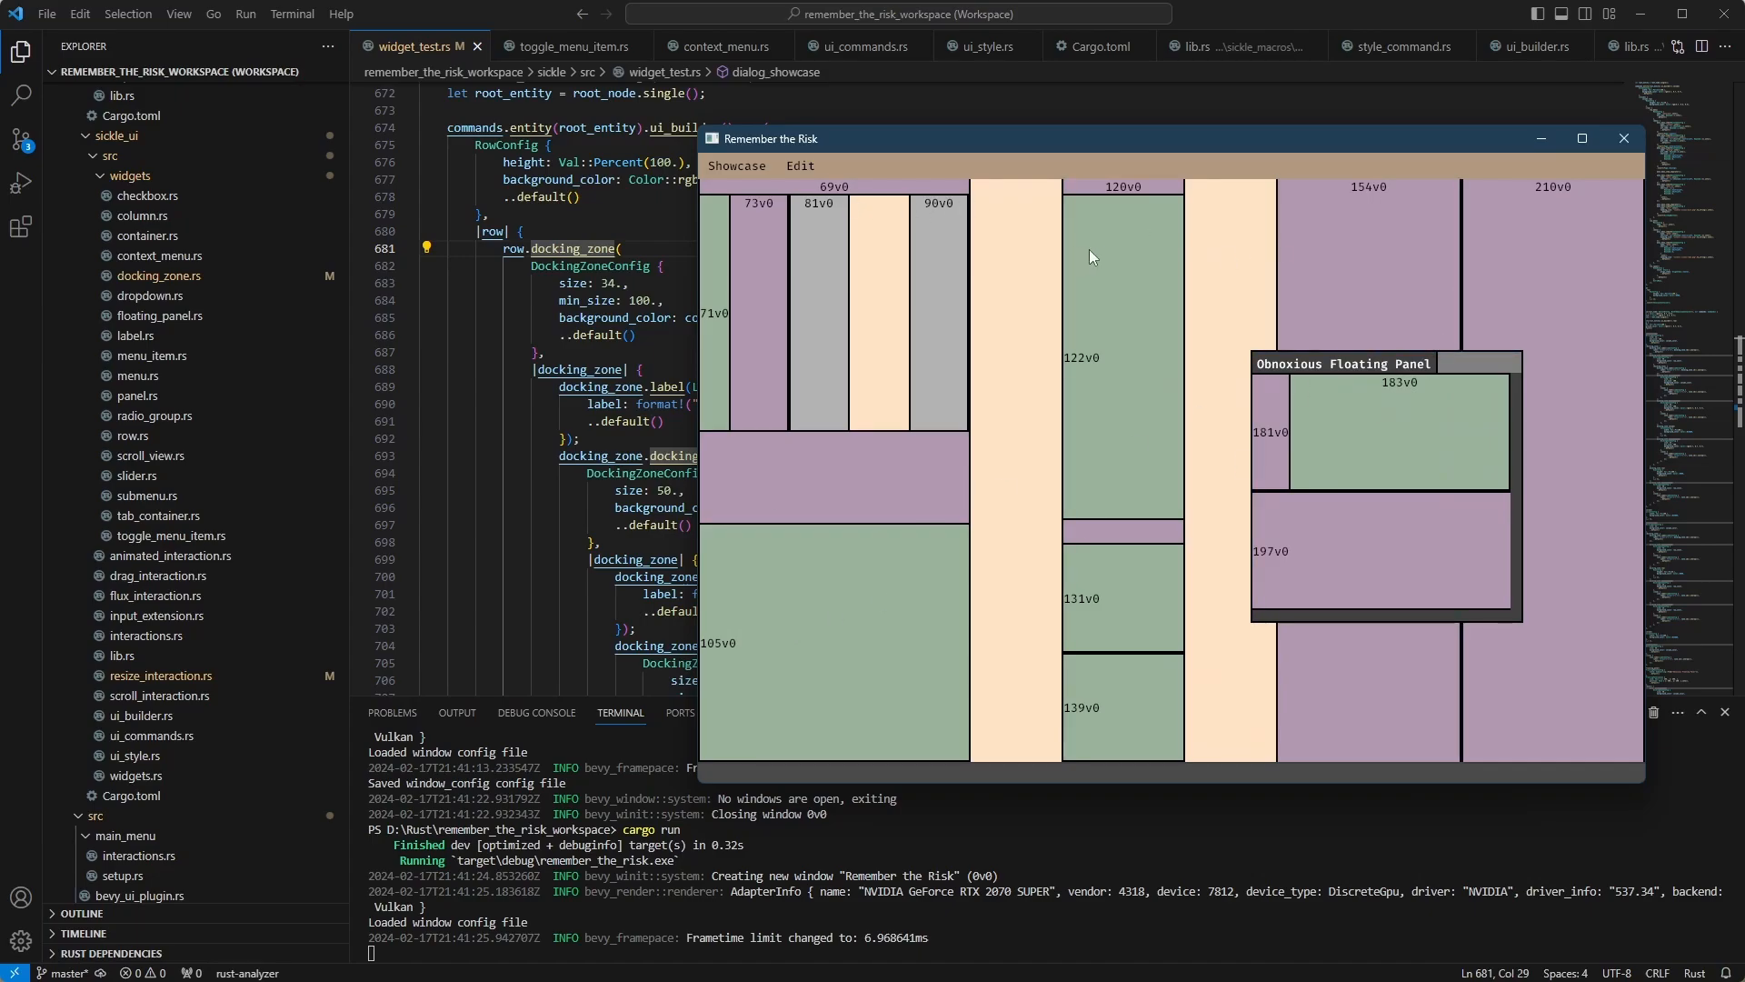
left_click_drag(1385, 364, 1347, 349)
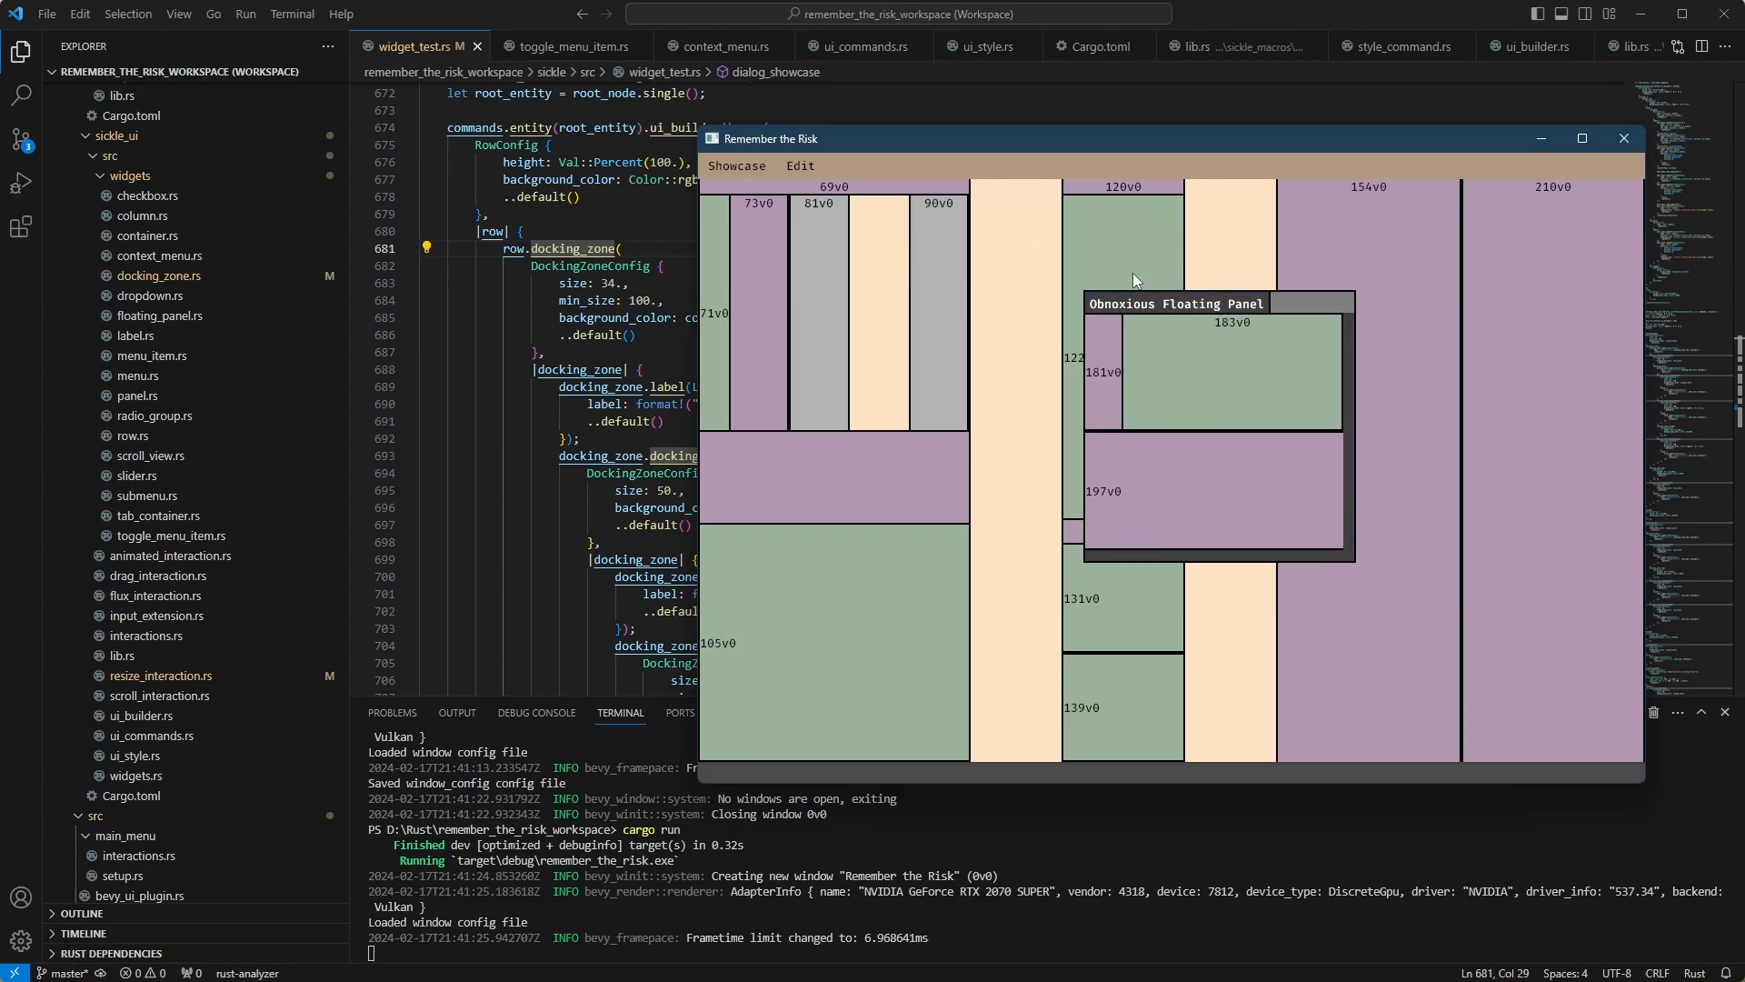
left_click_drag(1175, 304, 1149, 344)
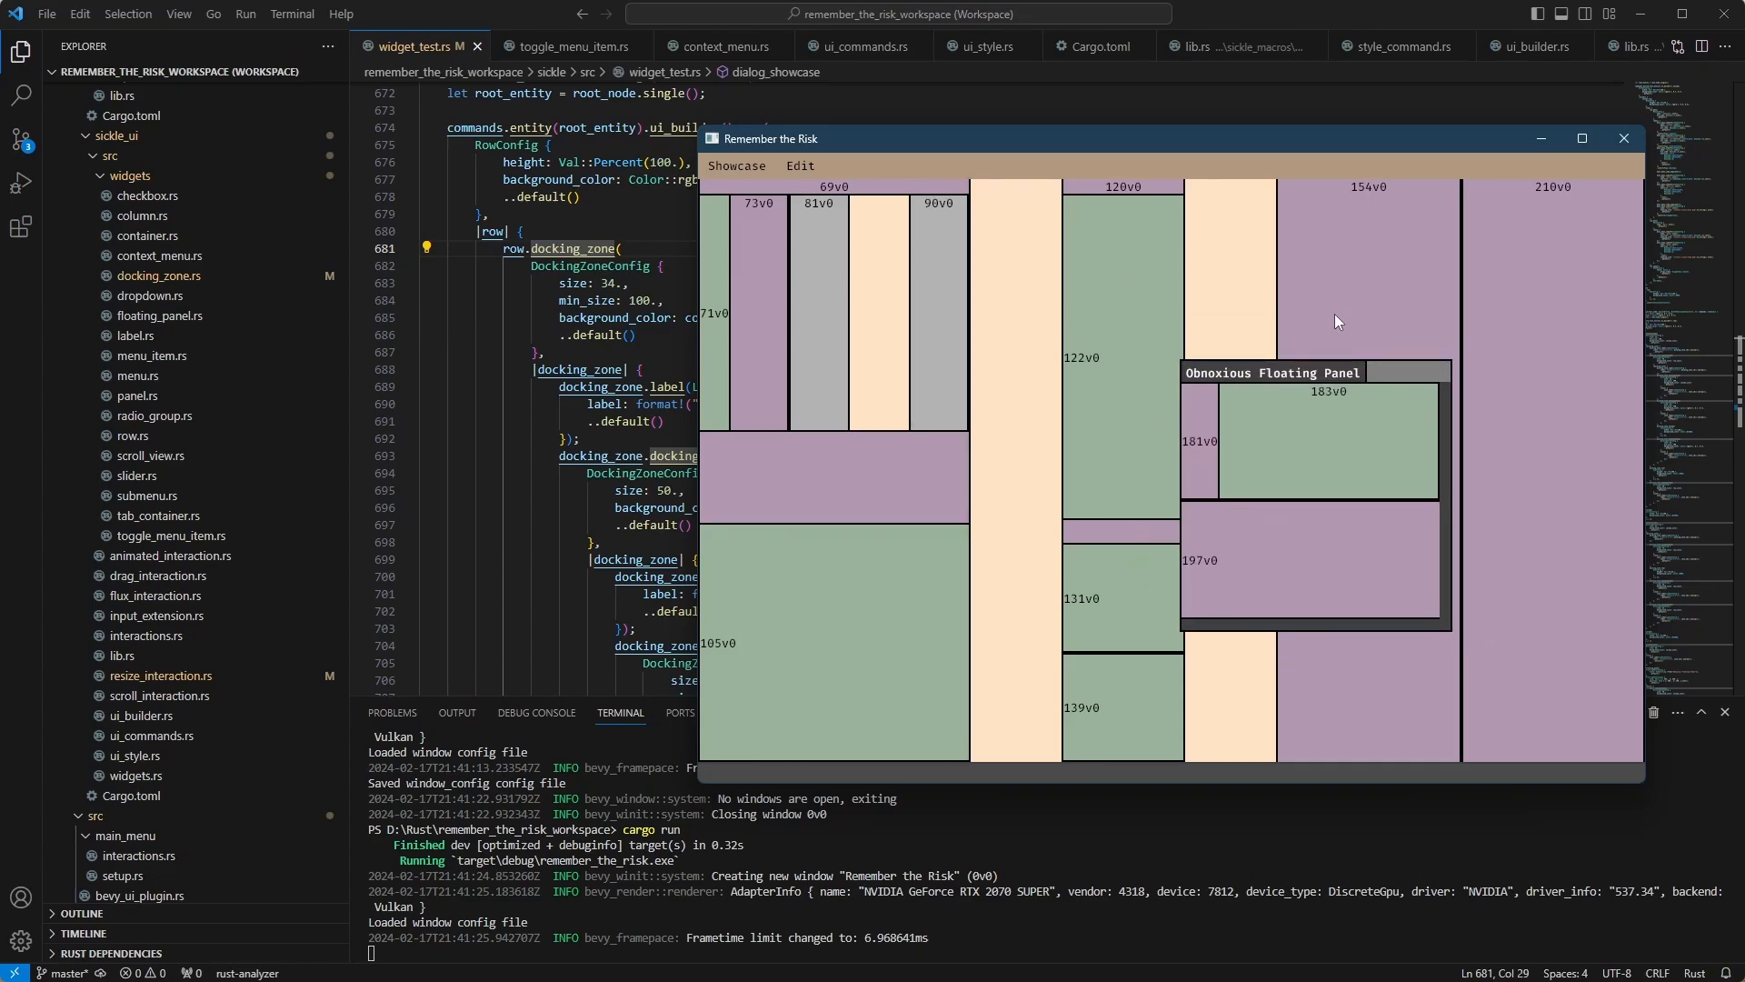
mouse_move(1348, 322)
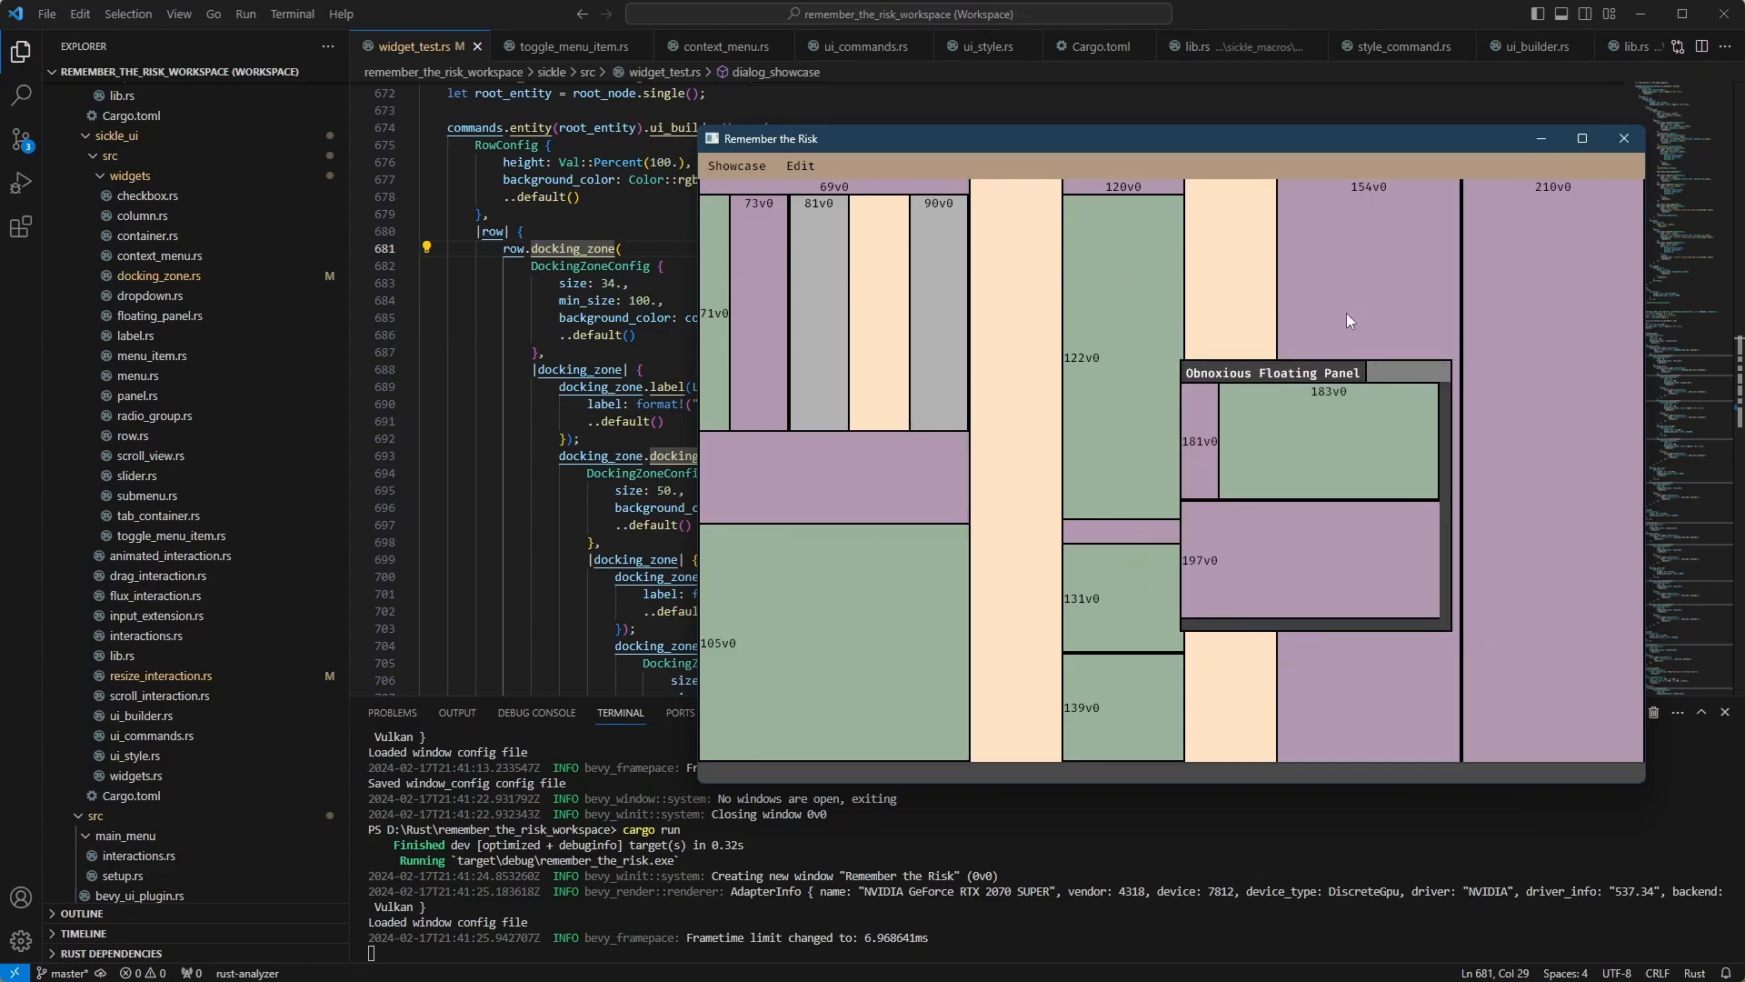
mouse_move(989, 482)
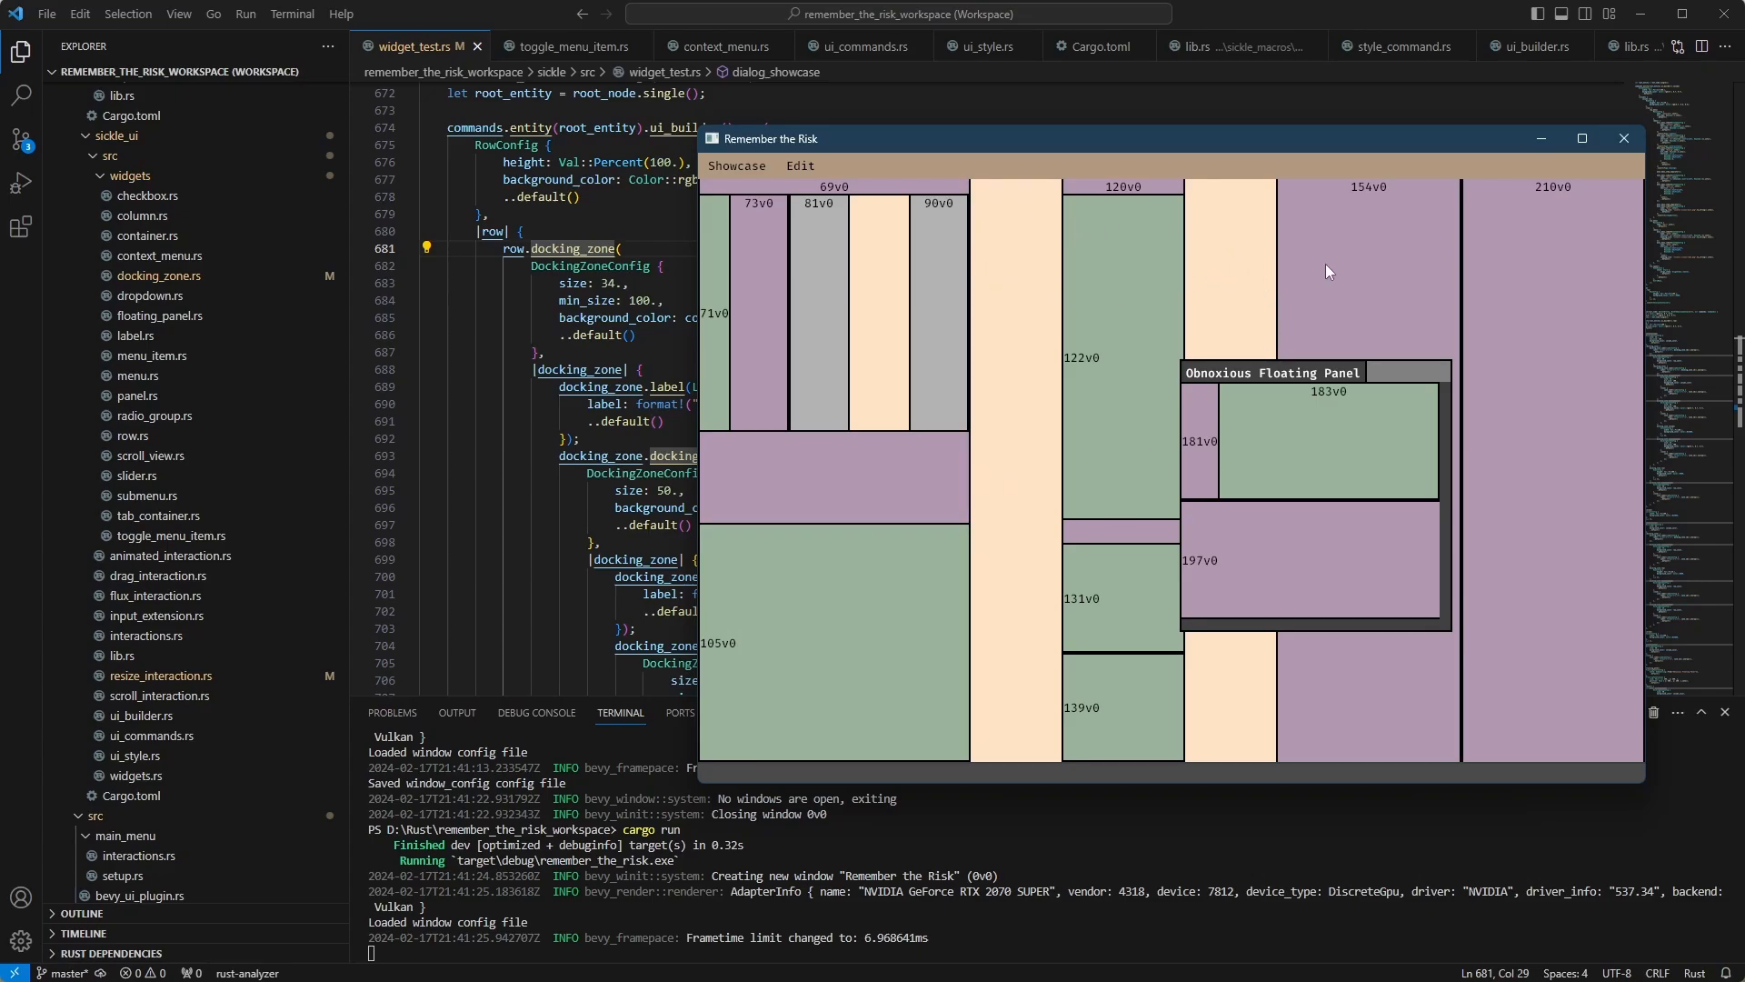
mouse_move(1287, 372)
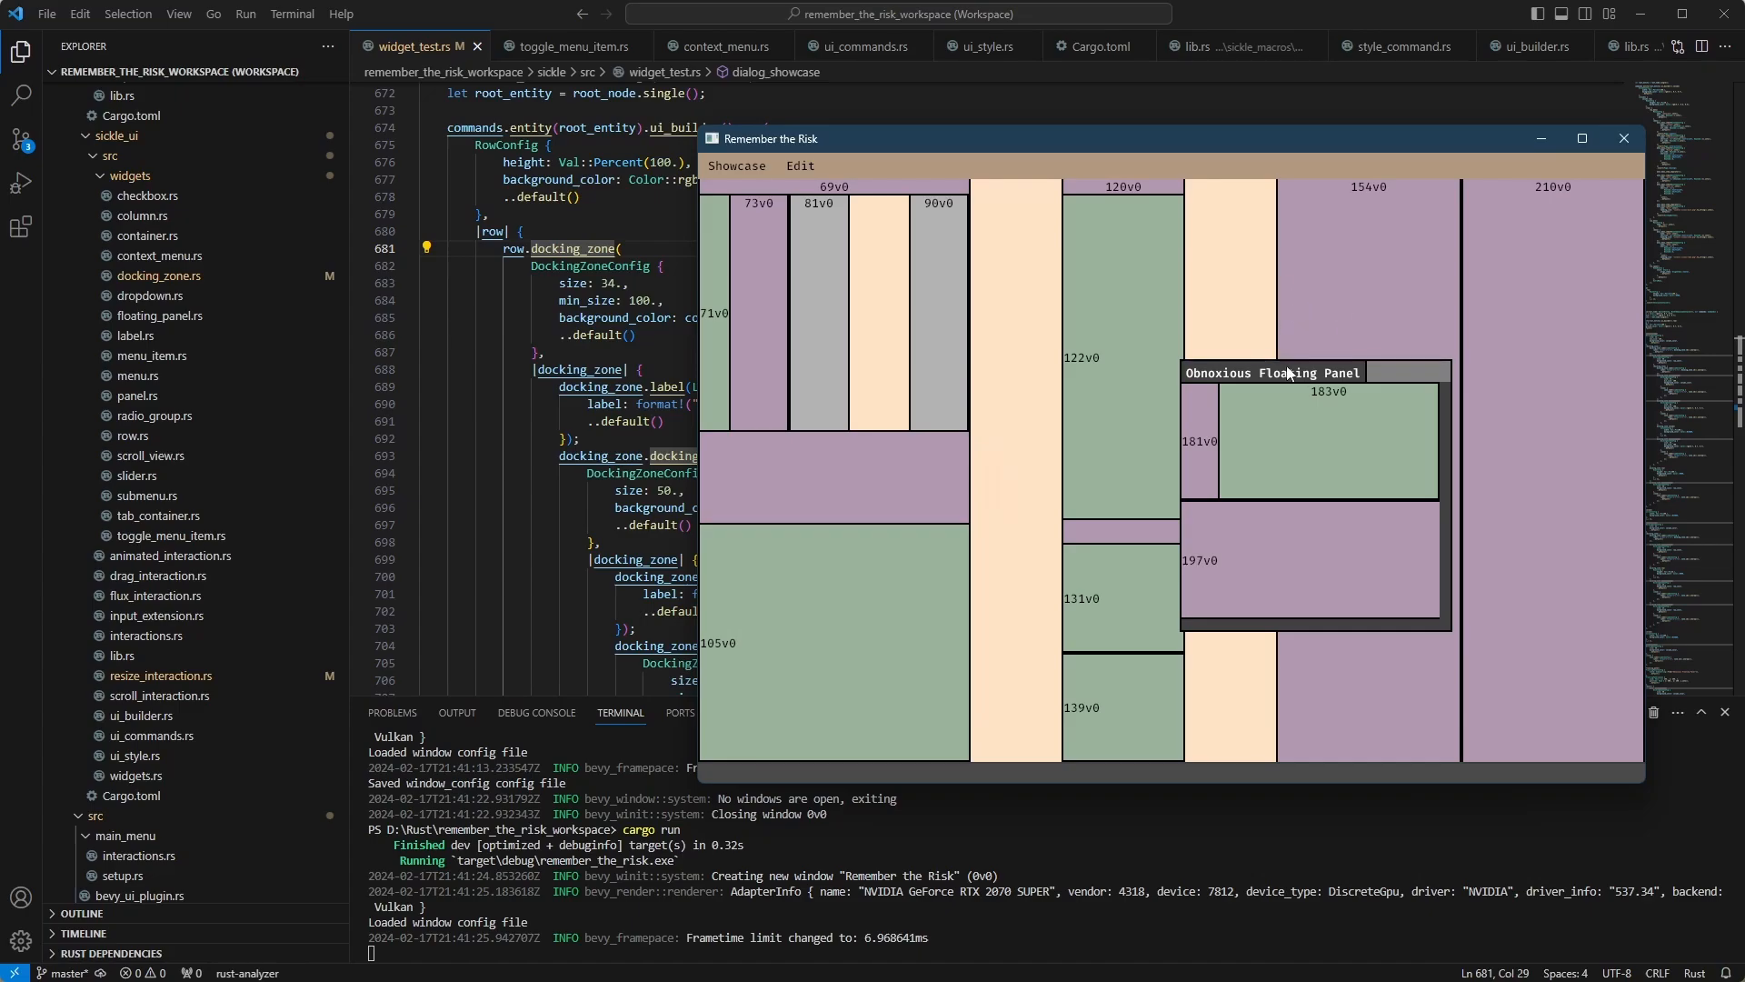
Step: Drag the floating panel lower and further right over the 154v0 and 210v0 zones
left_click_drag(1269, 371, 1396, 444)
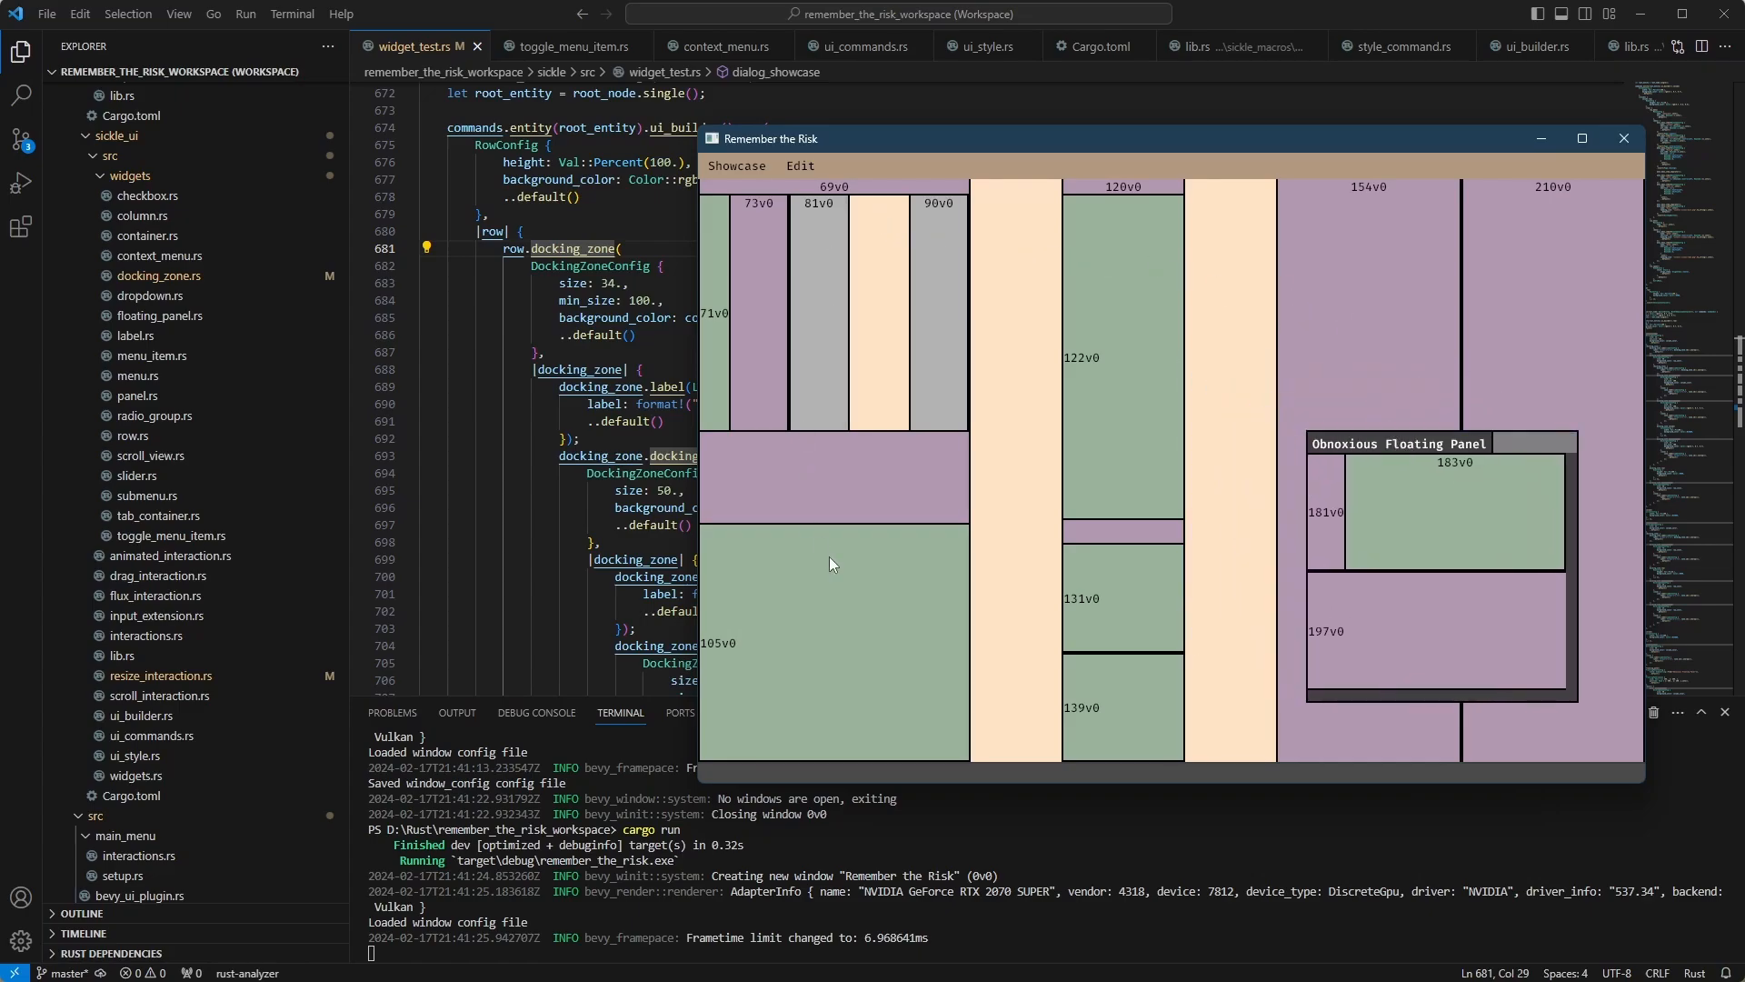
mouse_move(1415, 325)
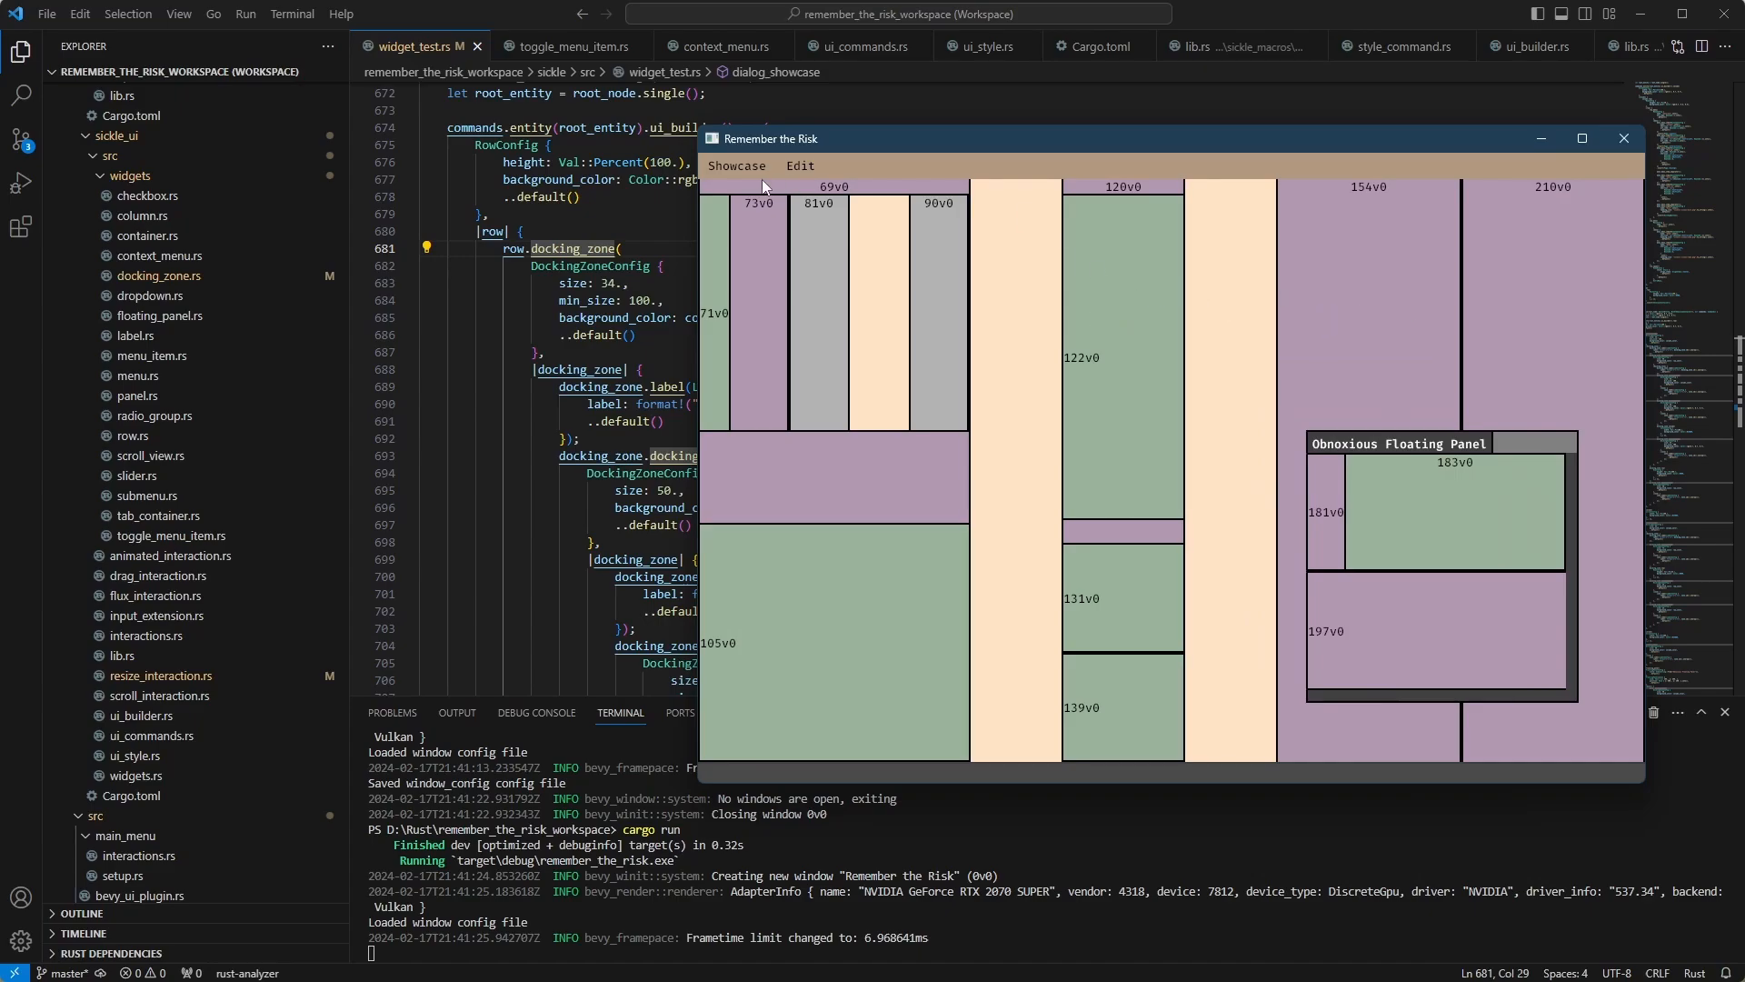
mouse_move(1396, 251)
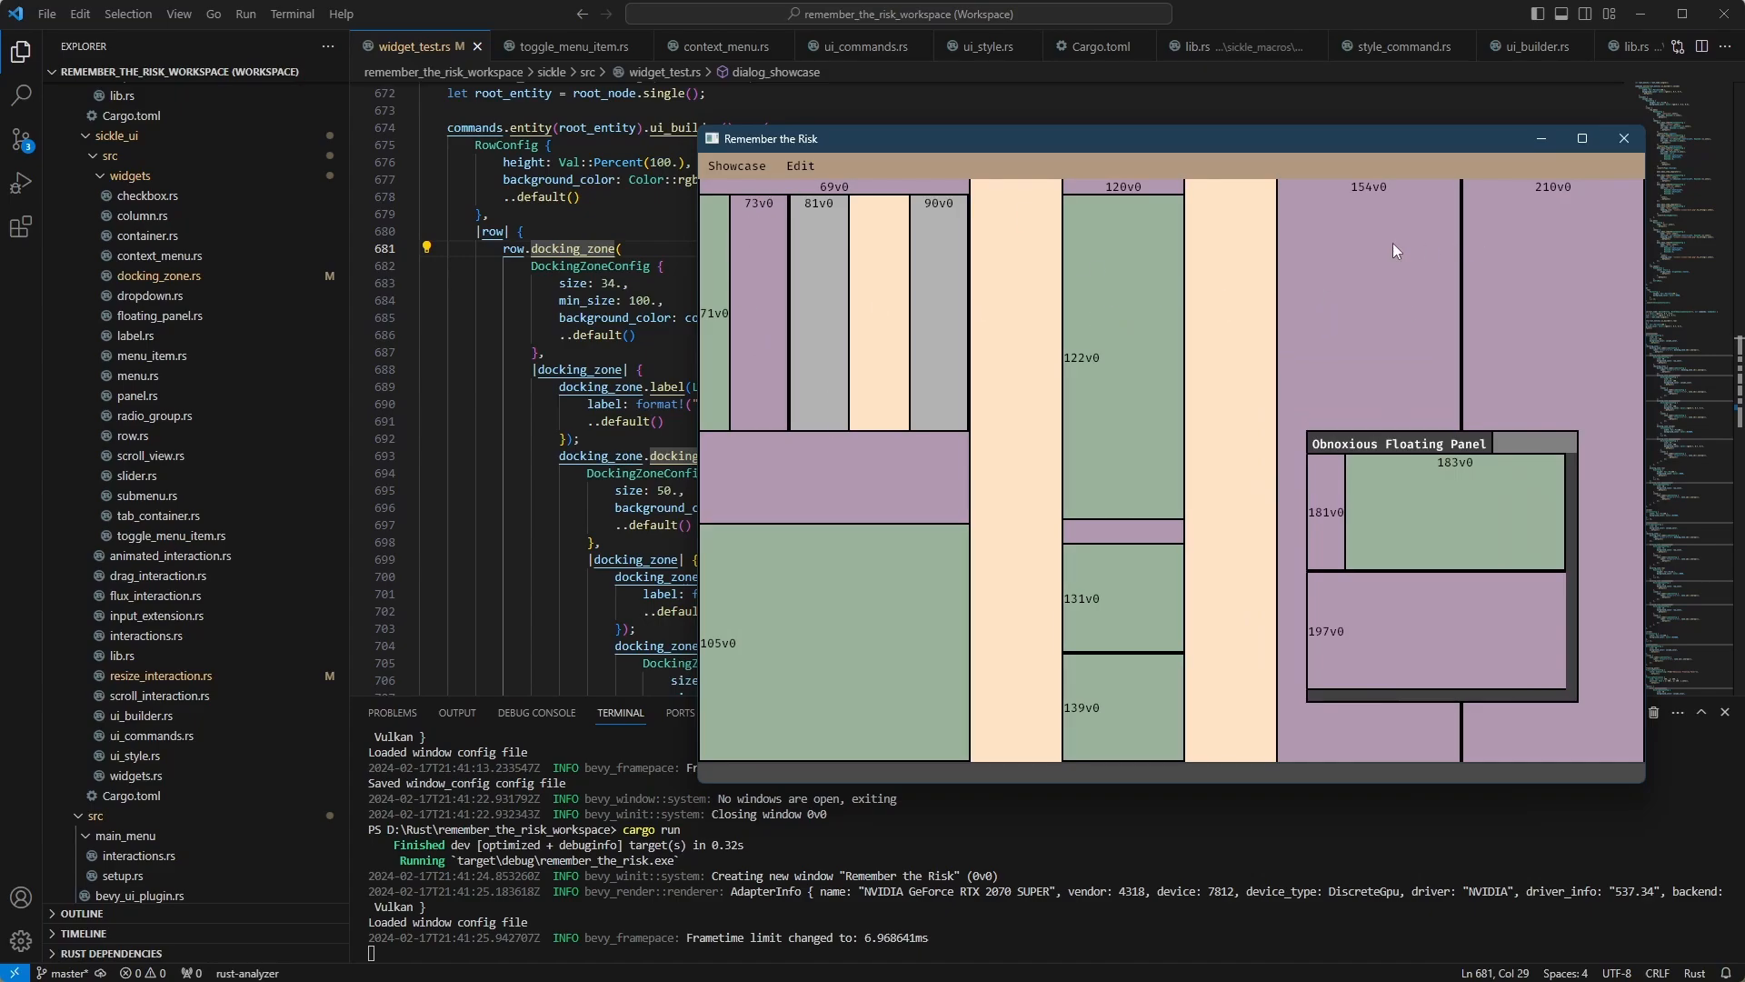
mouse_move(1251, 404)
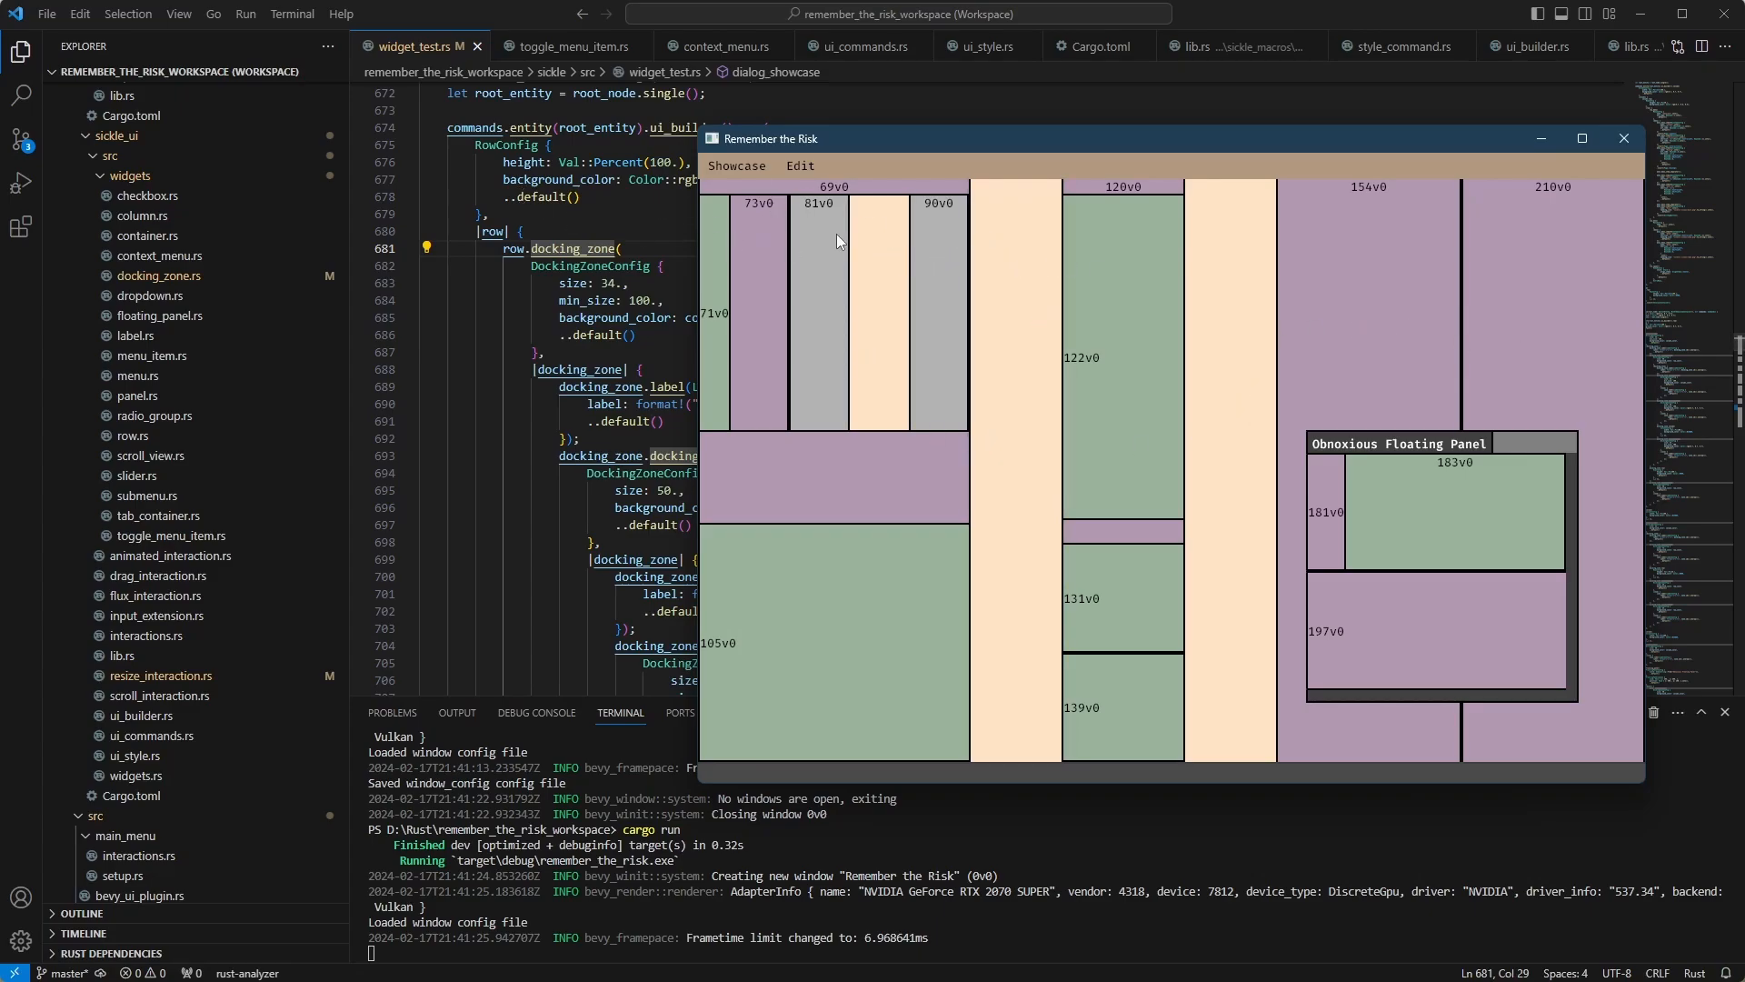
mouse_move(986, 318)
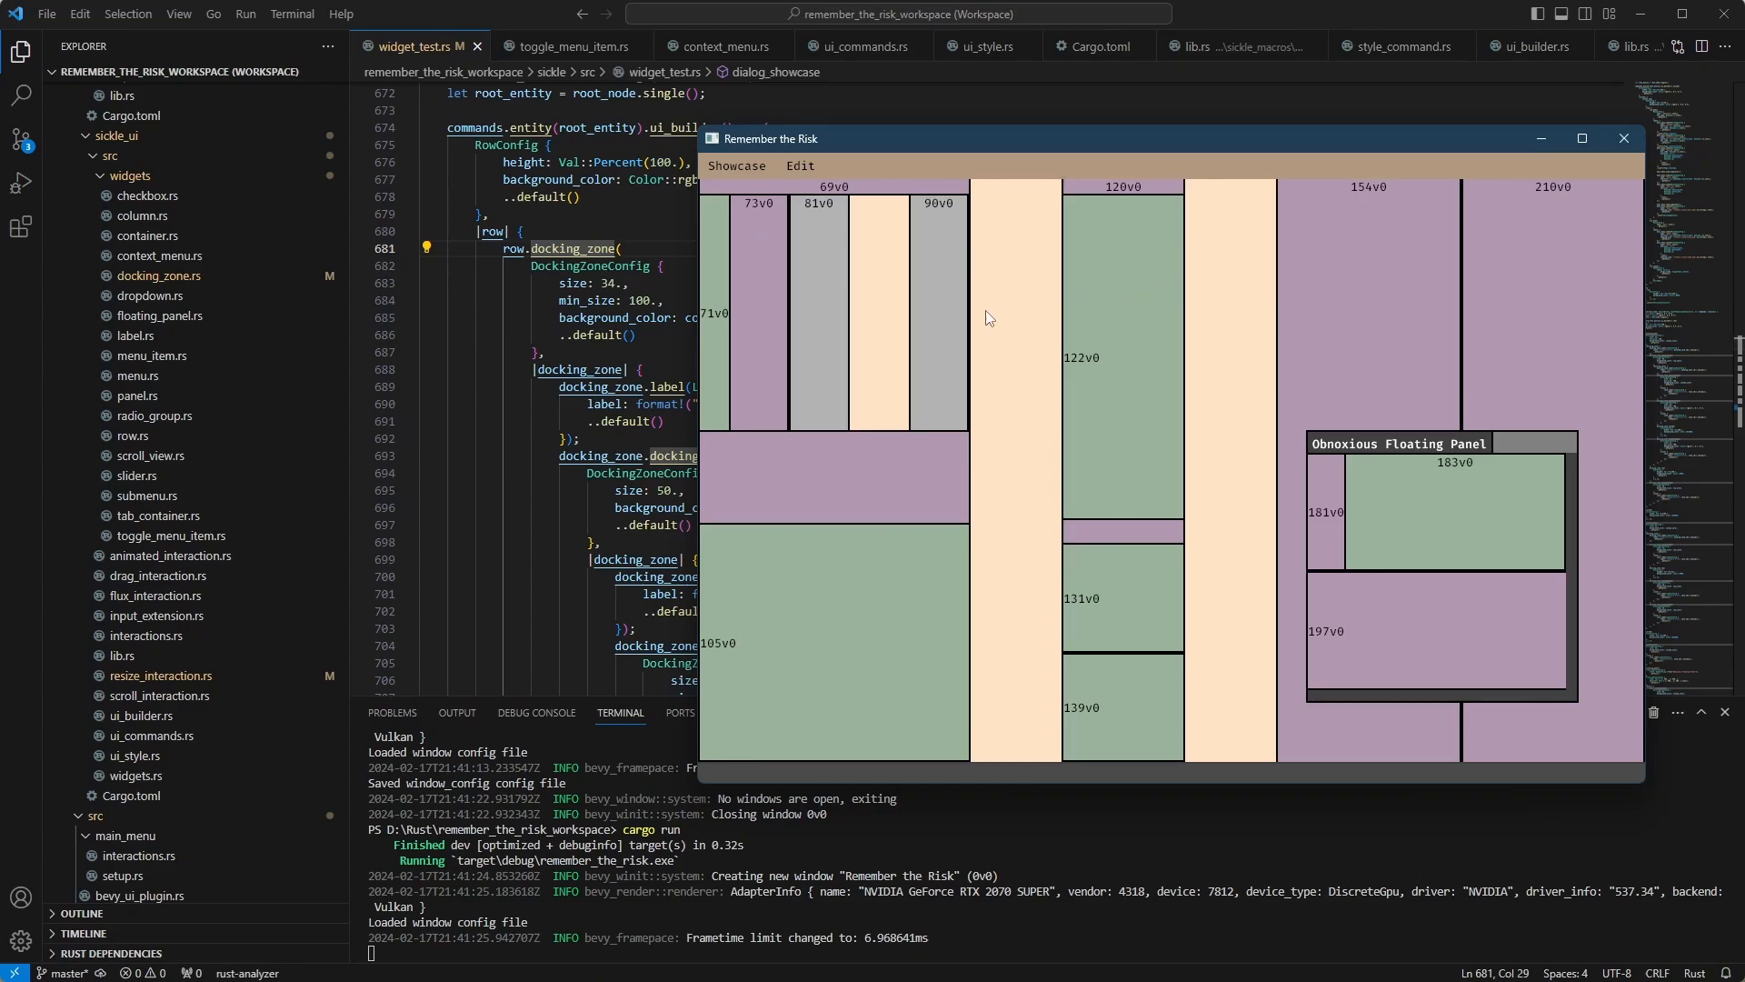
mouse_move(1331, 335)
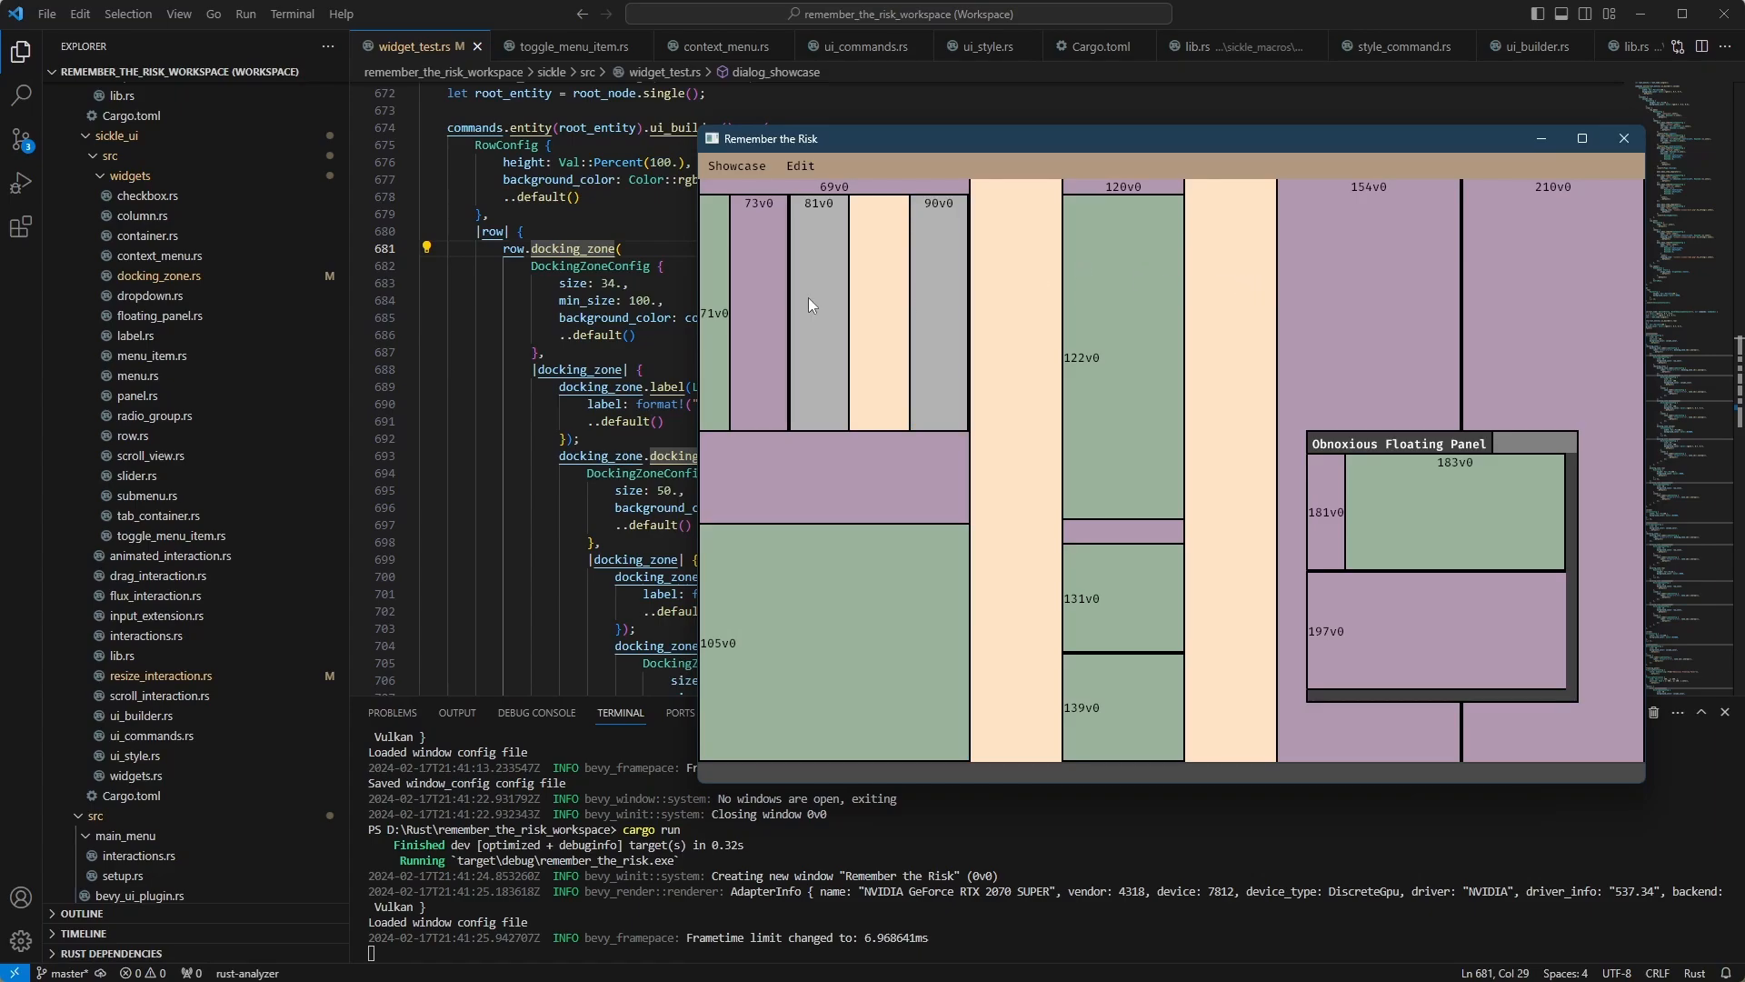
mouse_move(845, 325)
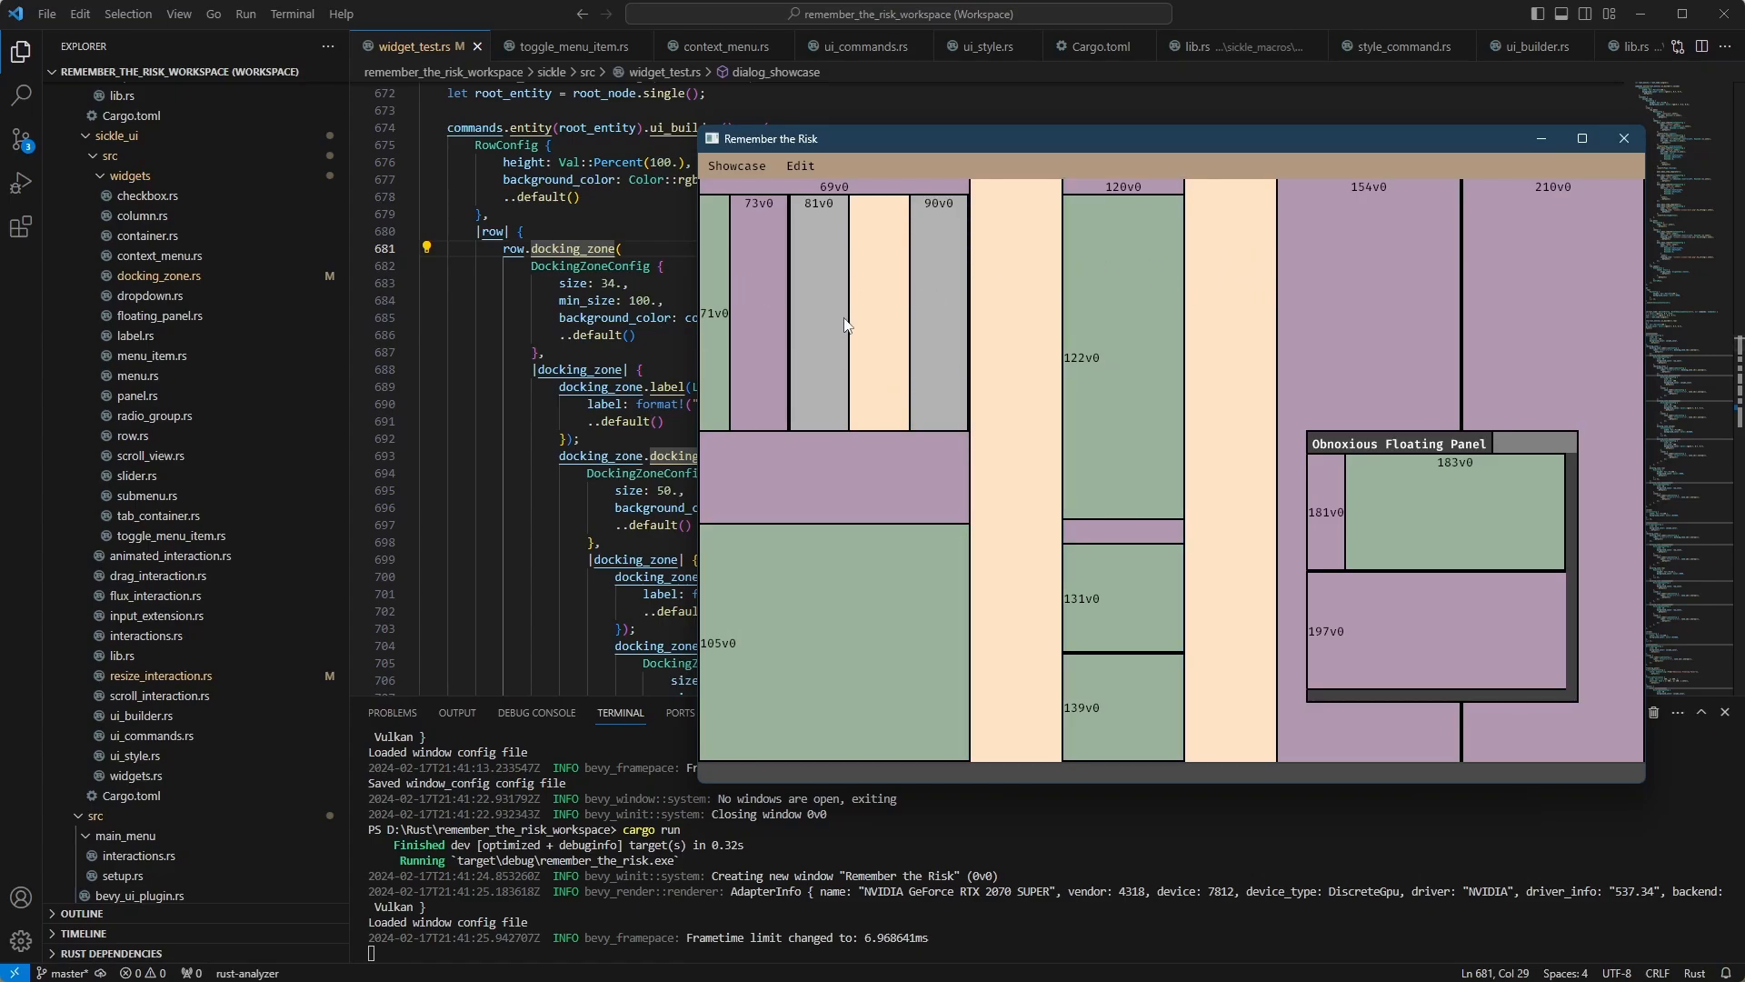
mouse_move(974, 153)
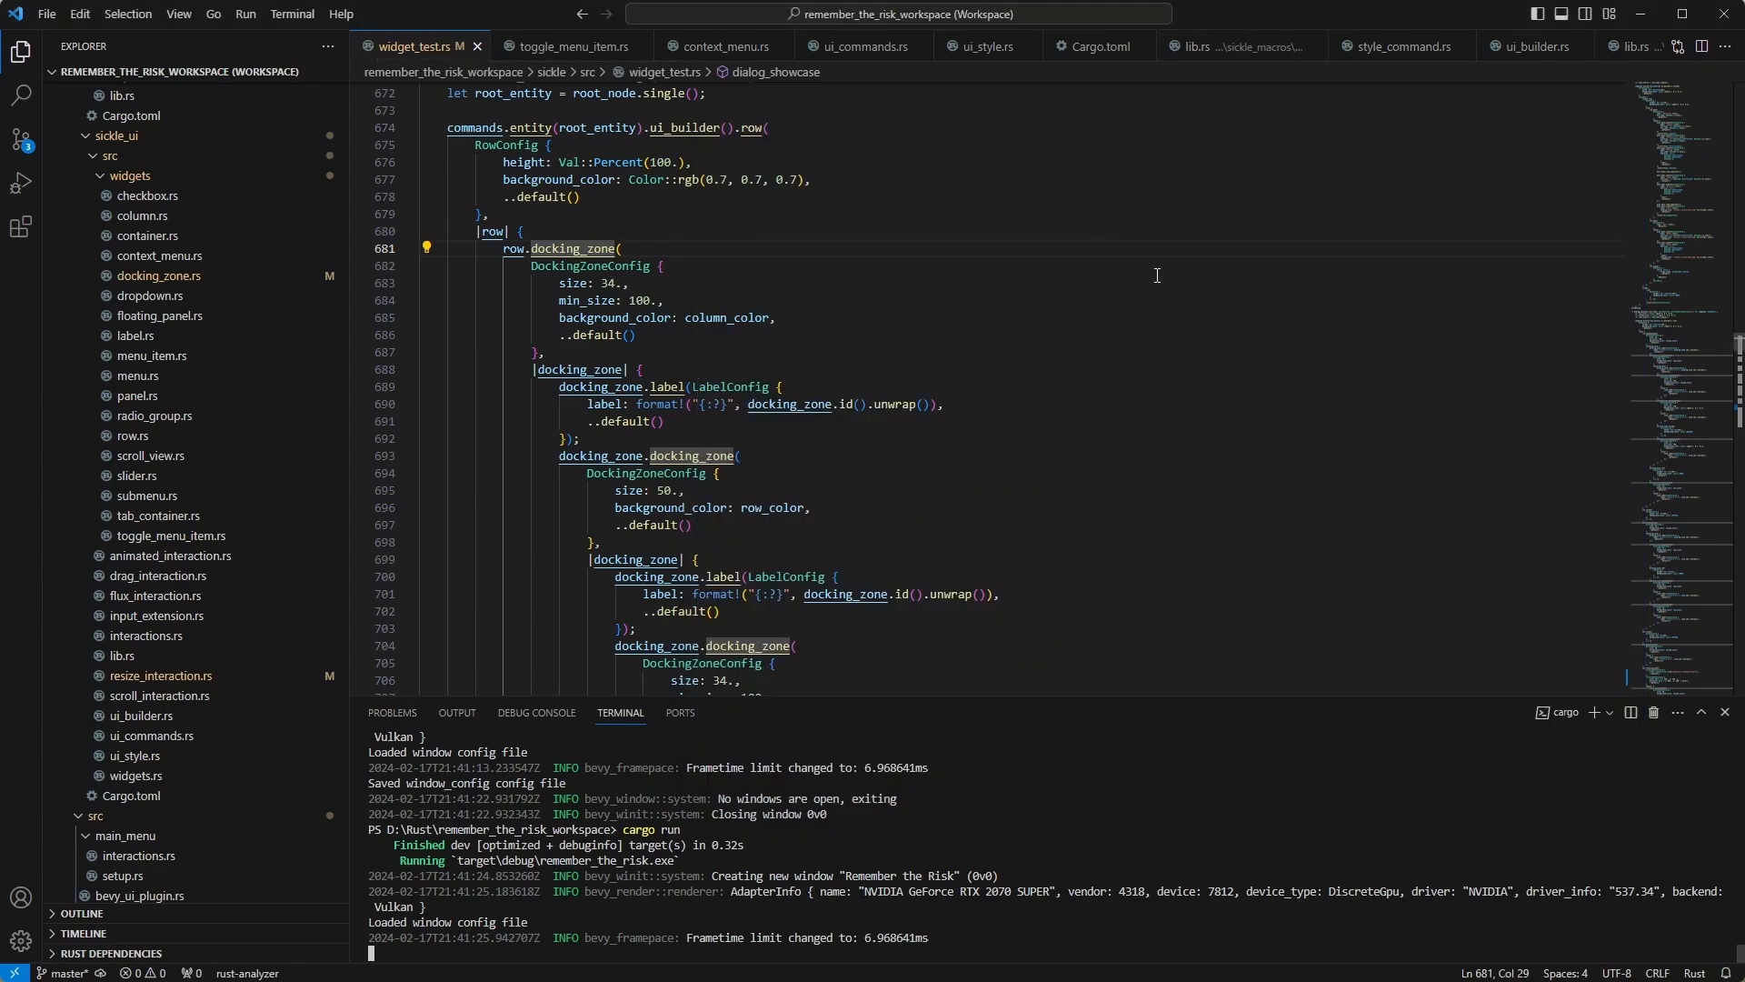
left_click(598, 127)
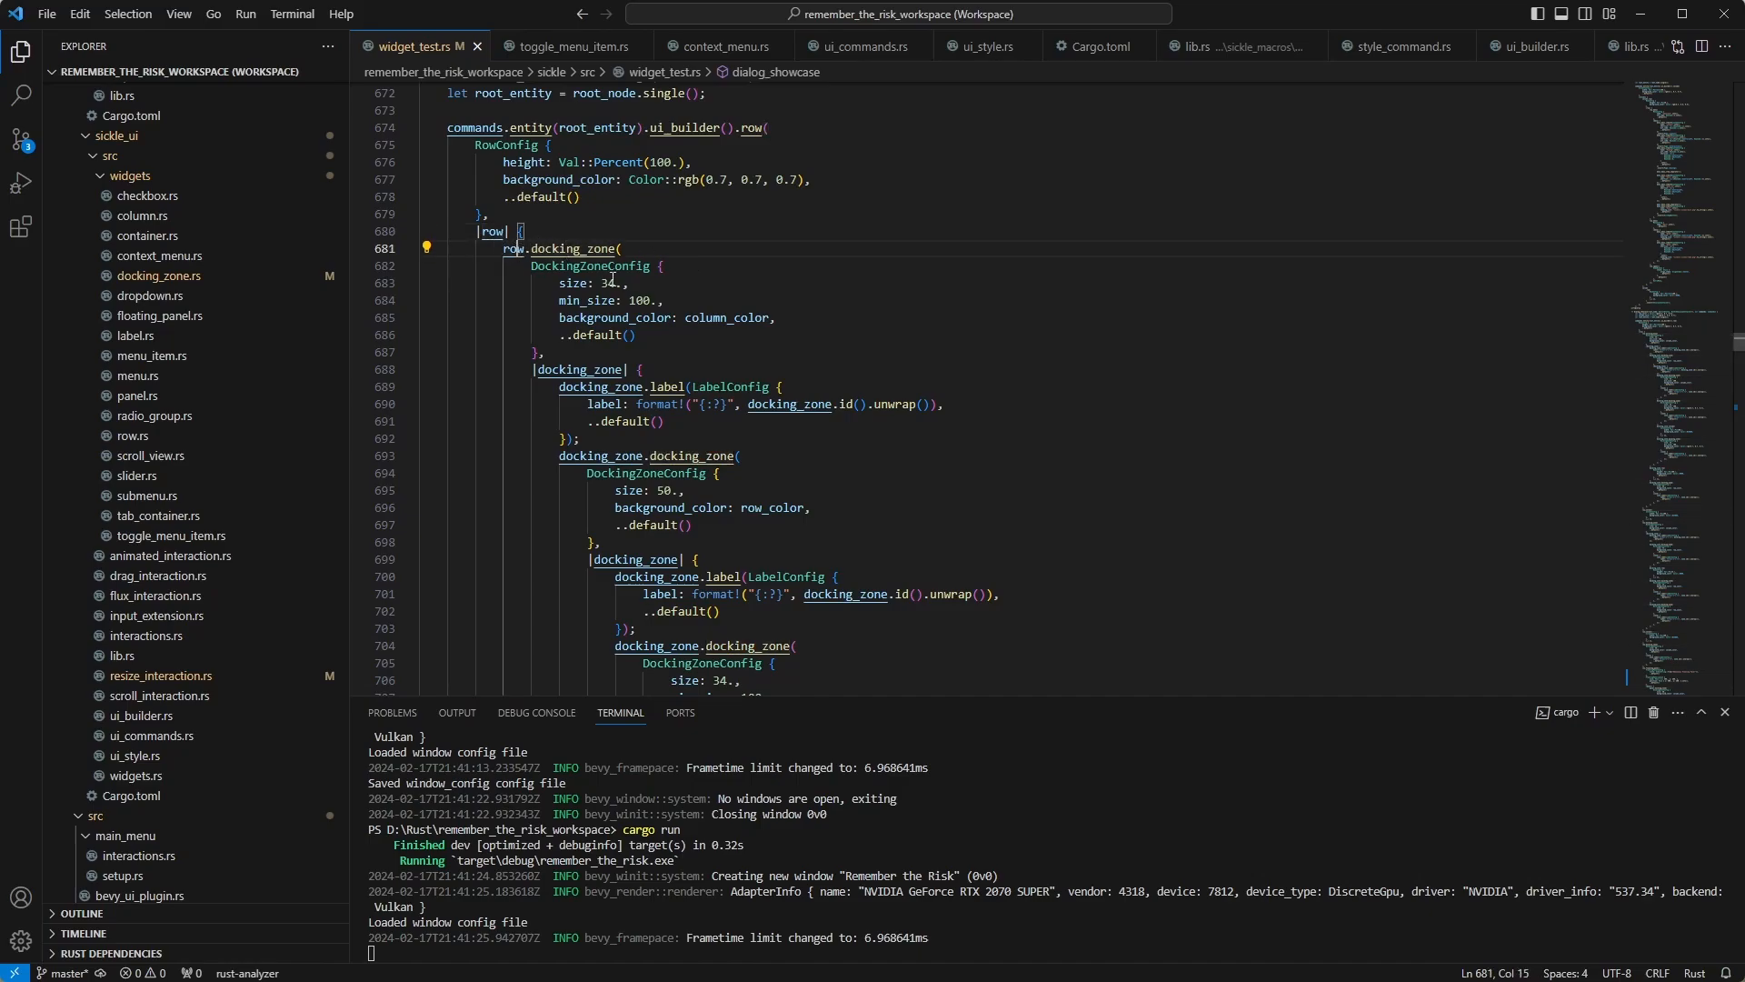
scroll("down", 3)
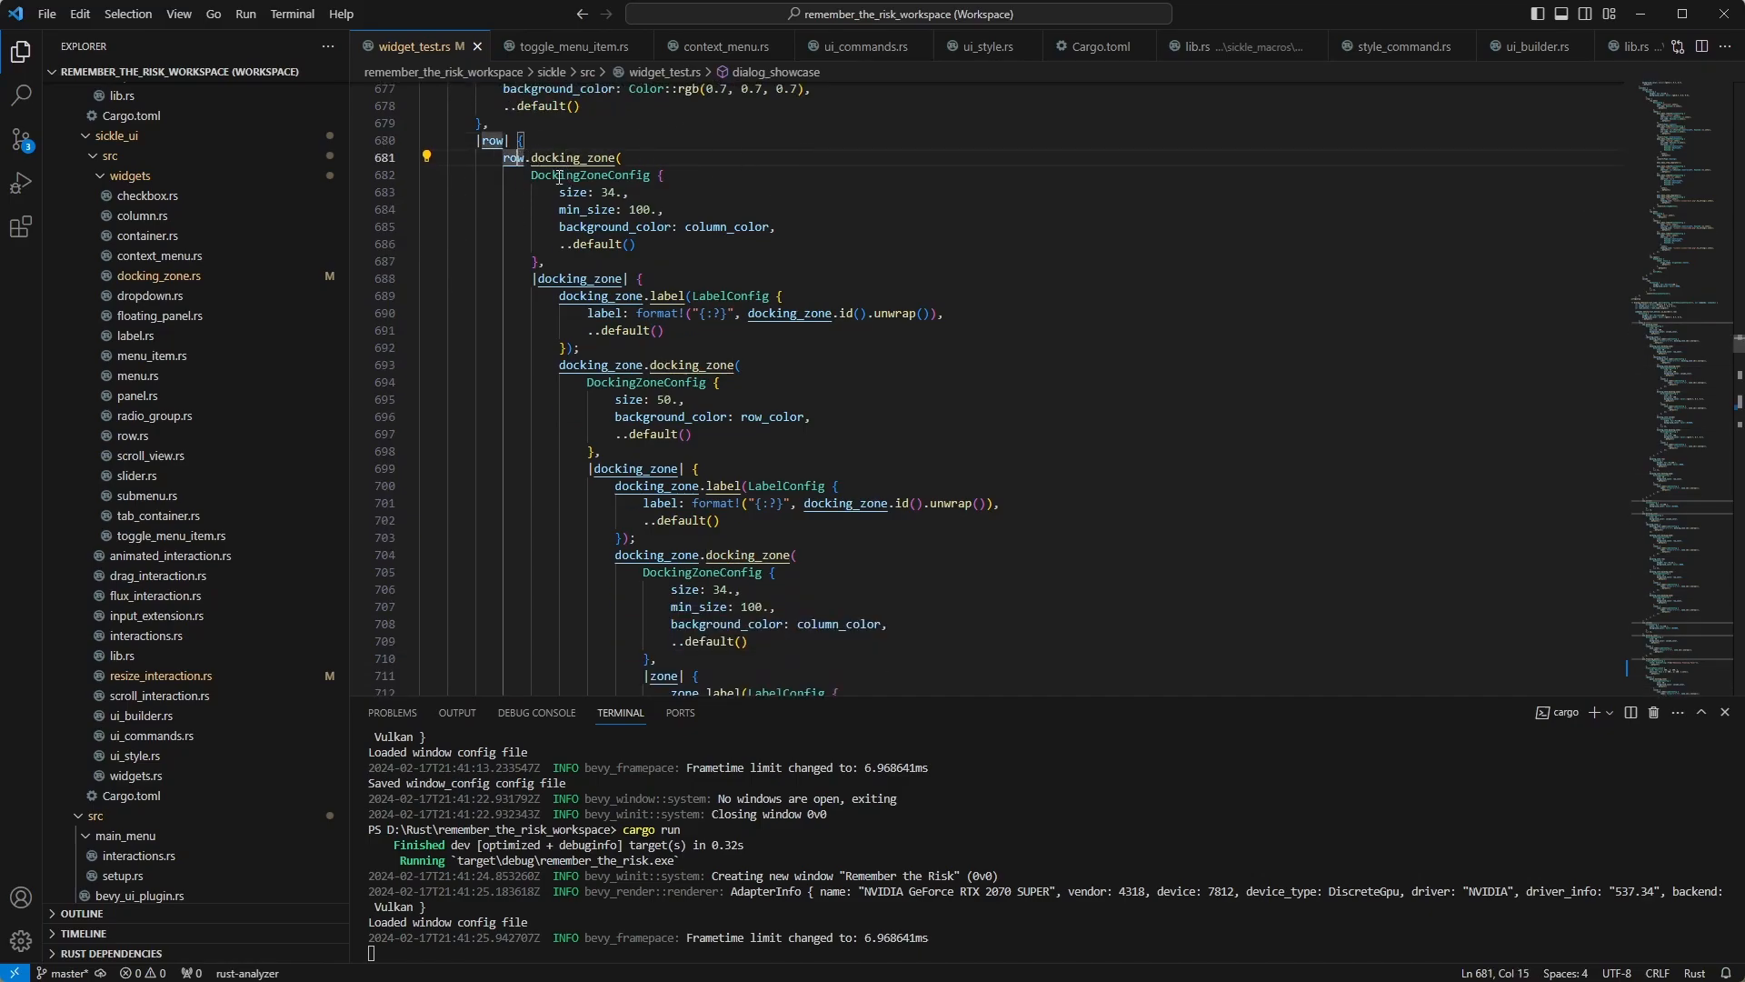
mouse_move(805, 180)
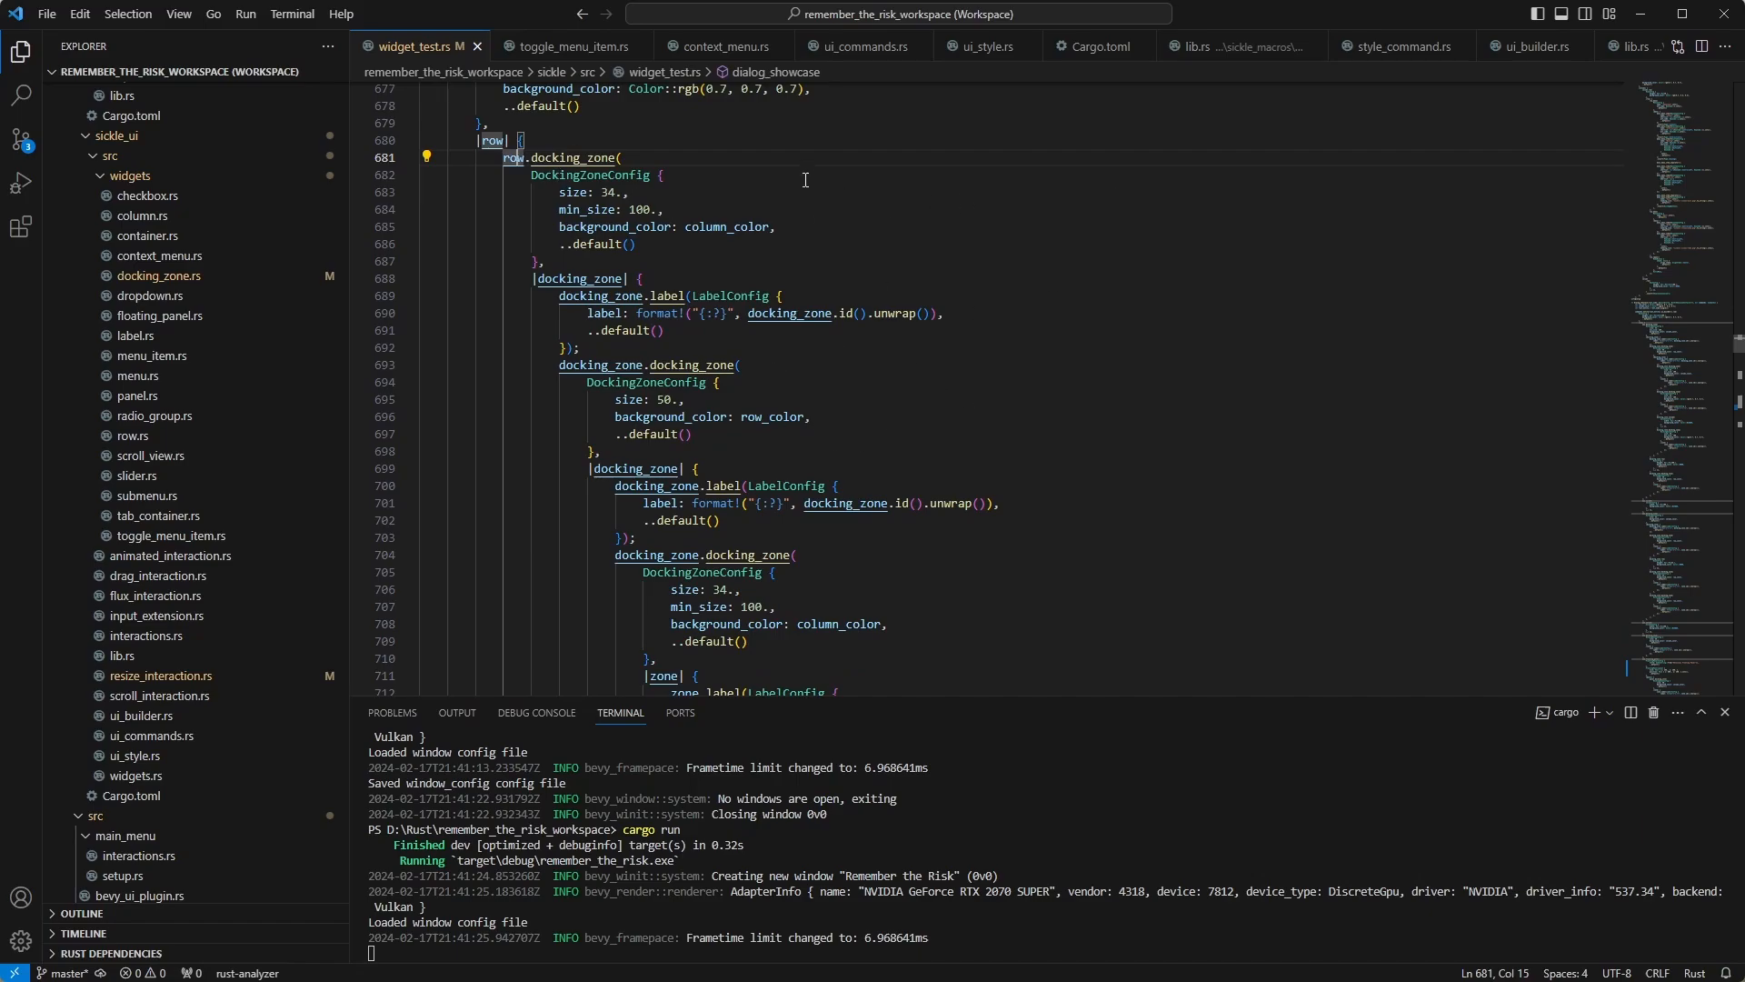
mouse_move(1024, 93)
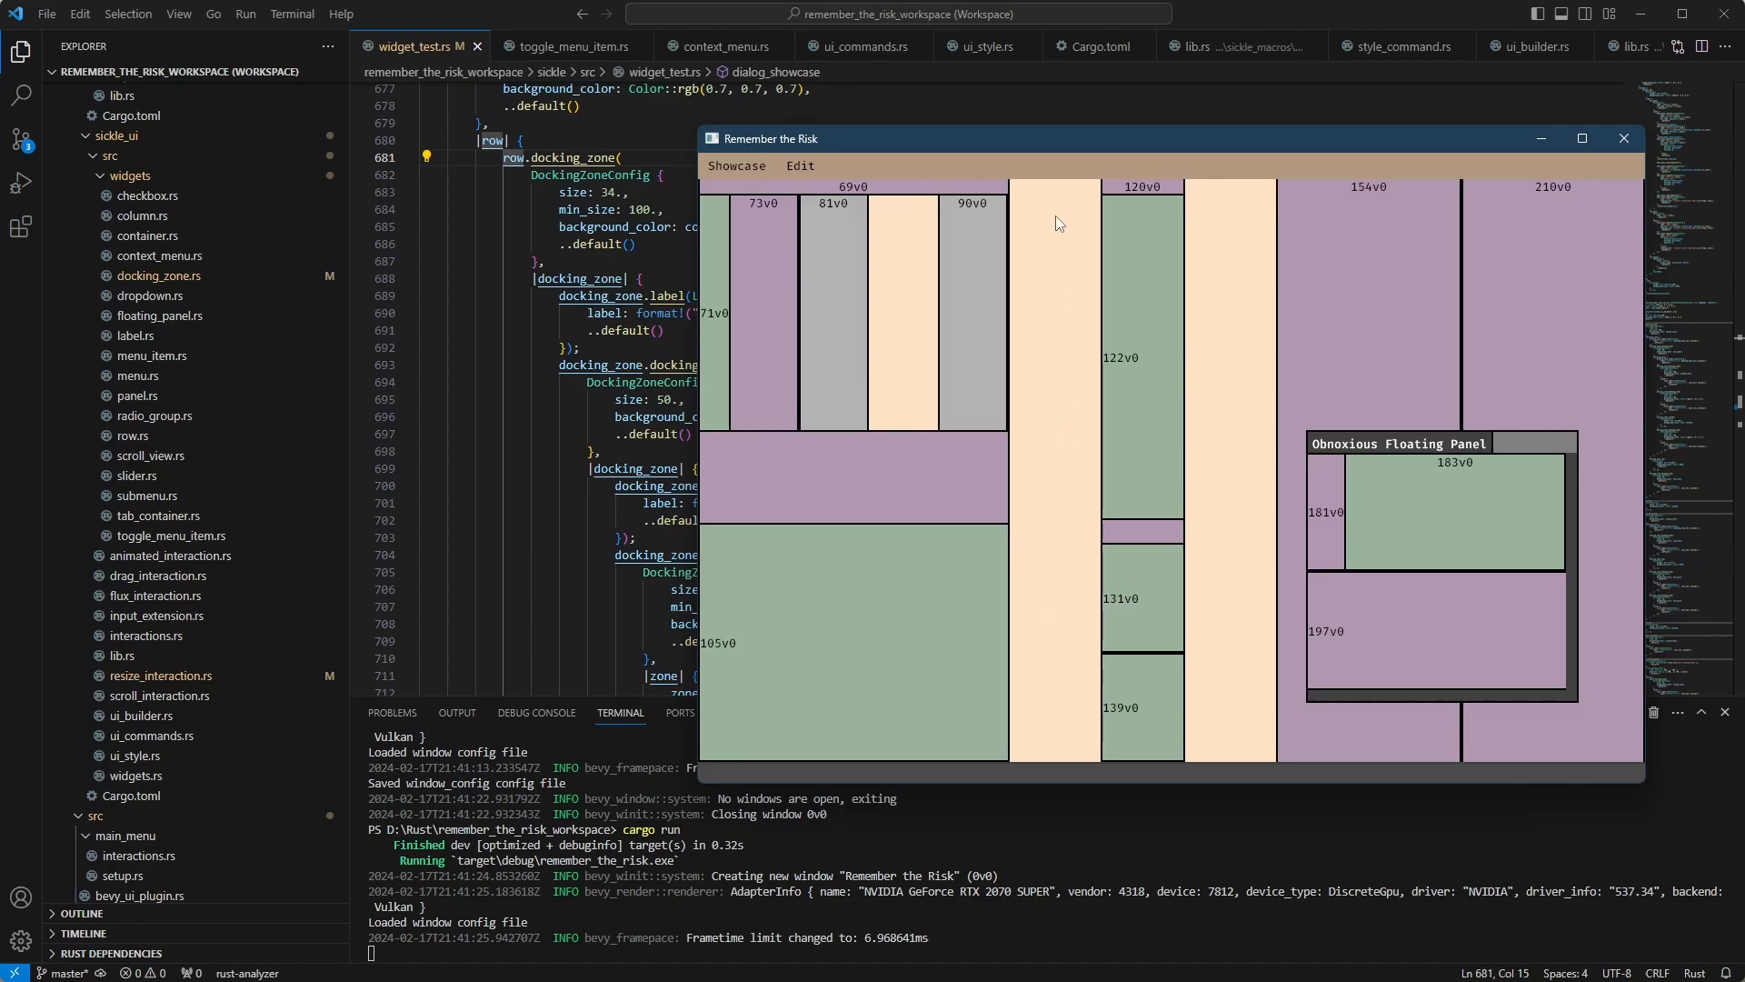
mouse_move(955, 180)
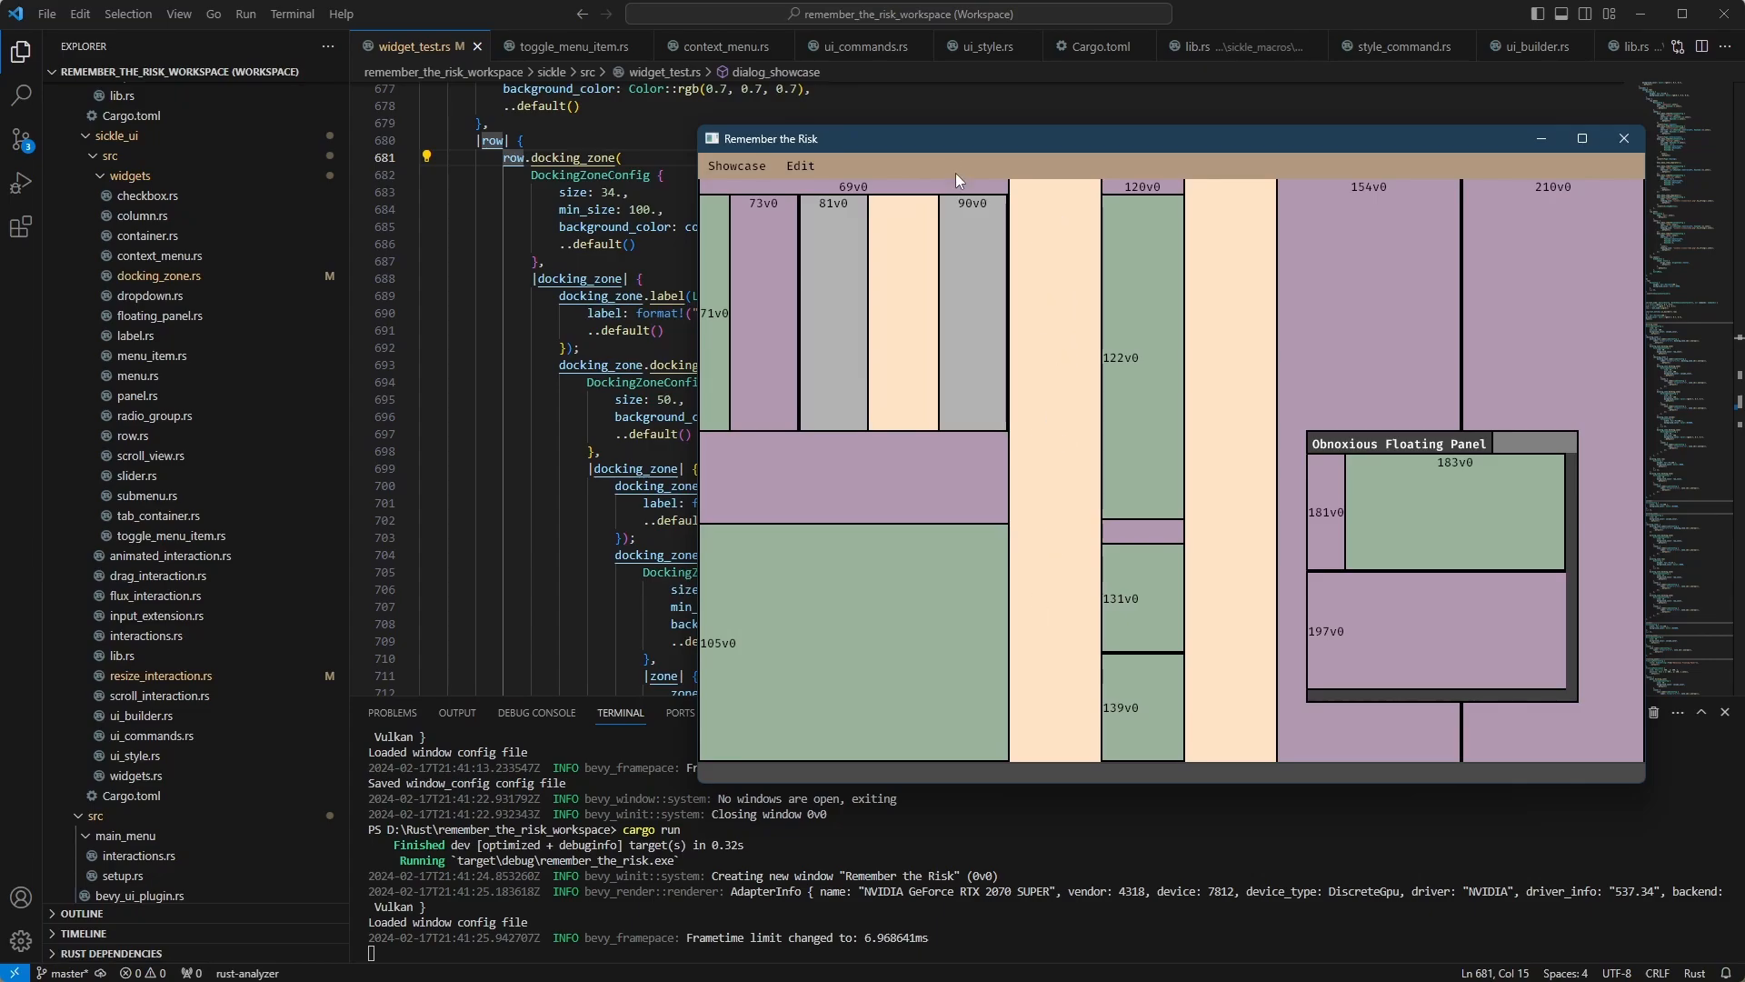
mouse_move(1075, 384)
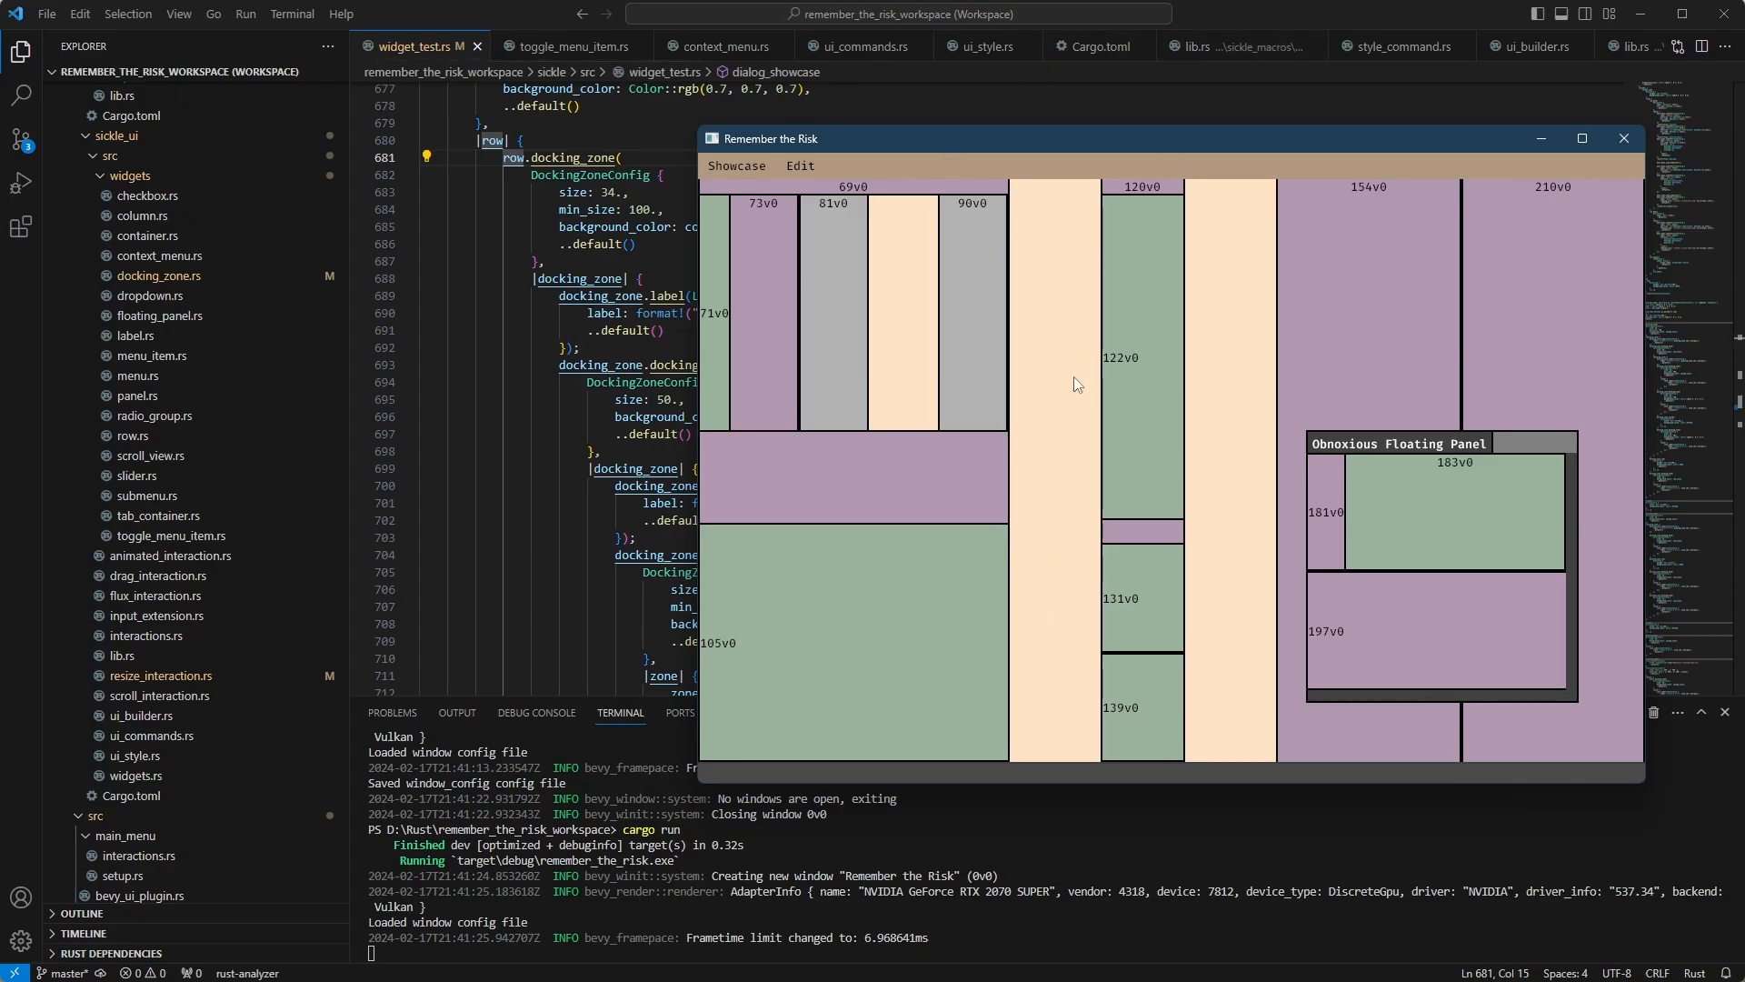
mouse_move(1023, 389)
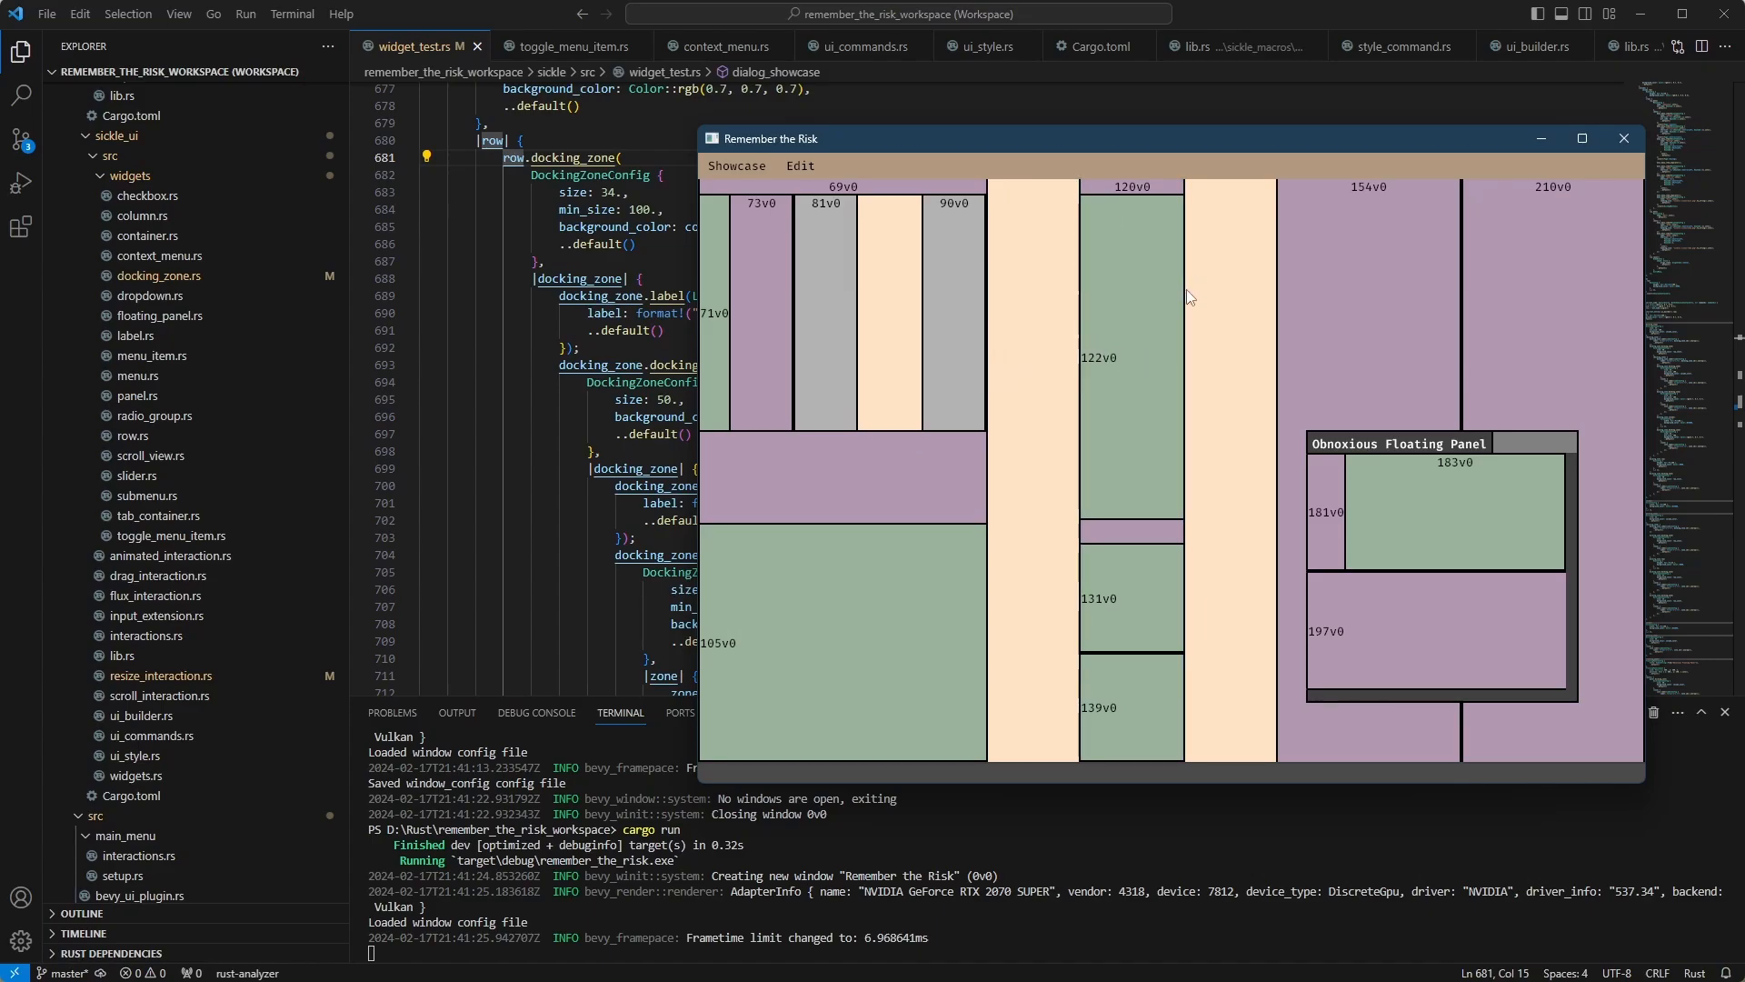
mouse_move(1181, 311)
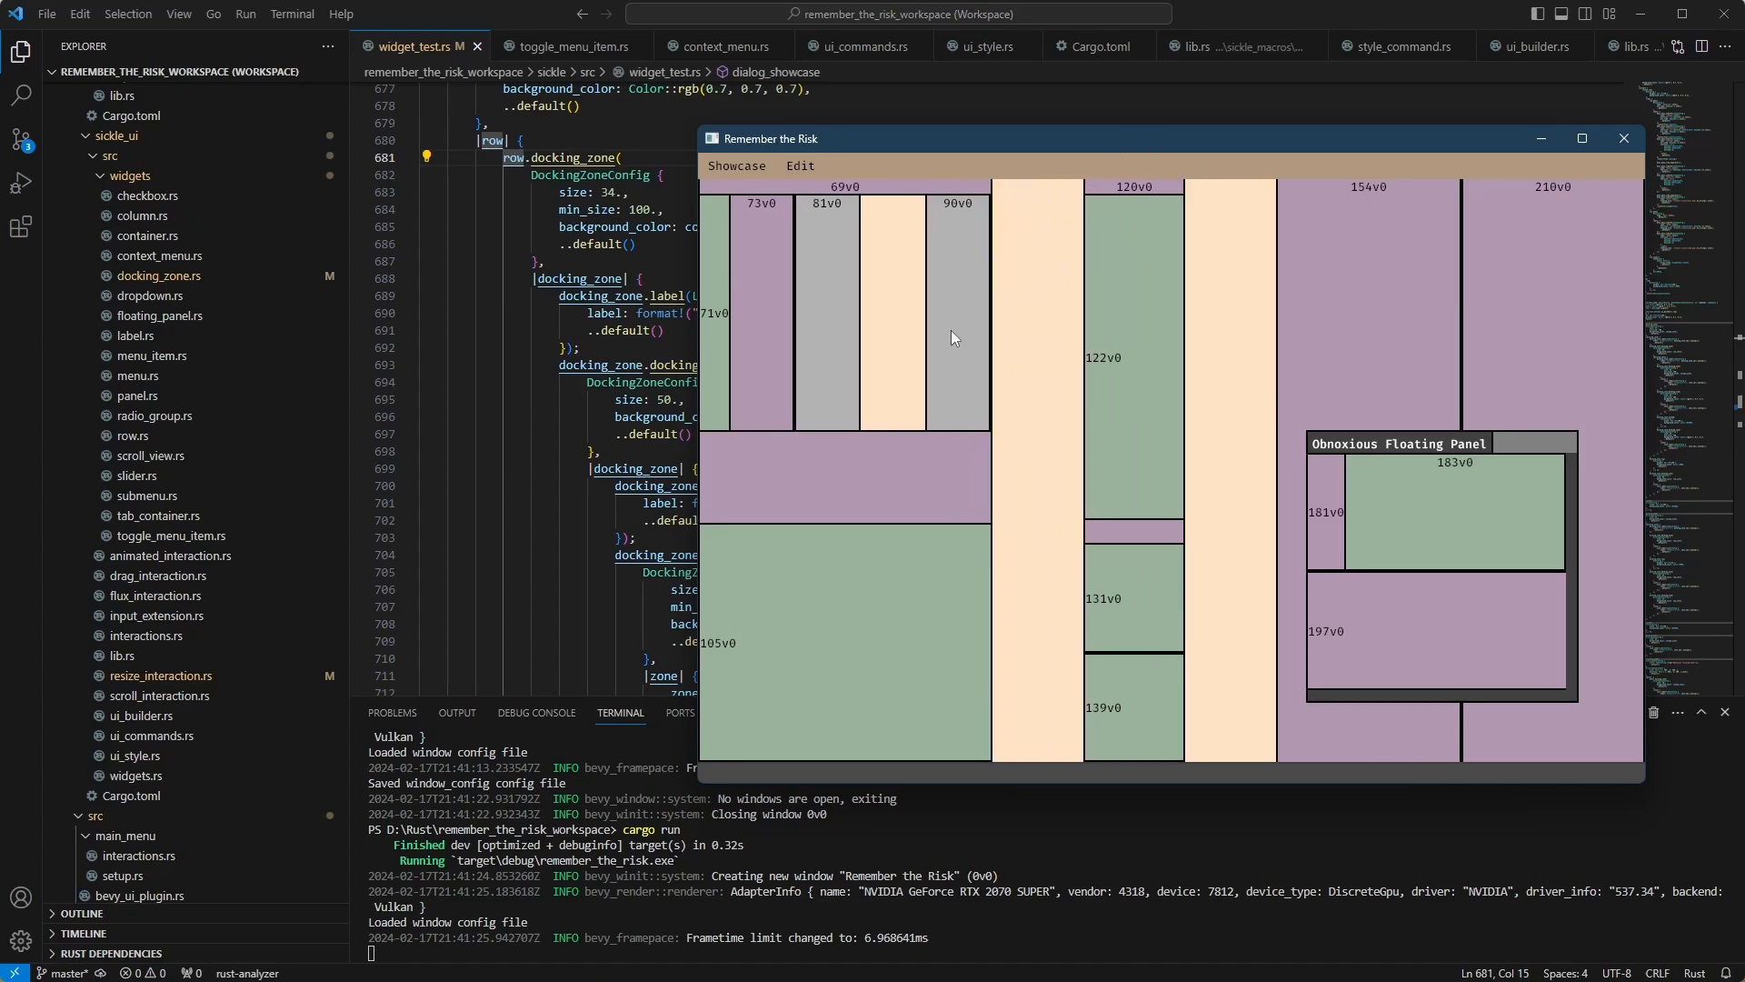
mouse_move(846, 515)
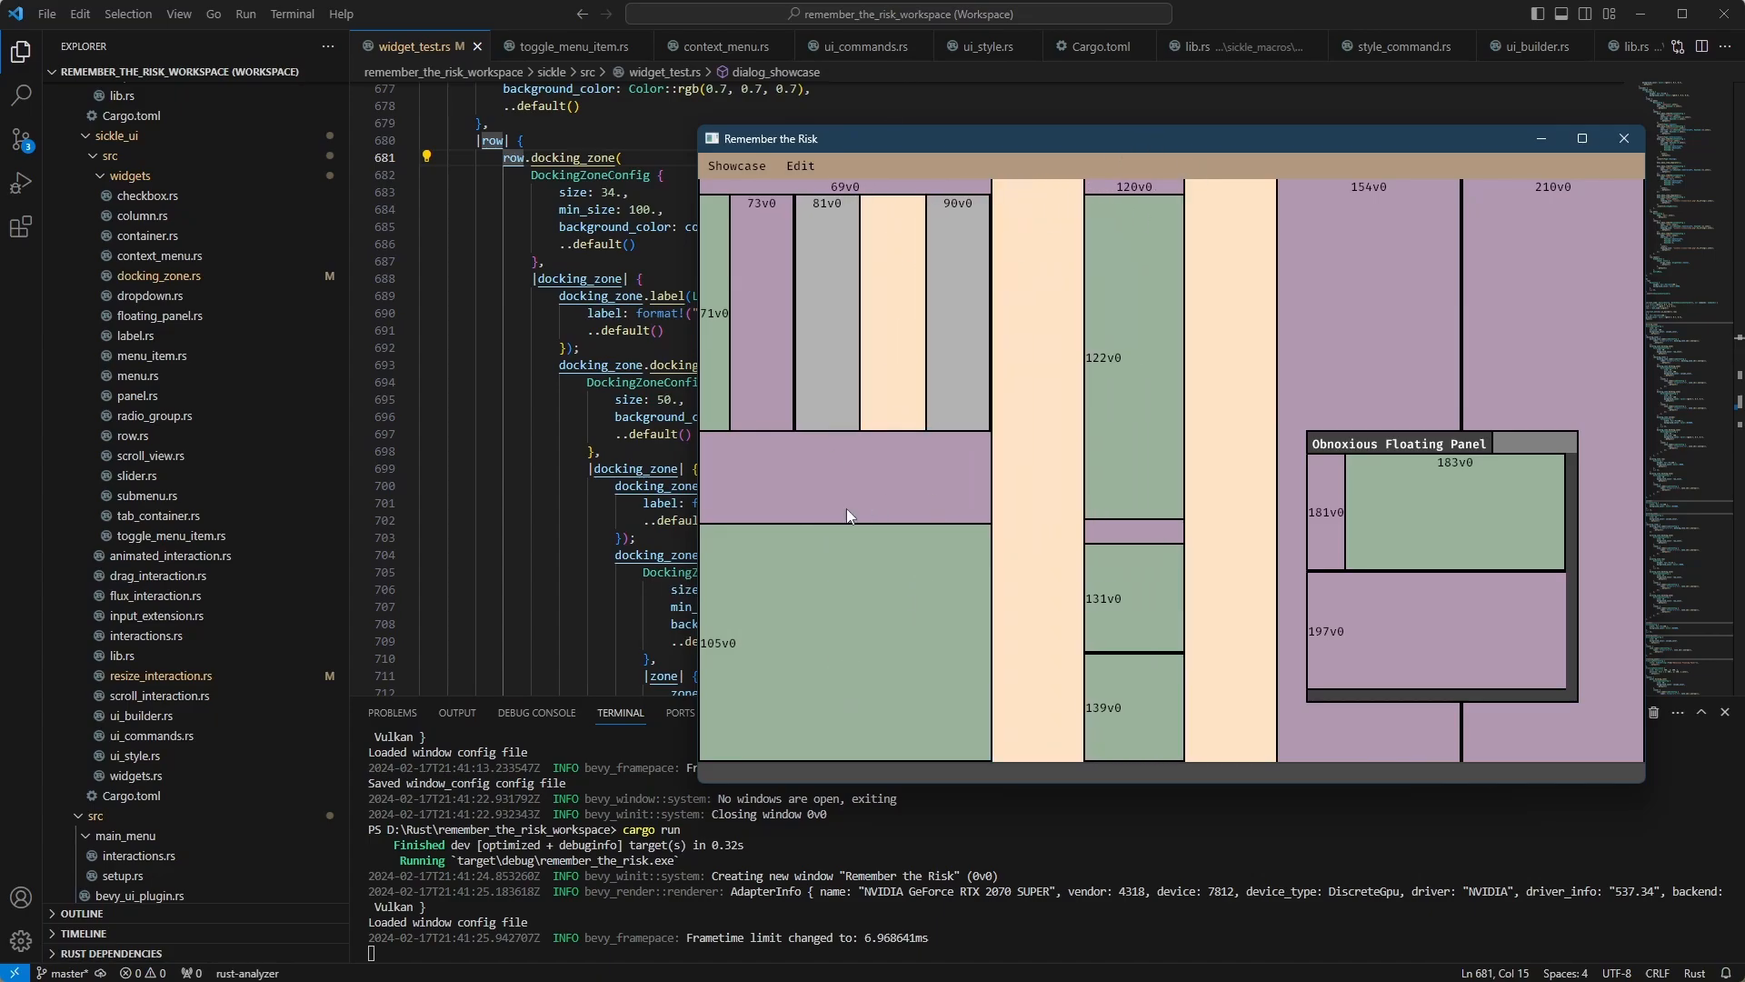
mouse_move(1047, 249)
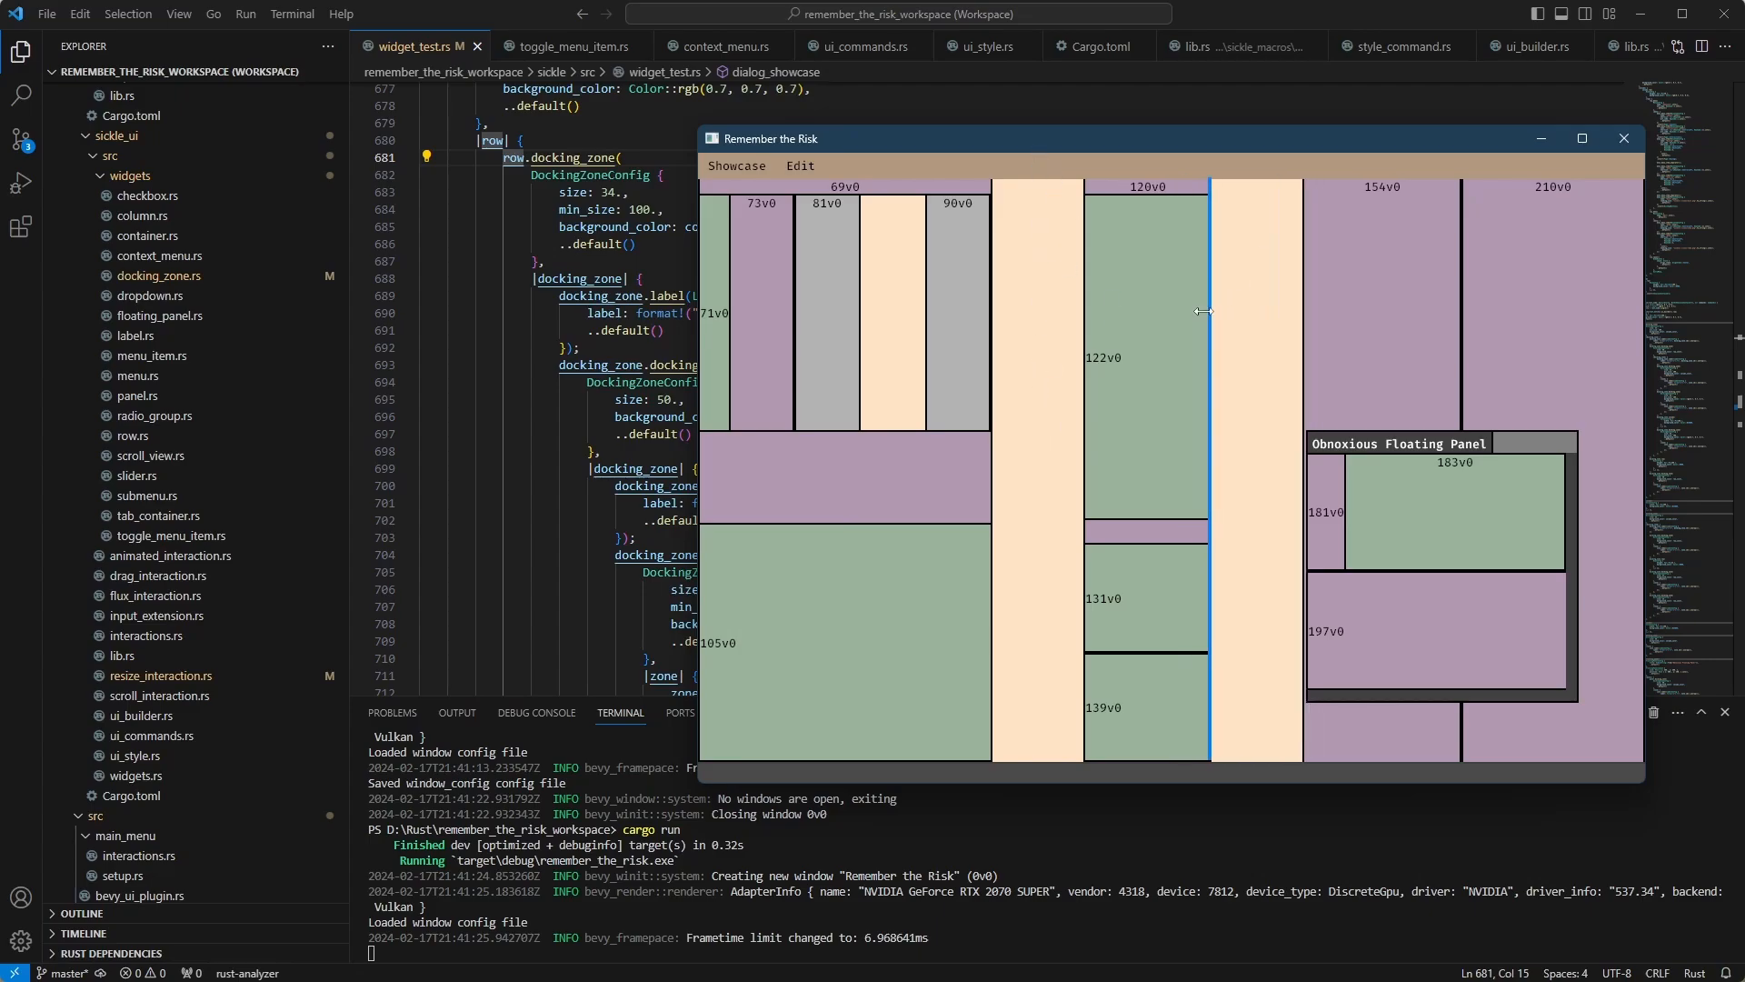
Step: Drag the divider right of the 120v0 zone to widen it and narrow the 69v0 group
left_click_drag(1208, 311, 1442, 300)
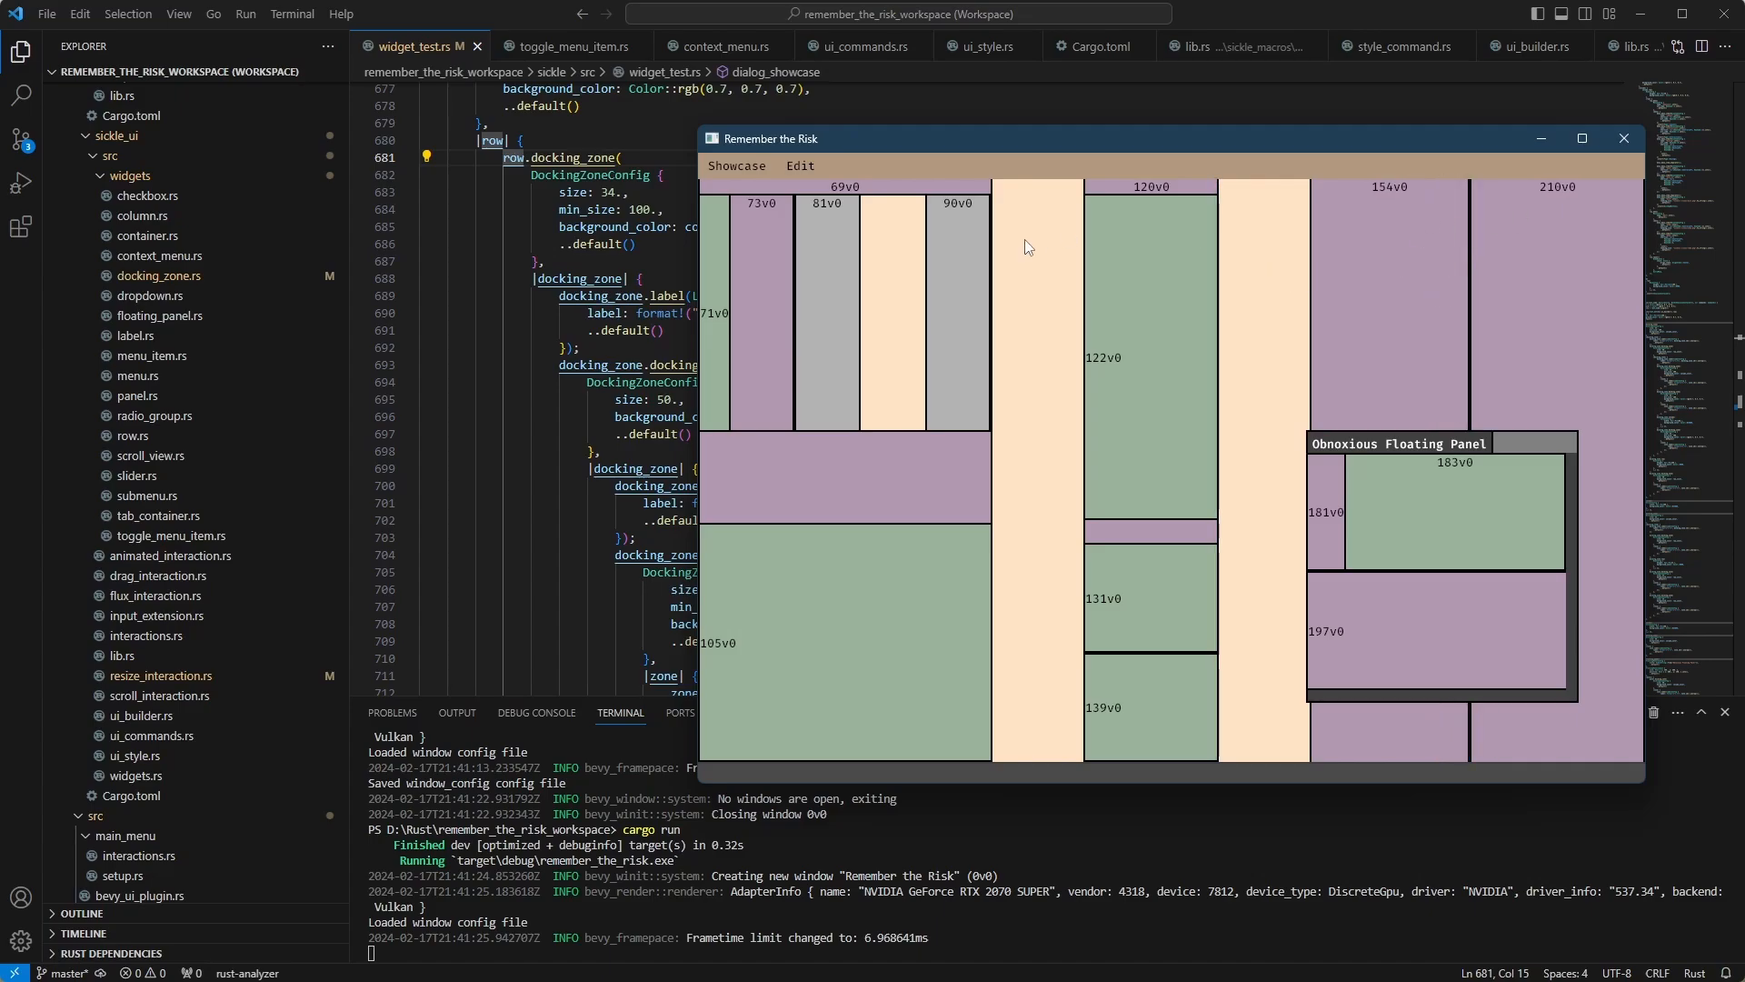
mouse_move(1257, 300)
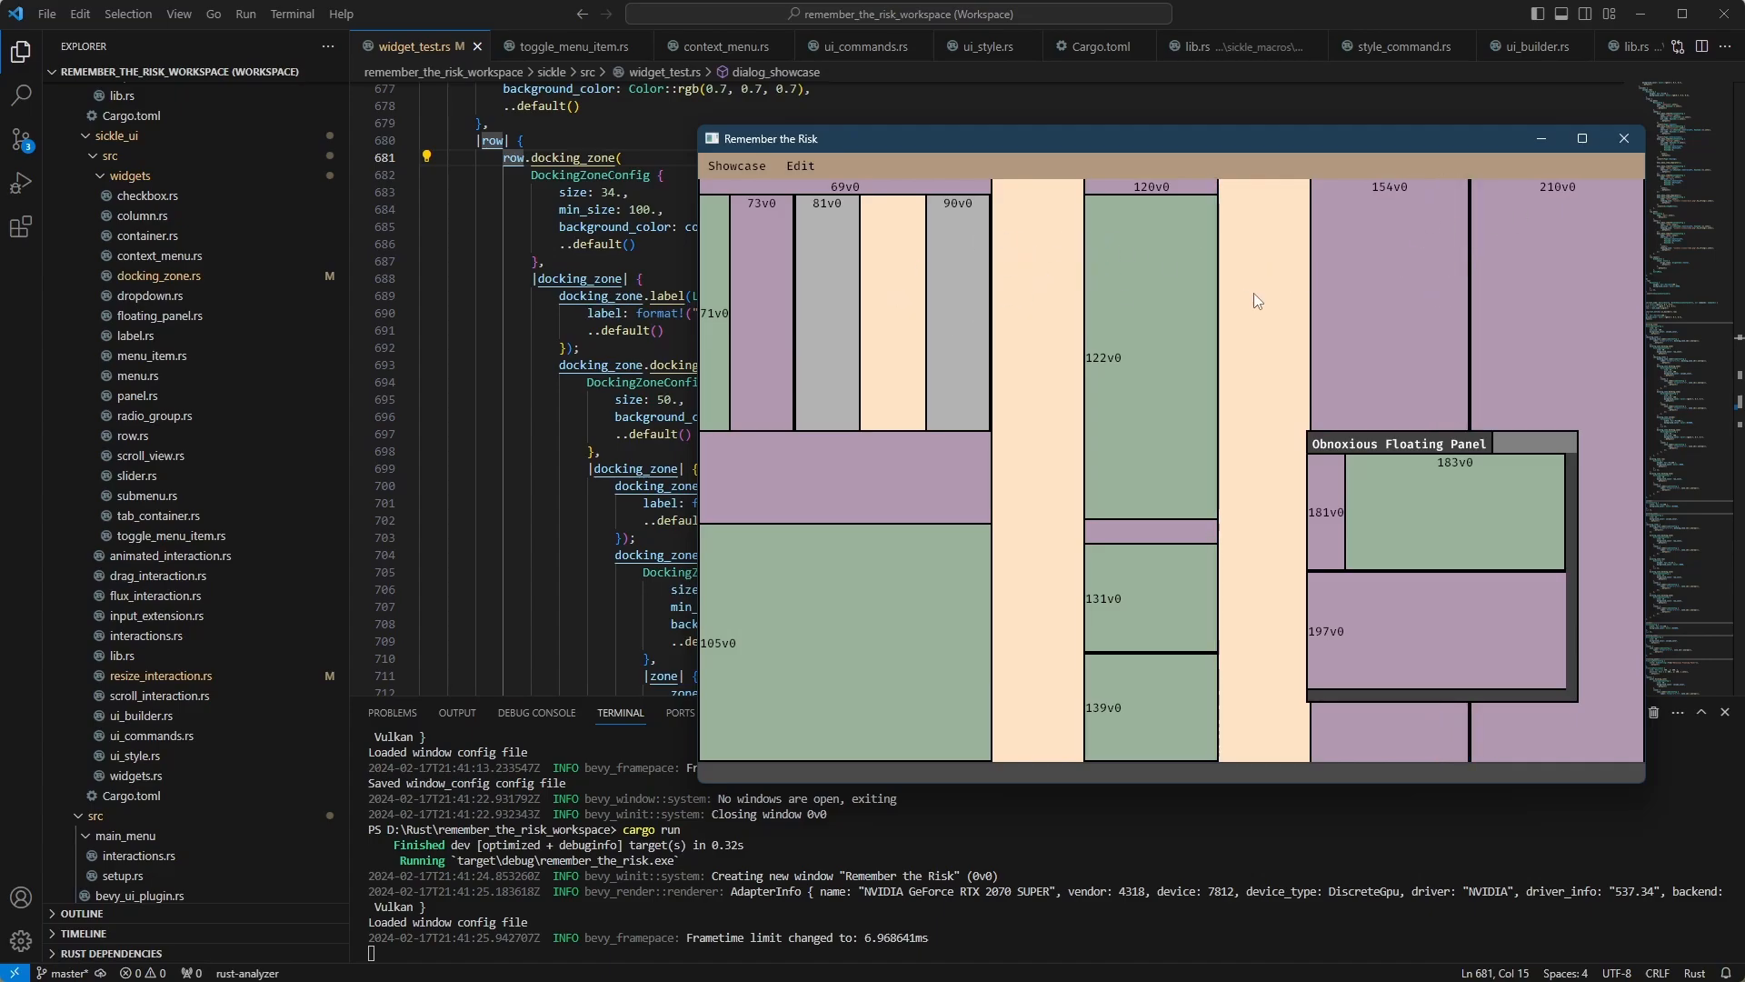
mouse_move(1142, 262)
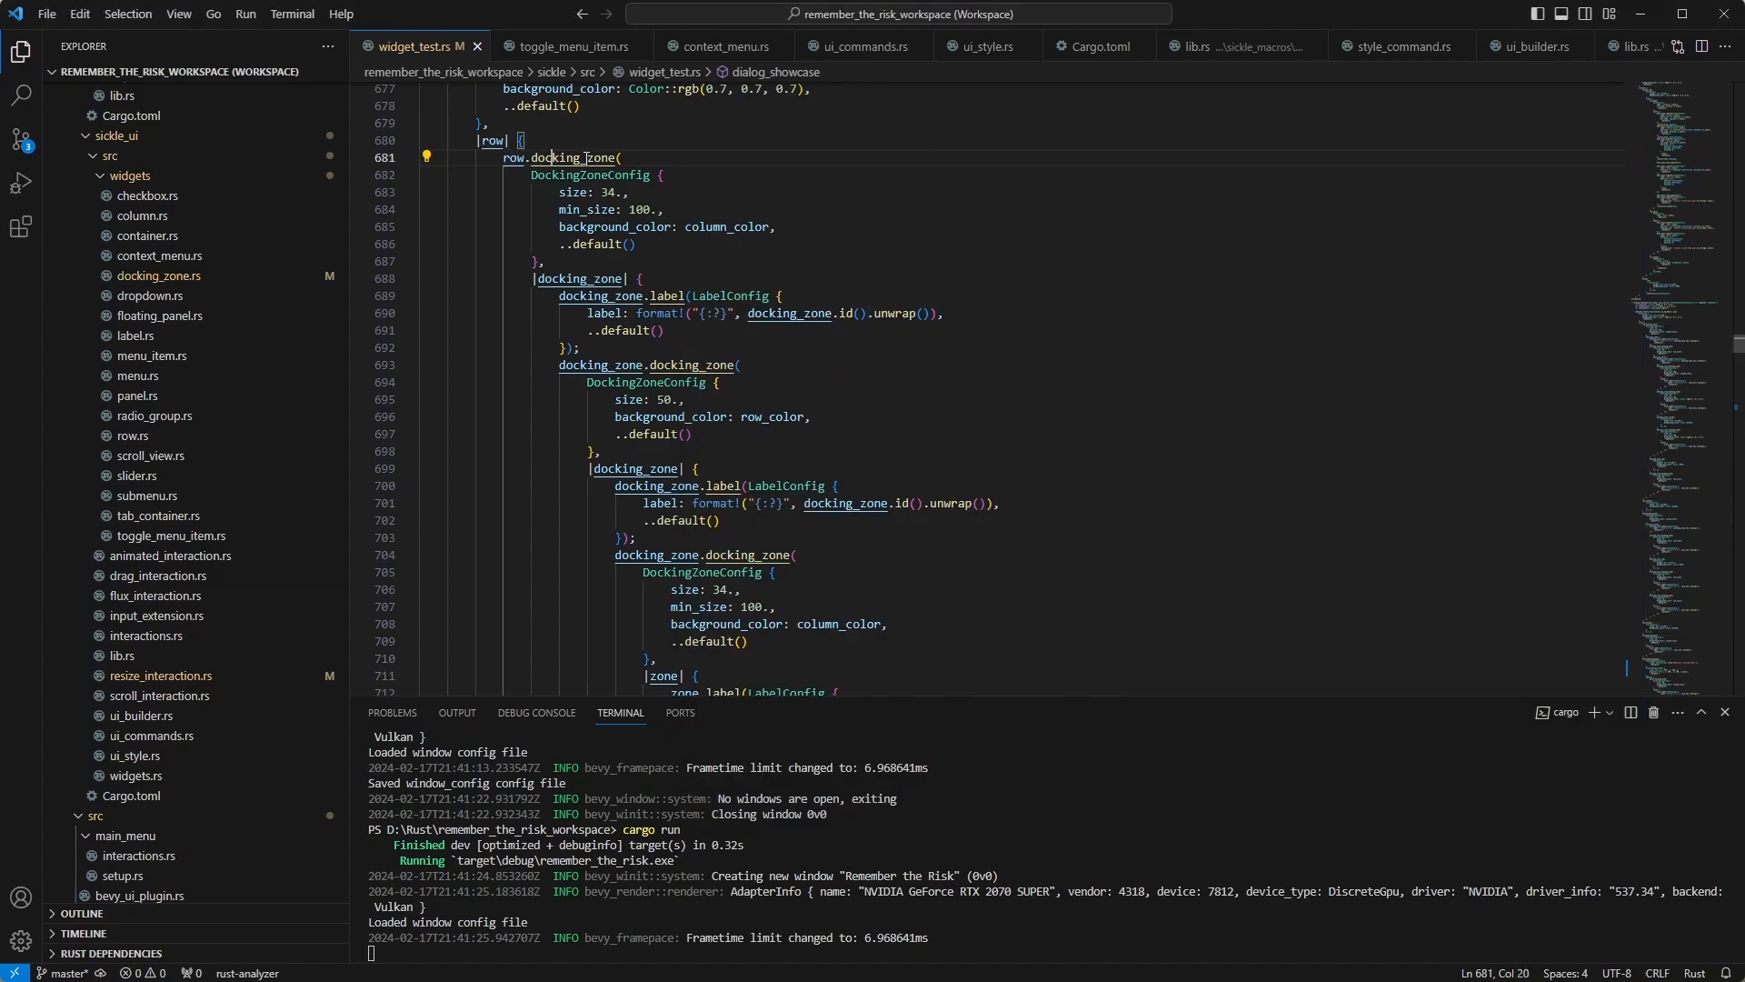
Step: Scroll widget_tests.rs to the nested docking_zone calls with the grey zone and BISQUE column
scroll("down", 3)
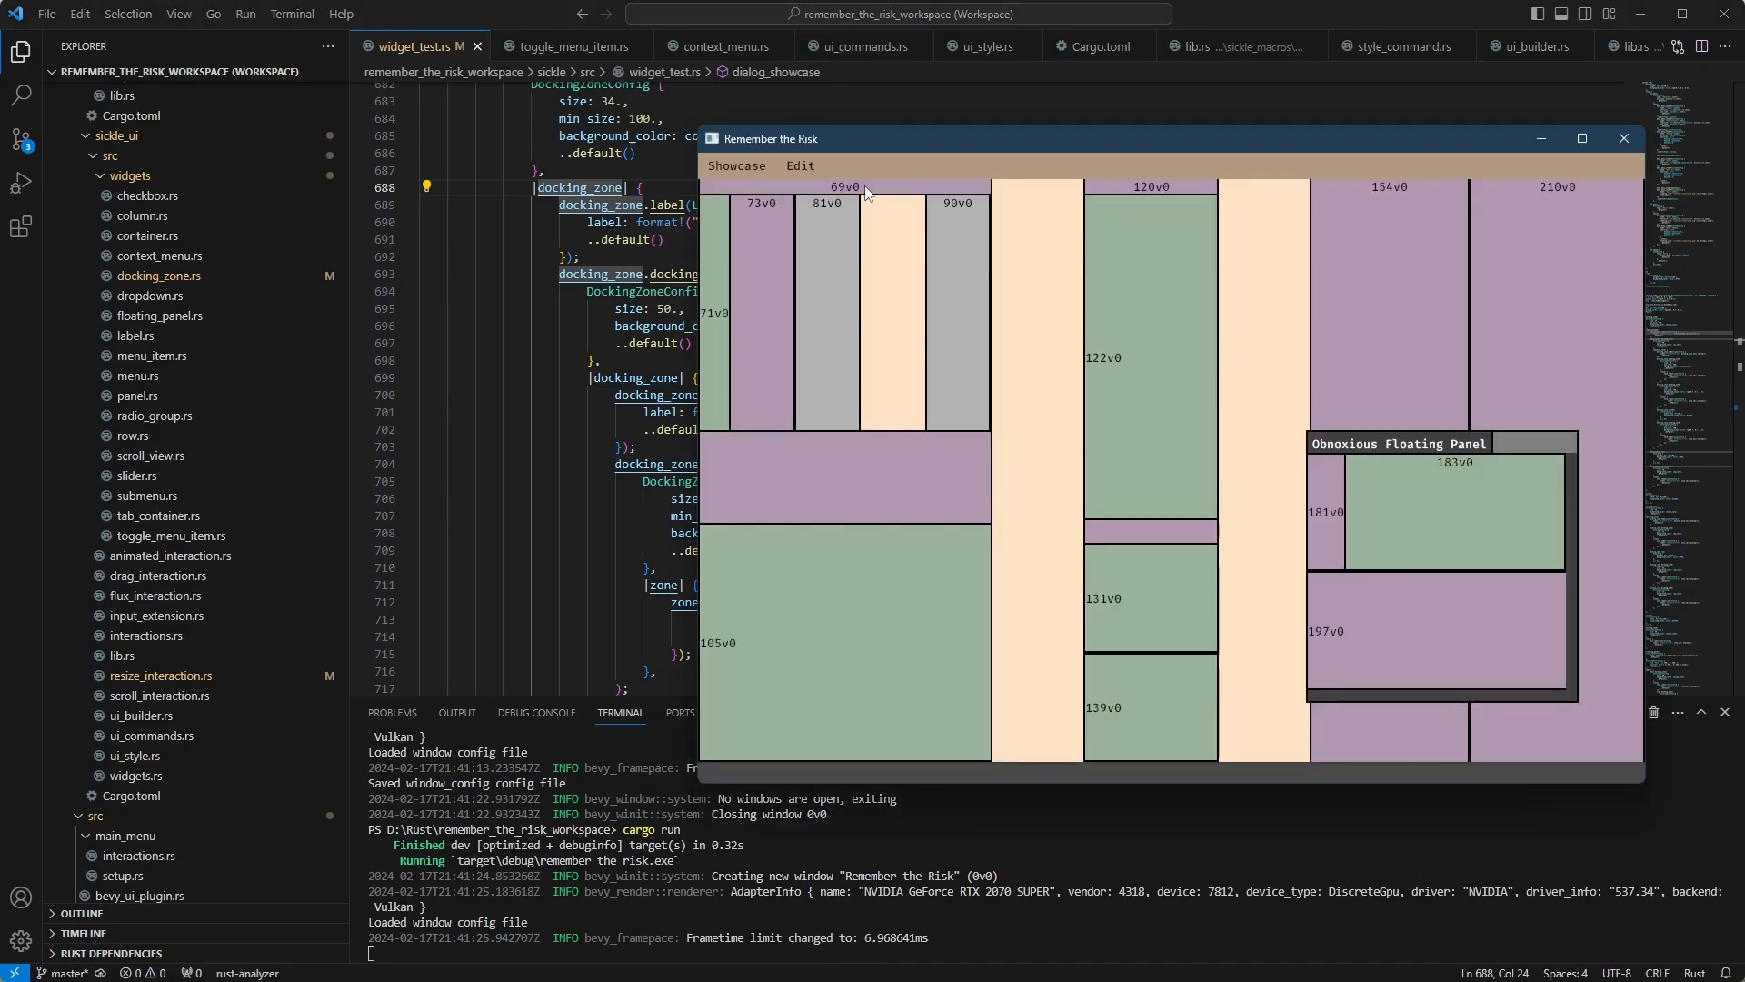
mouse_move(975, 304)
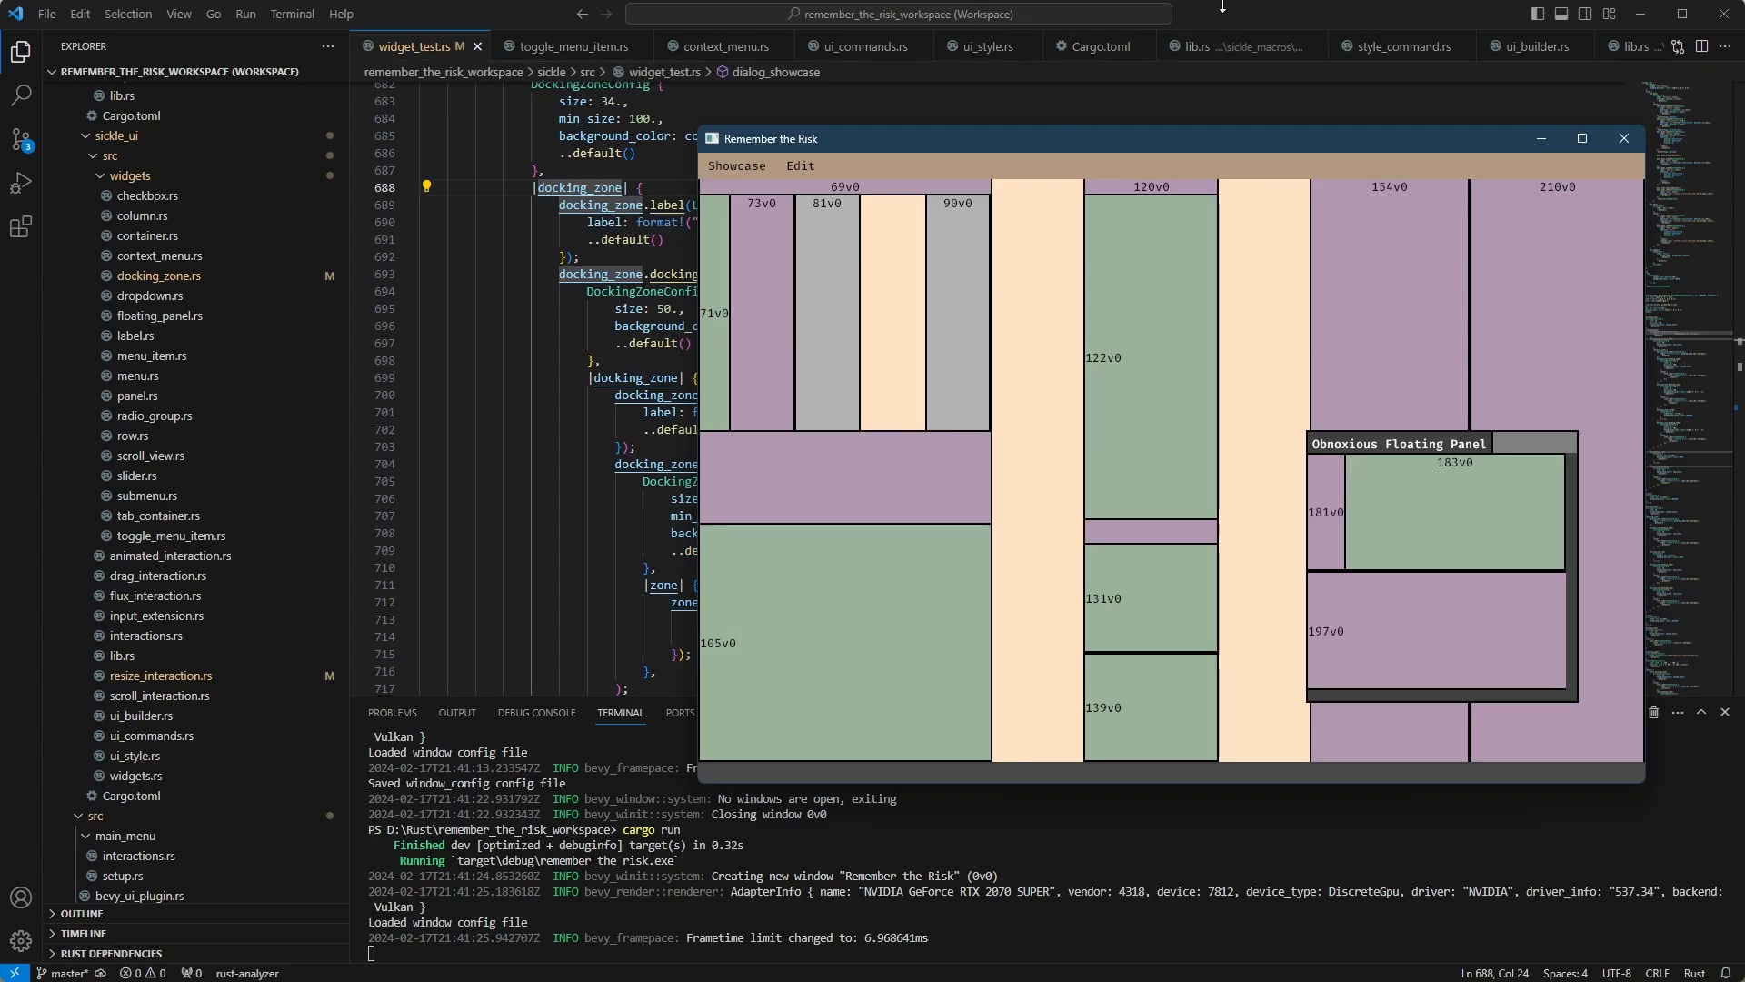
mouse_move(1335, 28)
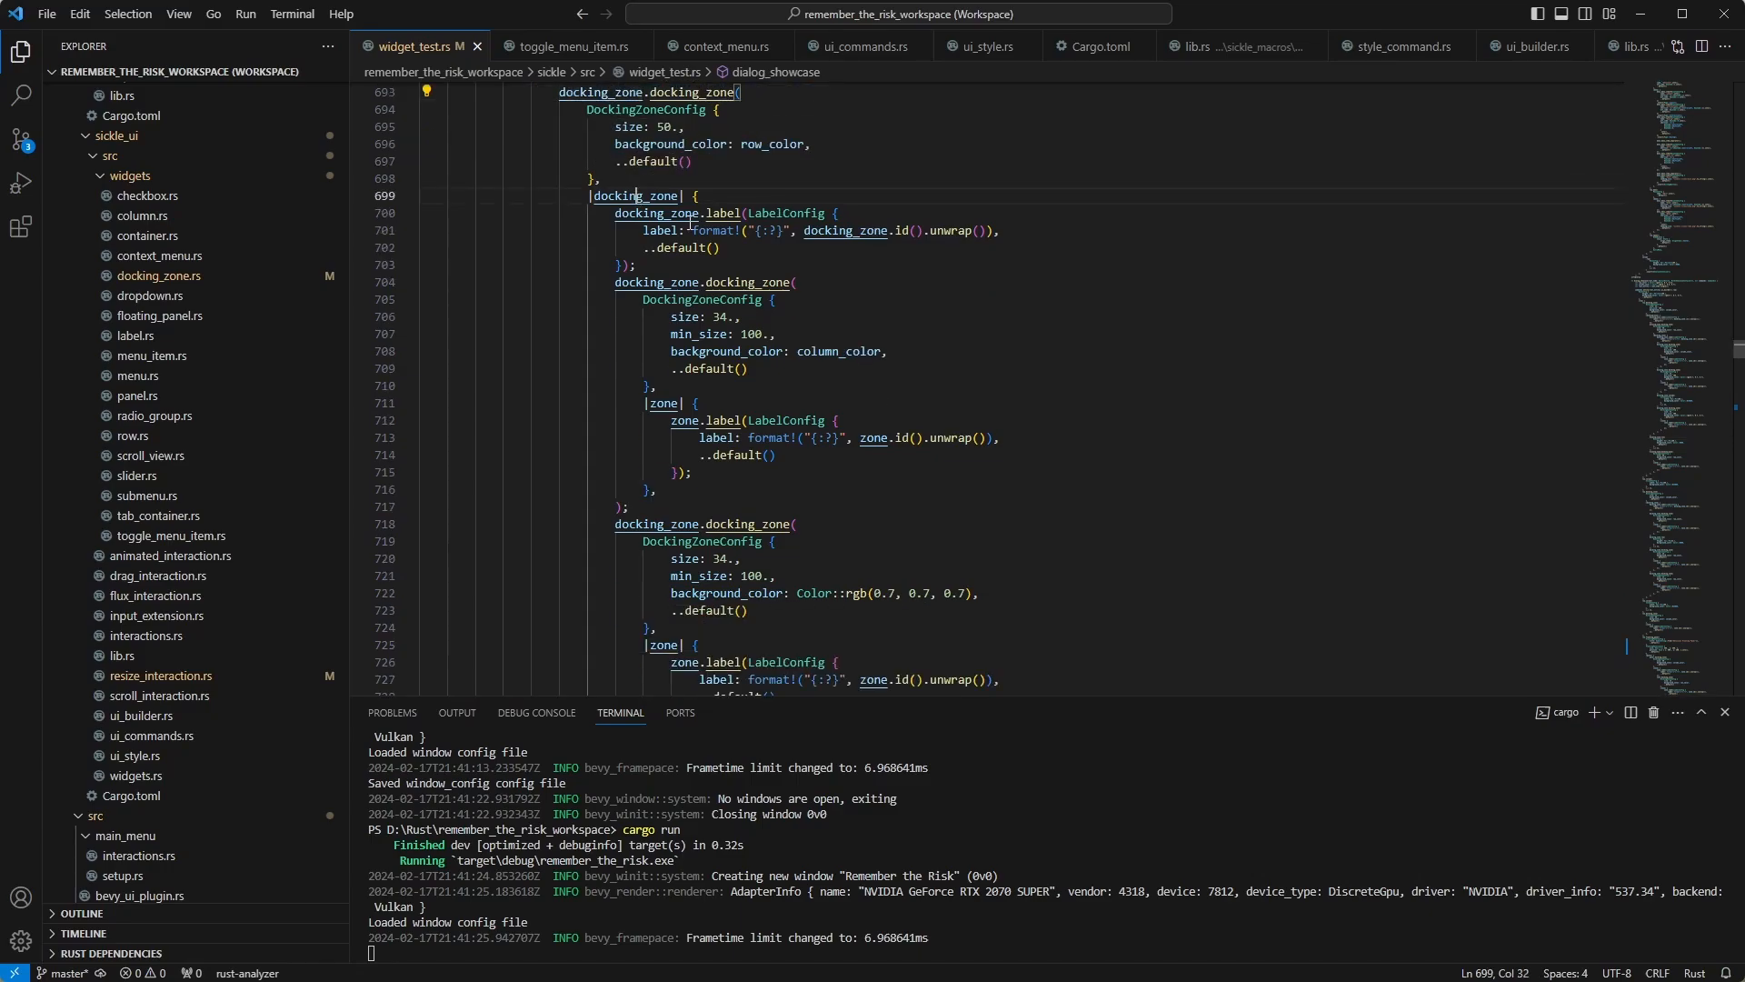
scroll("down", 3)
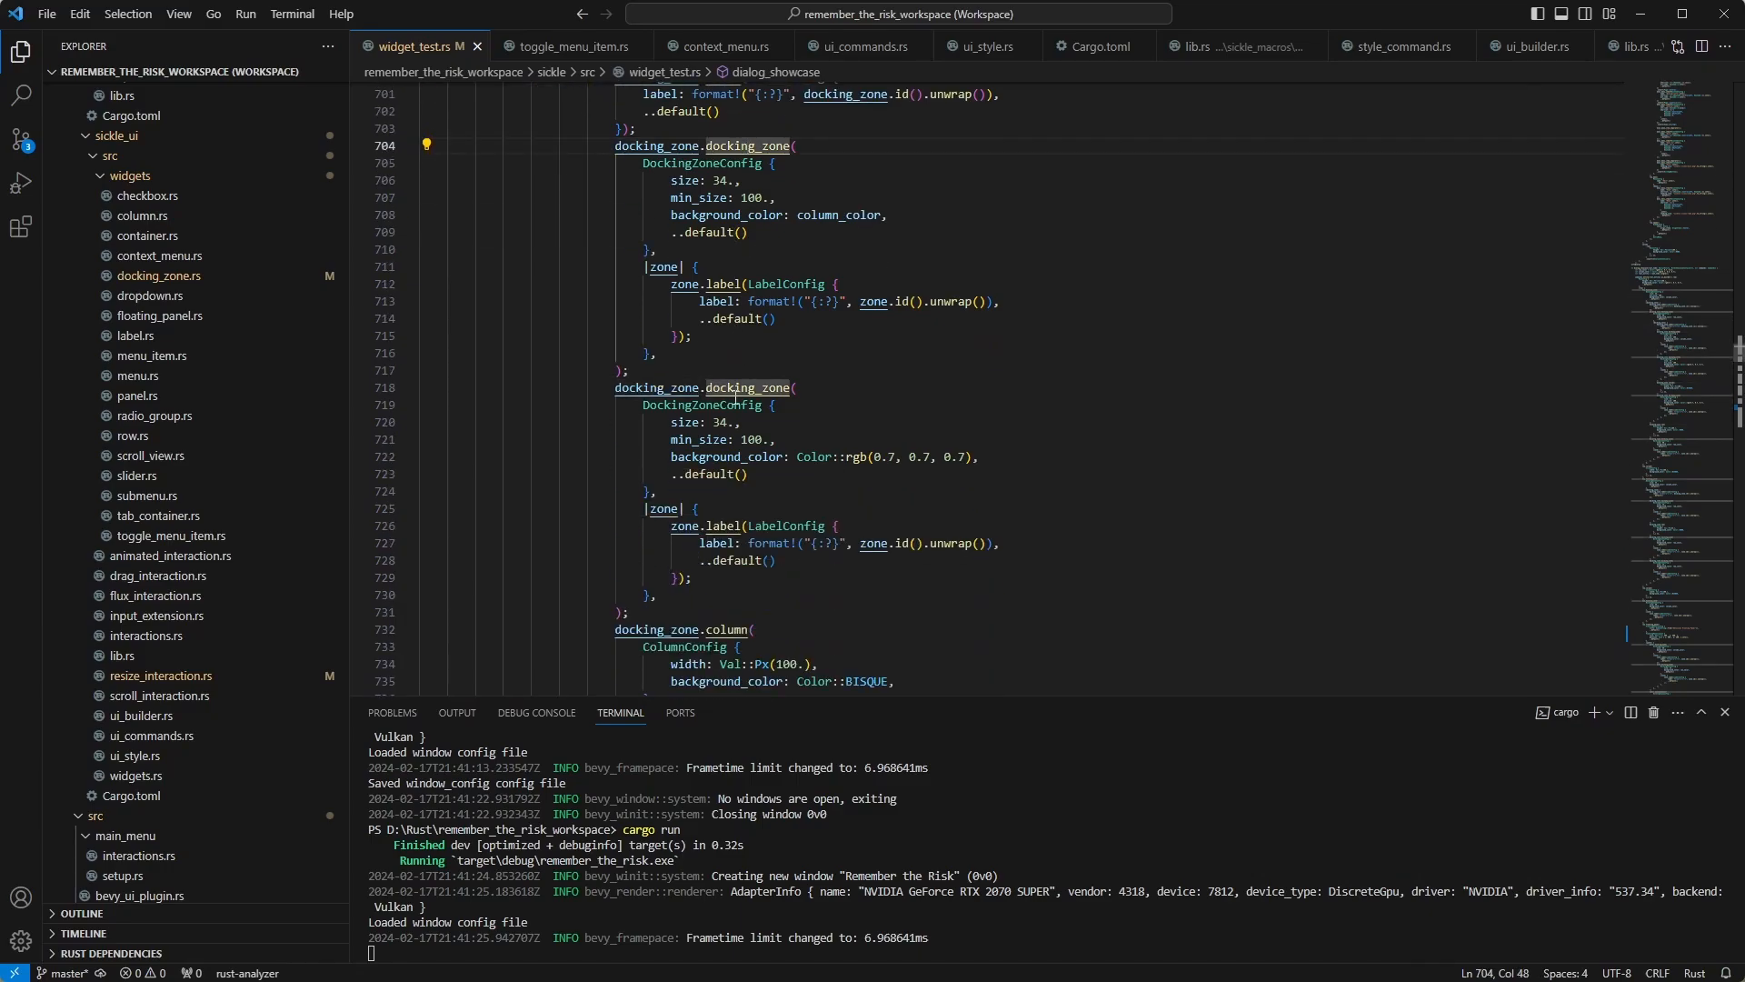
scroll("down", 3)
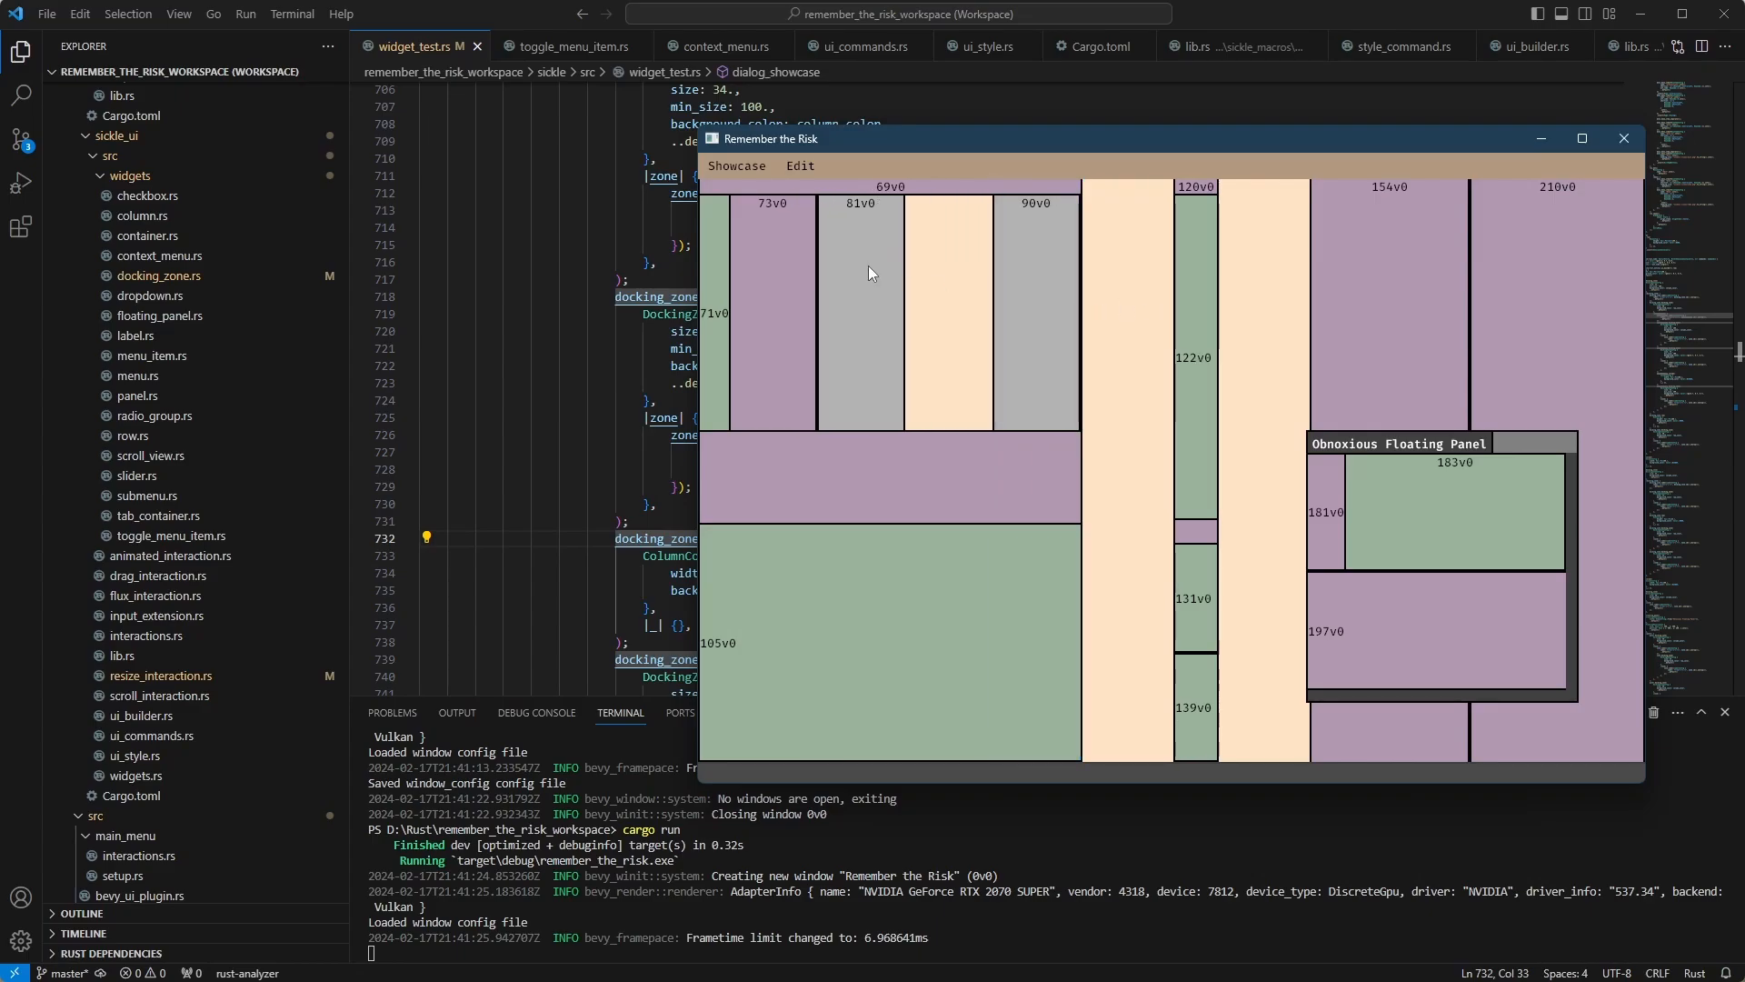
mouse_move(776, 400)
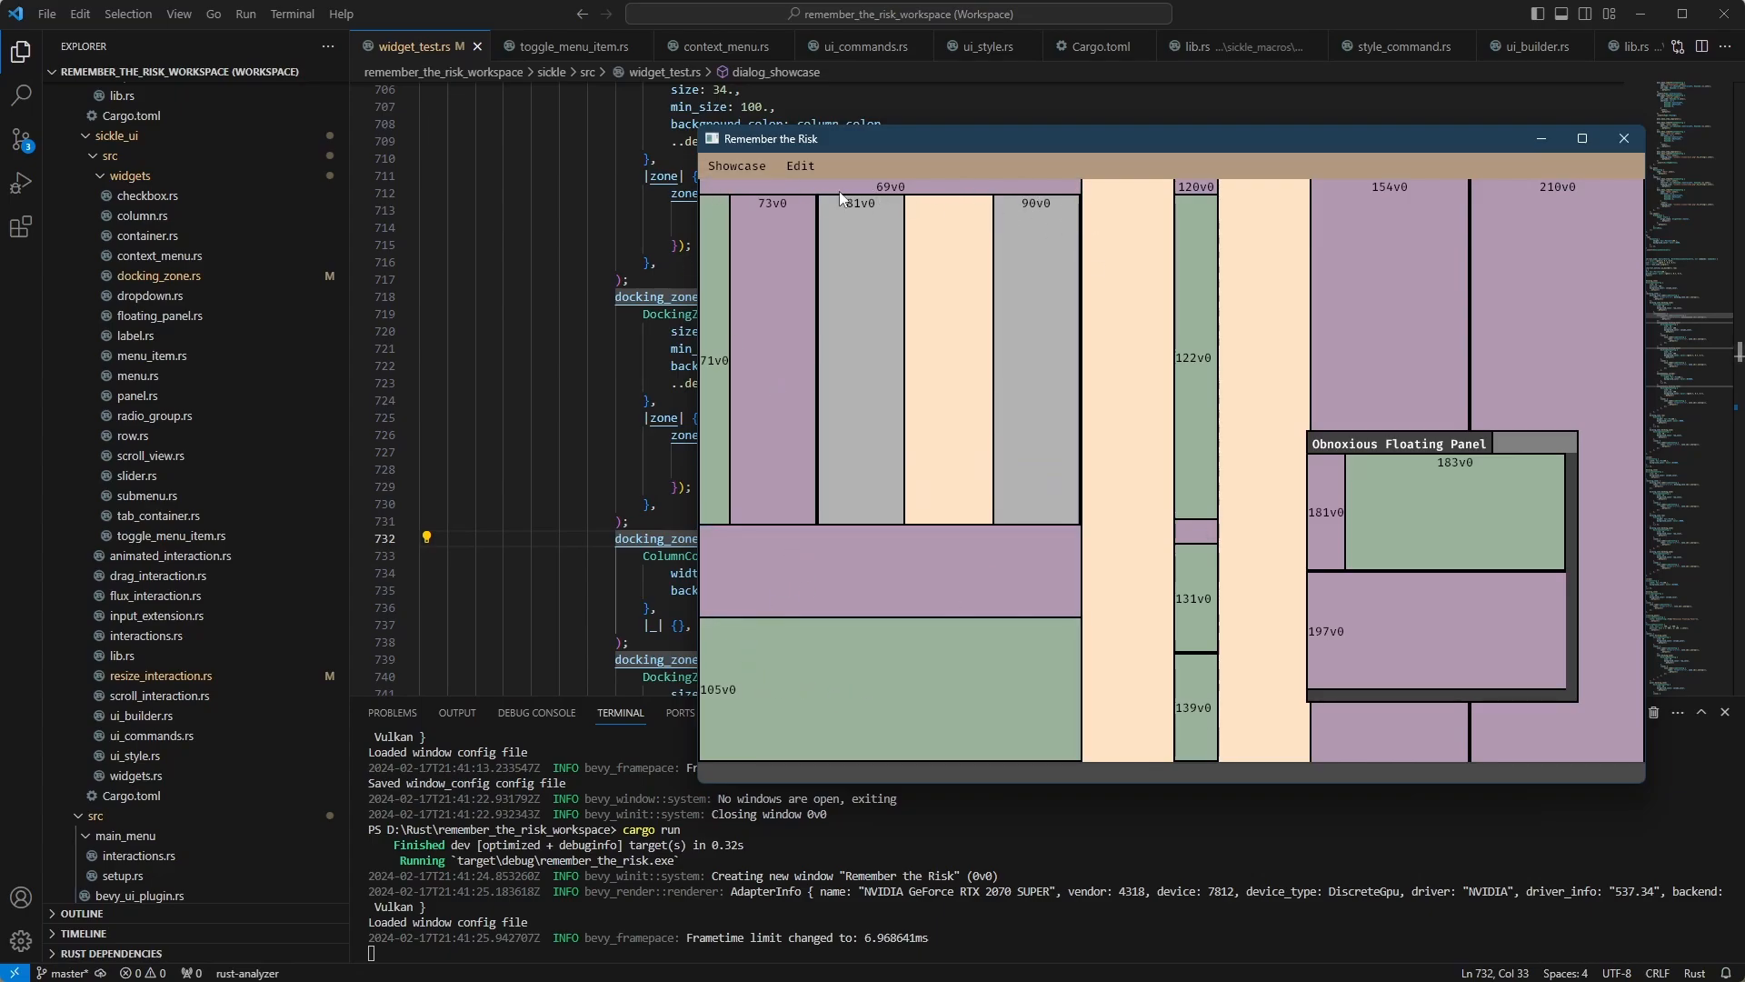
mouse_move(1091, 423)
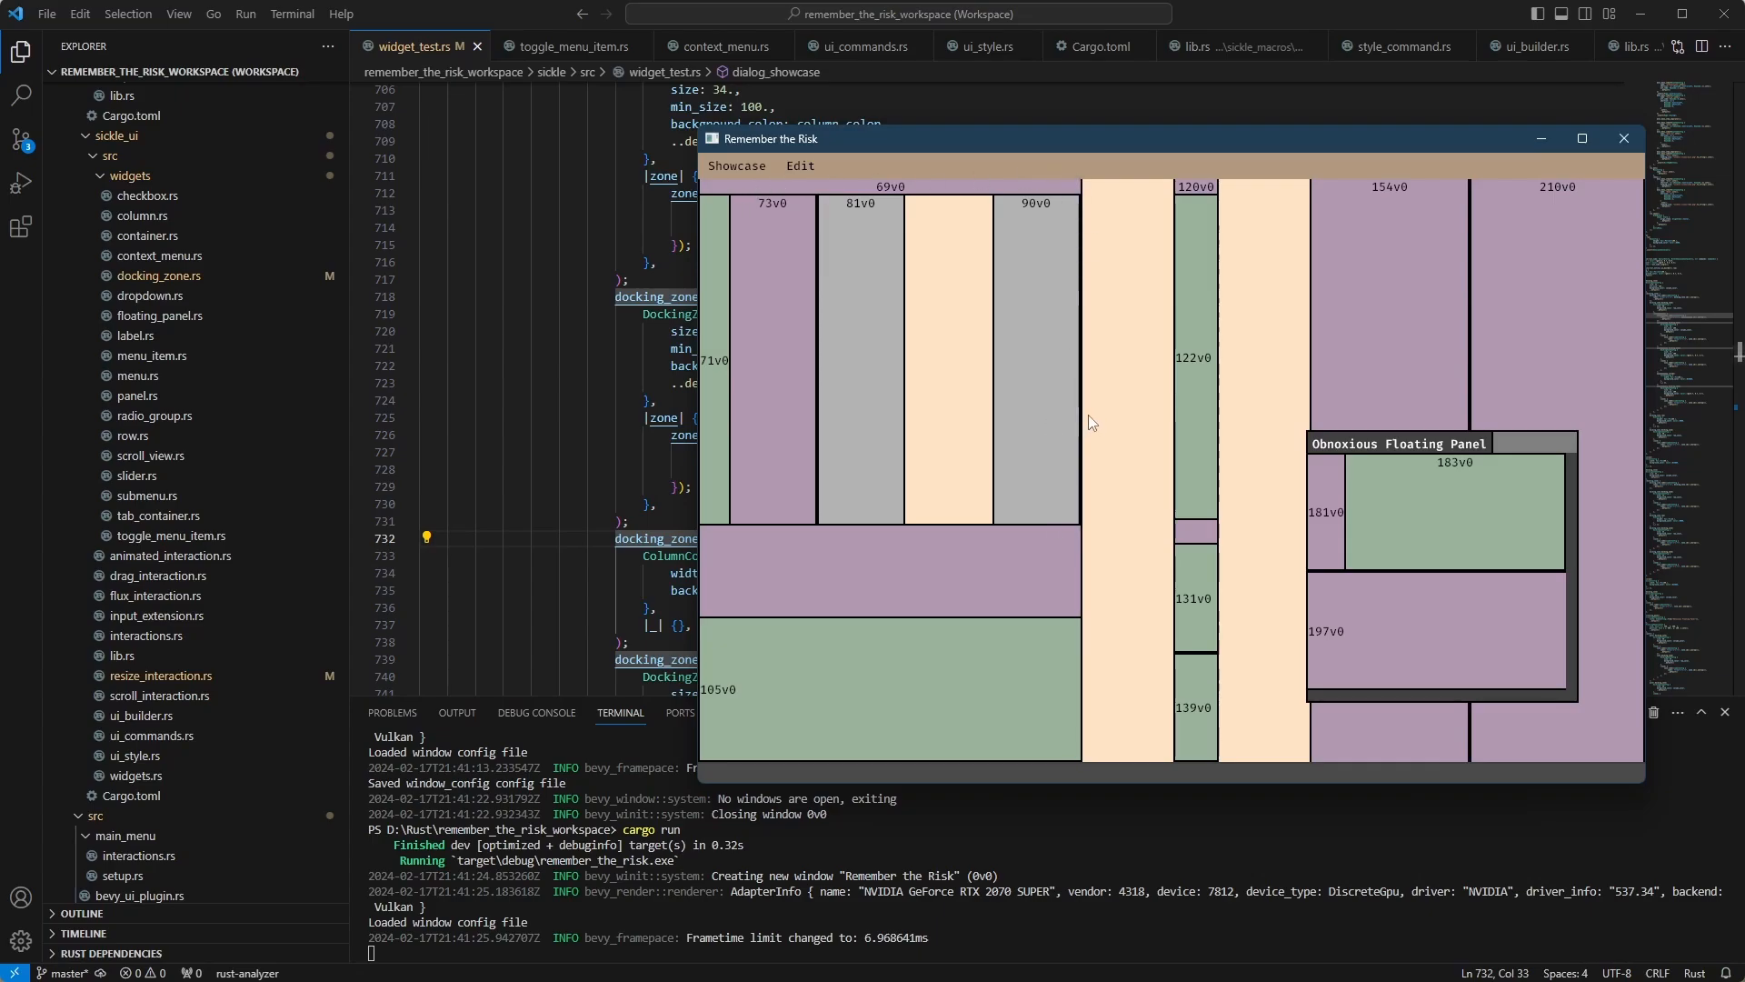
mouse_move(713, 360)
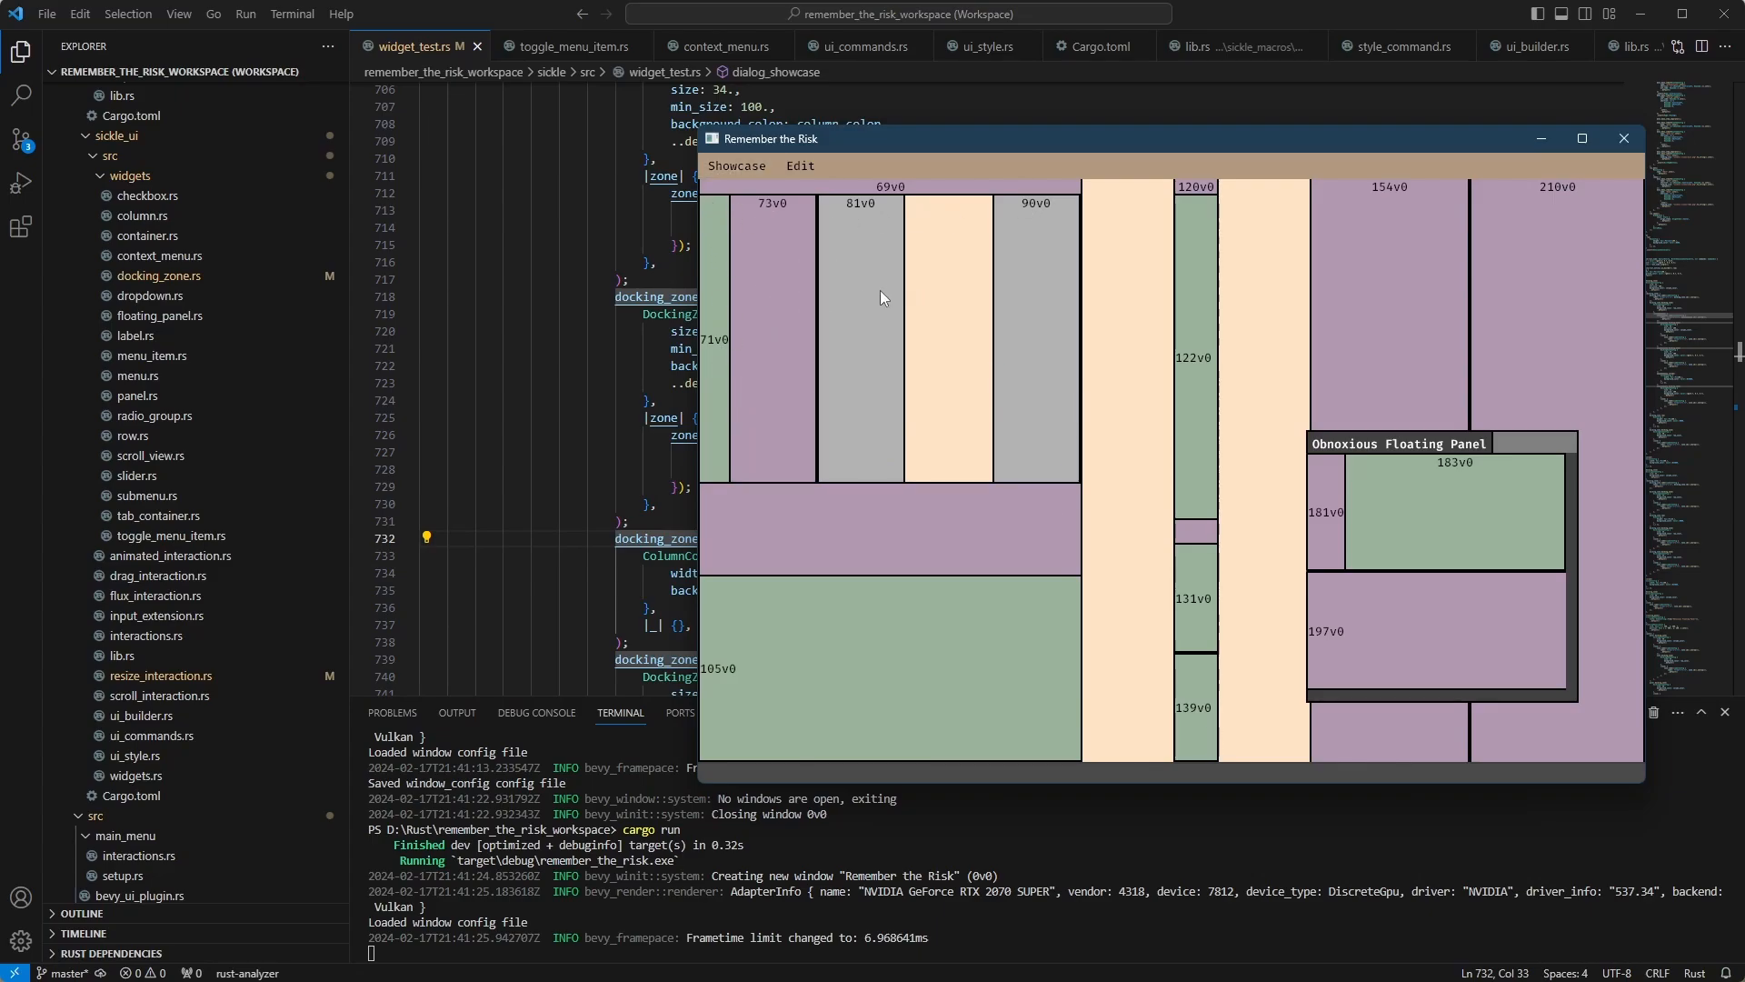
mouse_move(1055, 345)
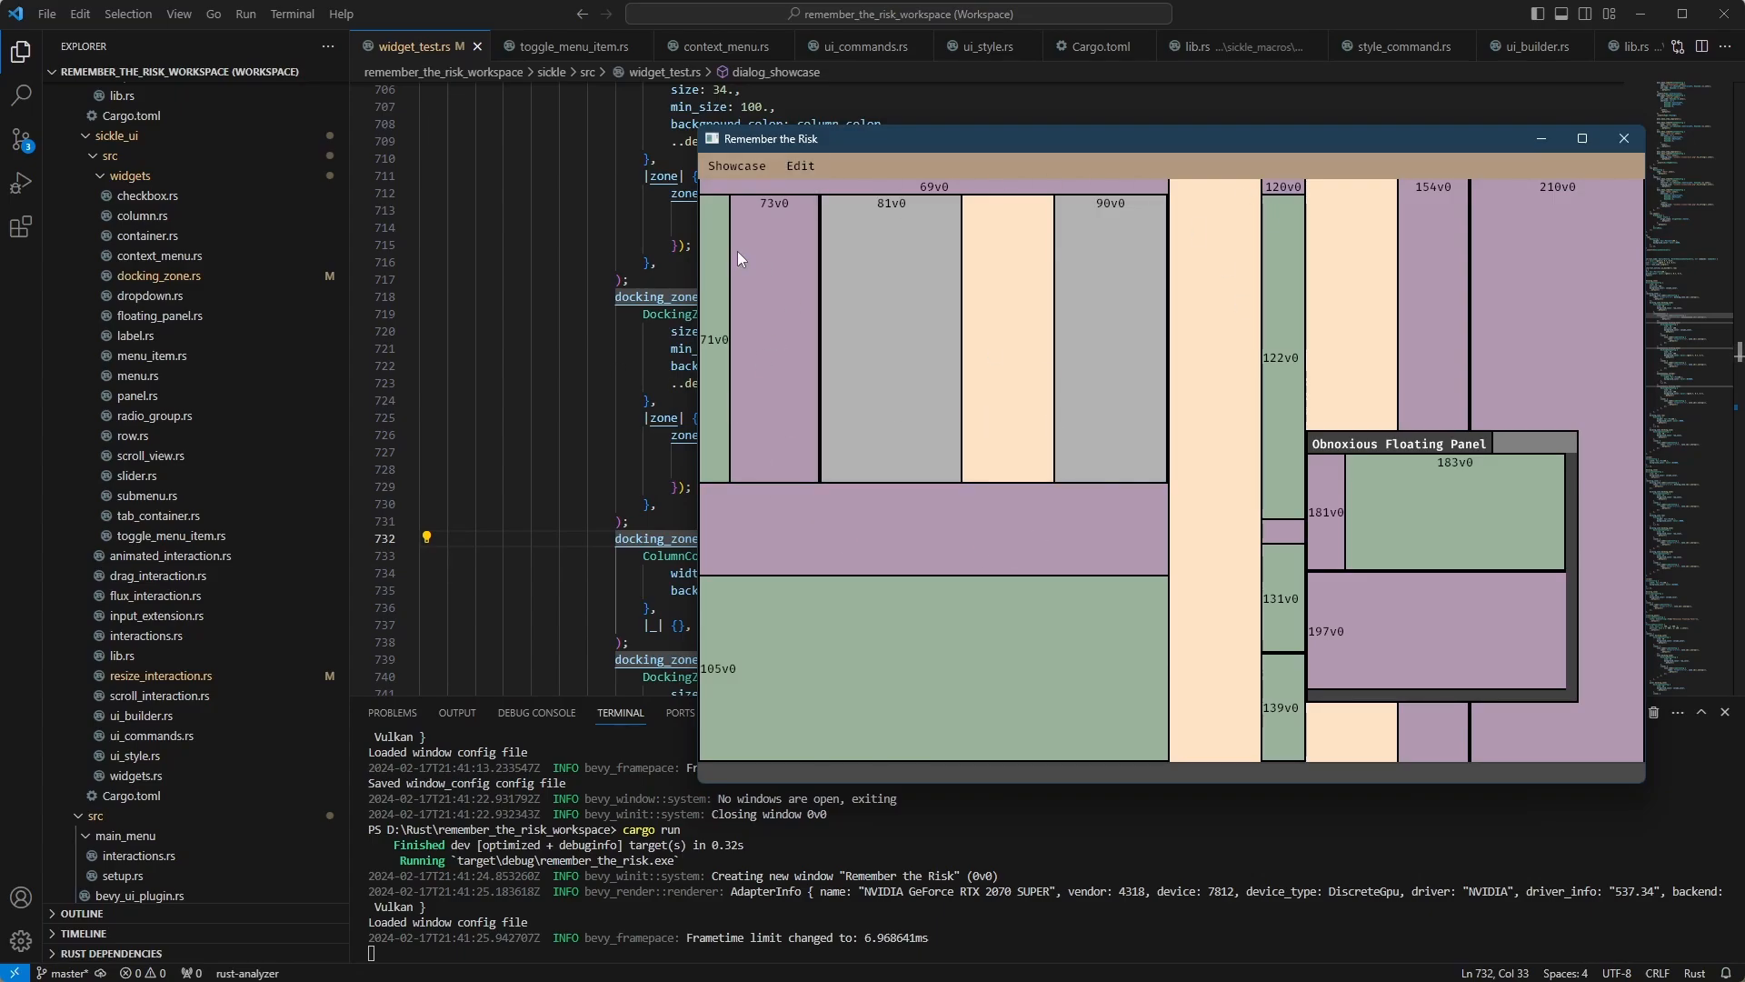
mouse_move(801, 194)
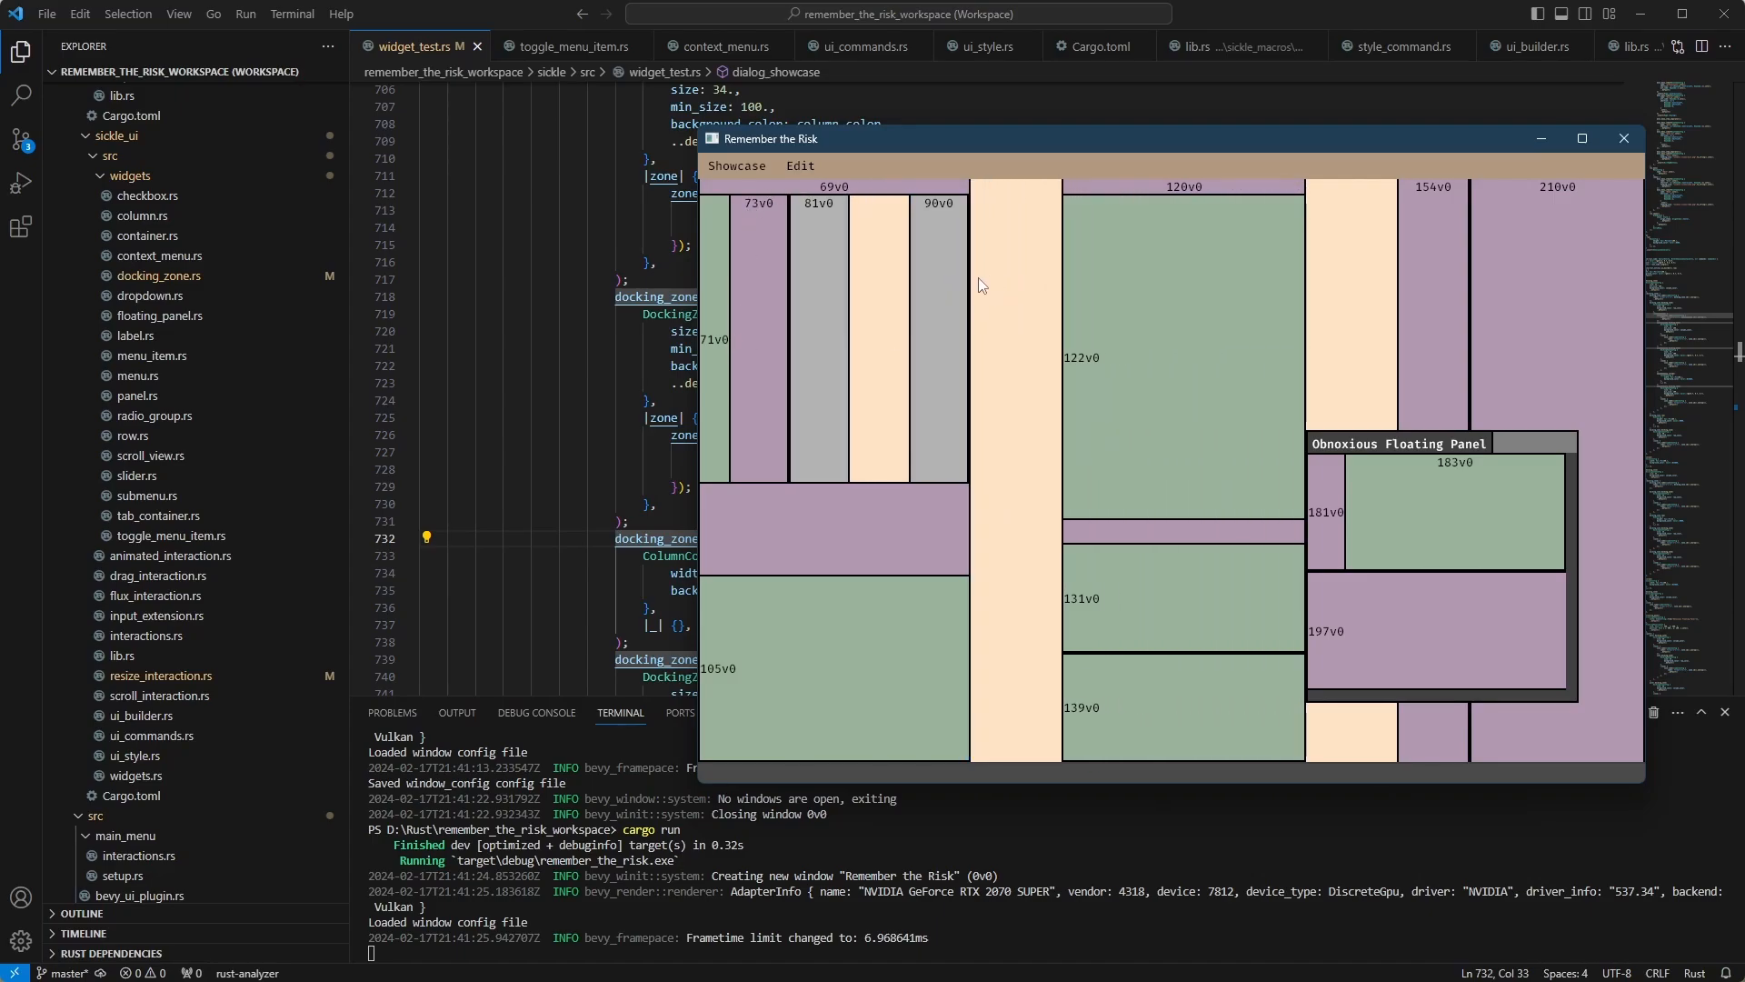
mouse_move(758, 262)
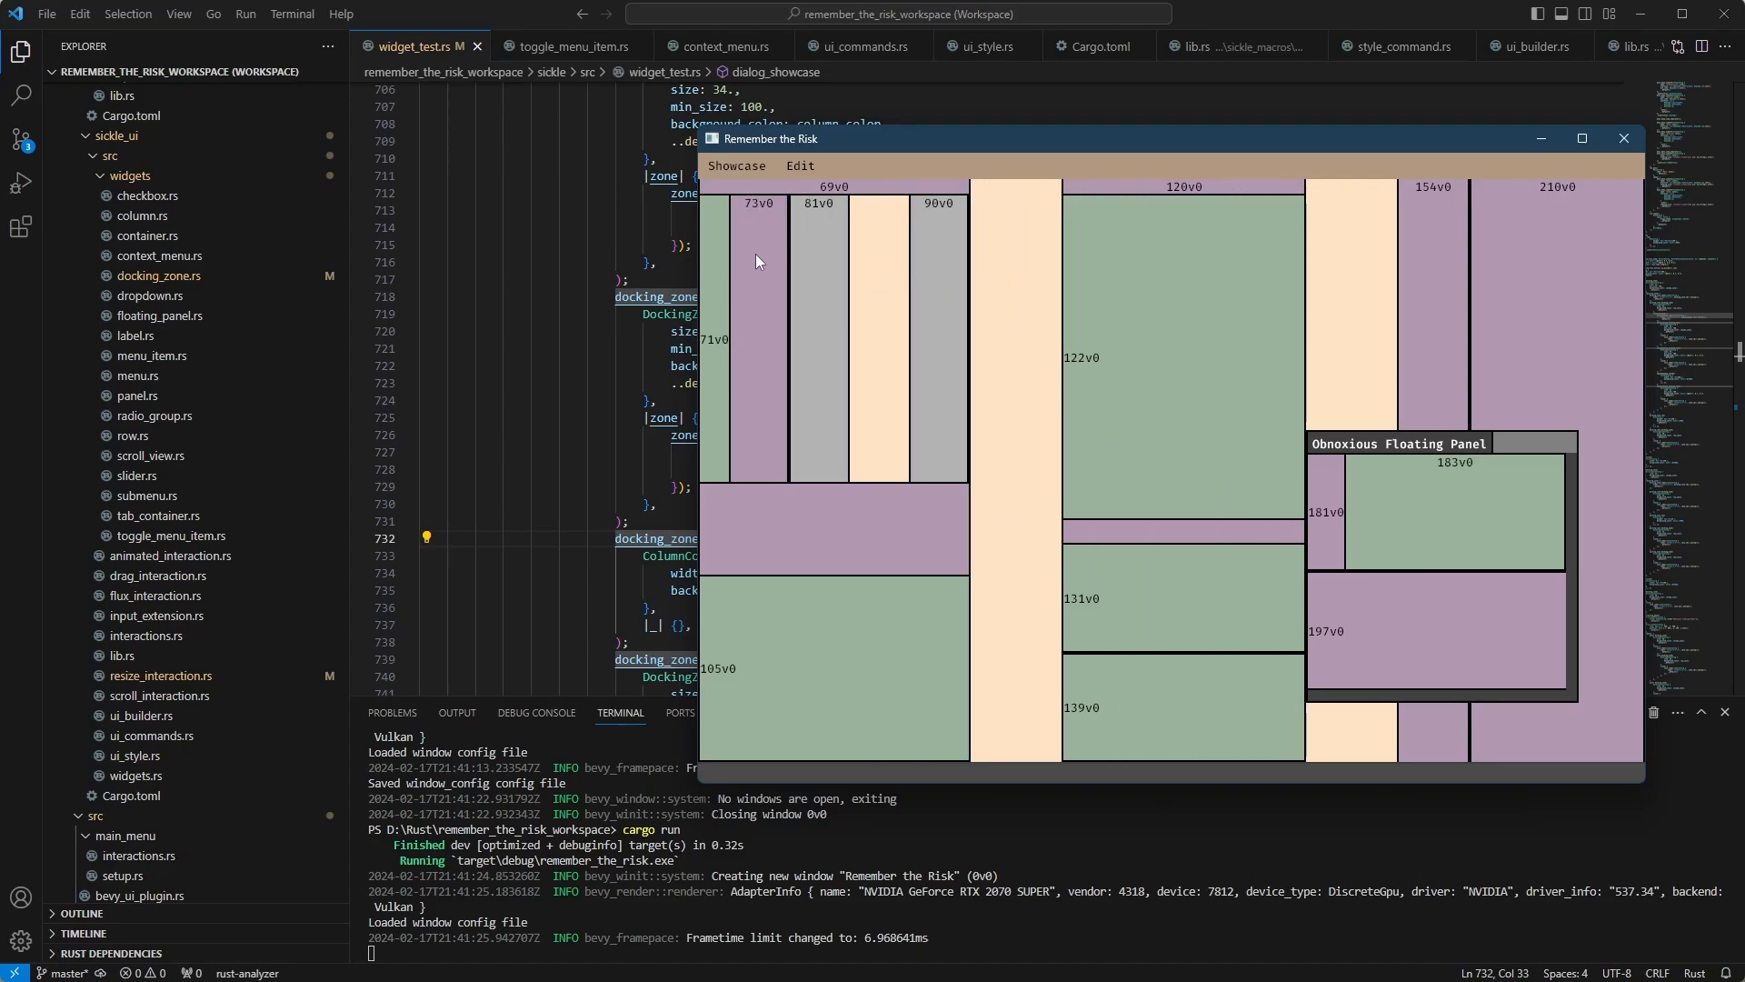
mouse_move(836, 282)
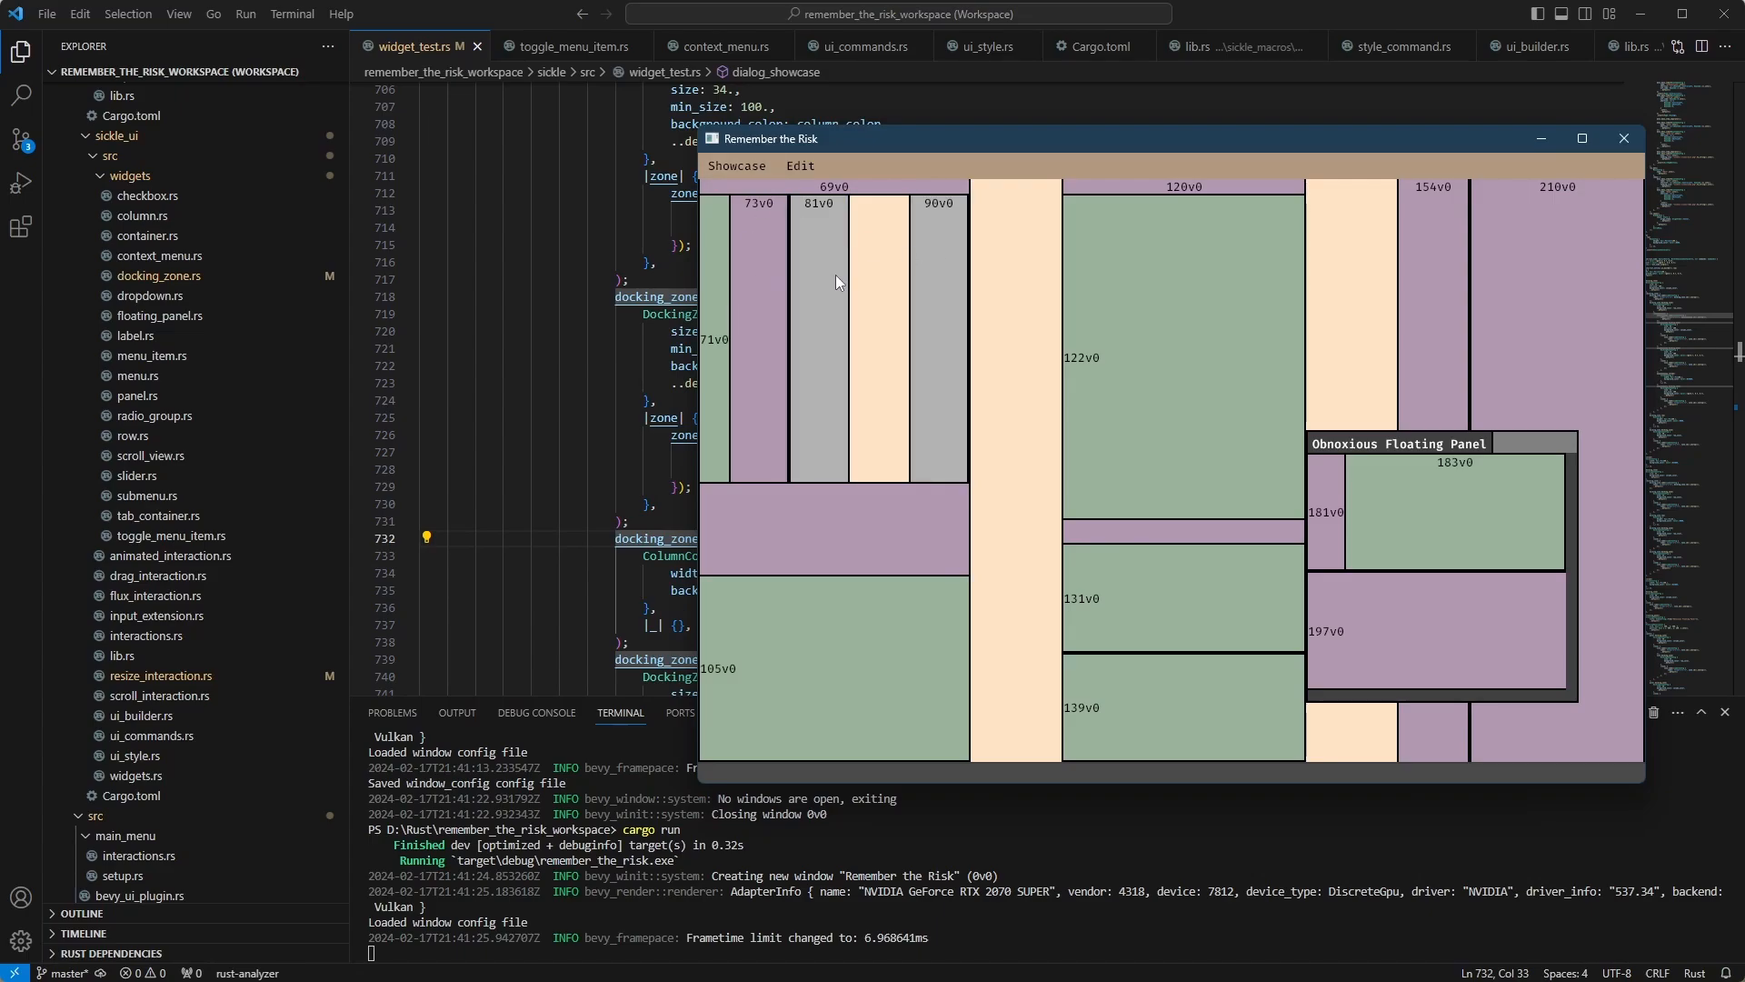
mouse_move(931, 213)
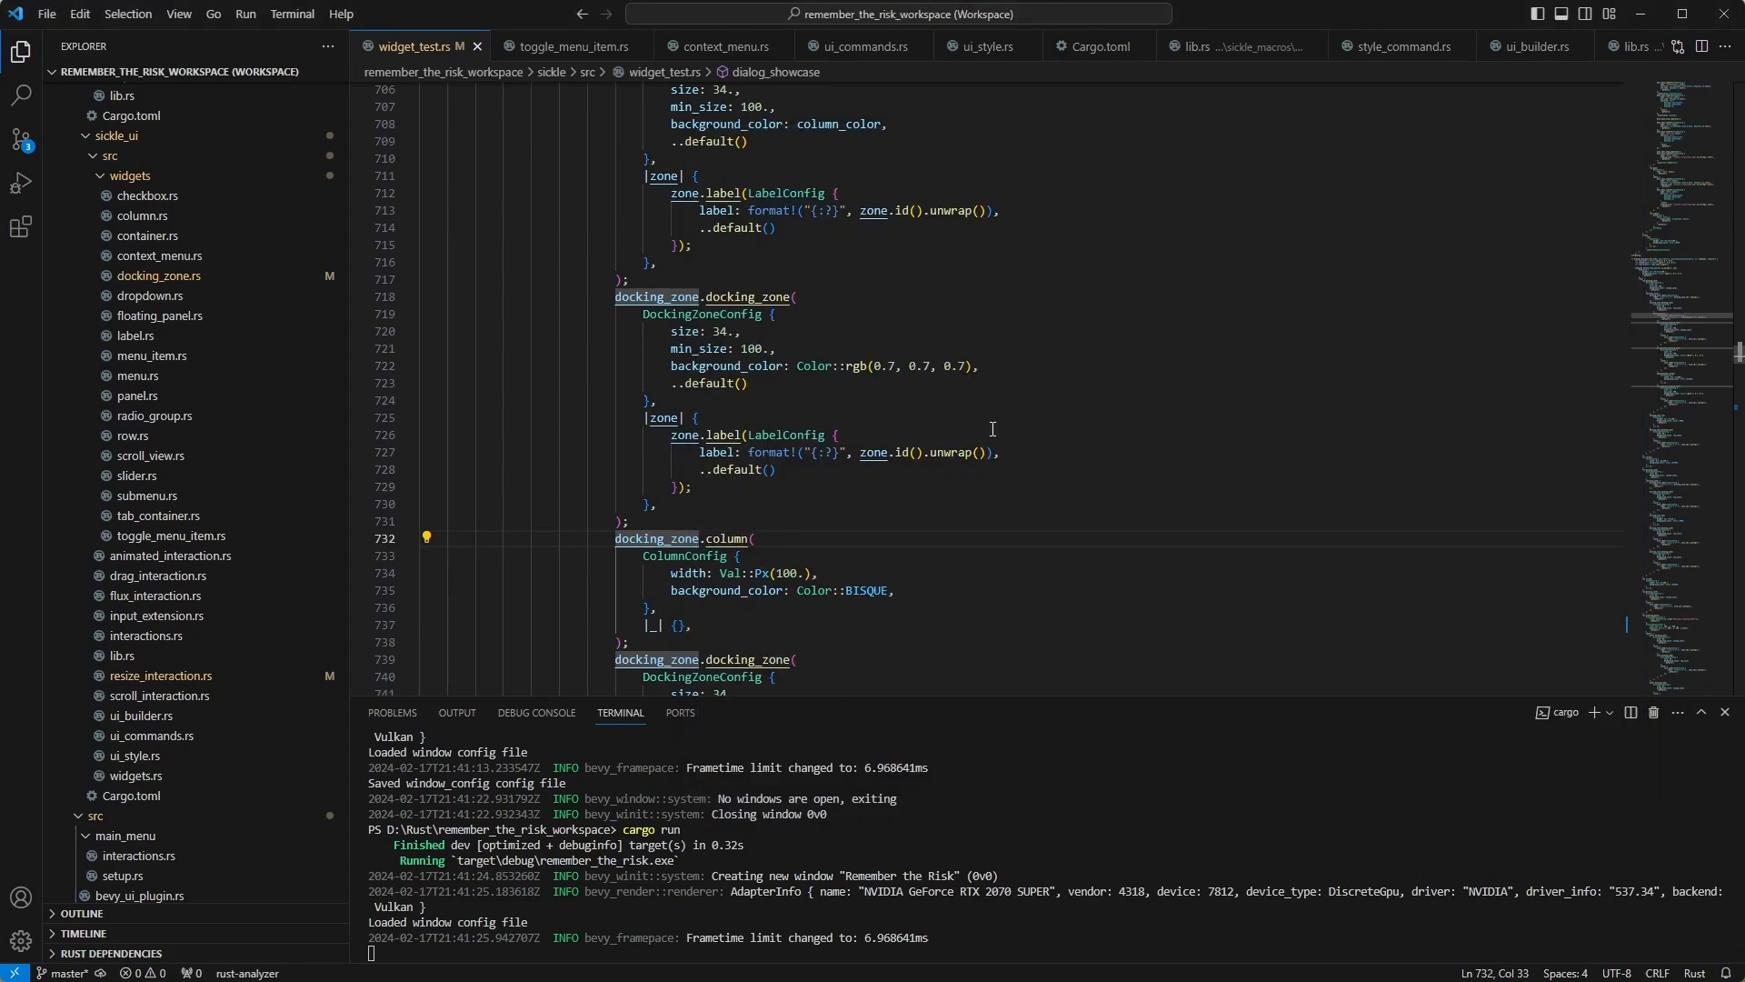
scroll("up", 3)
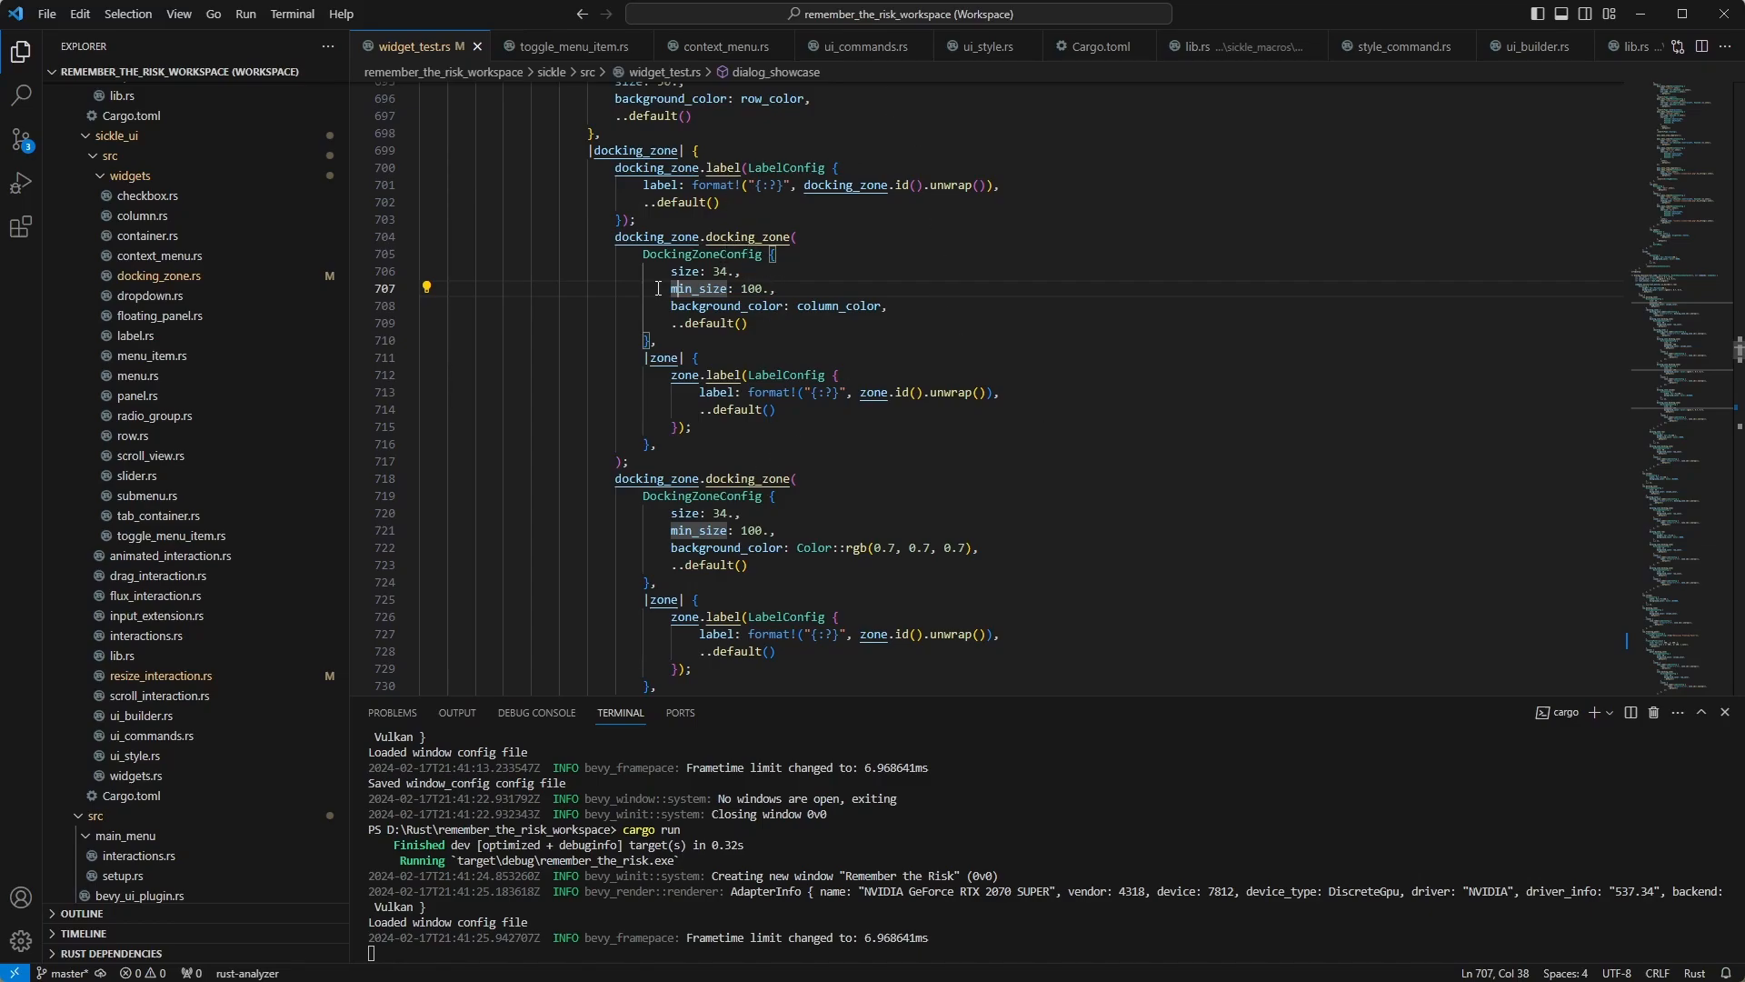
left_click(698, 306)
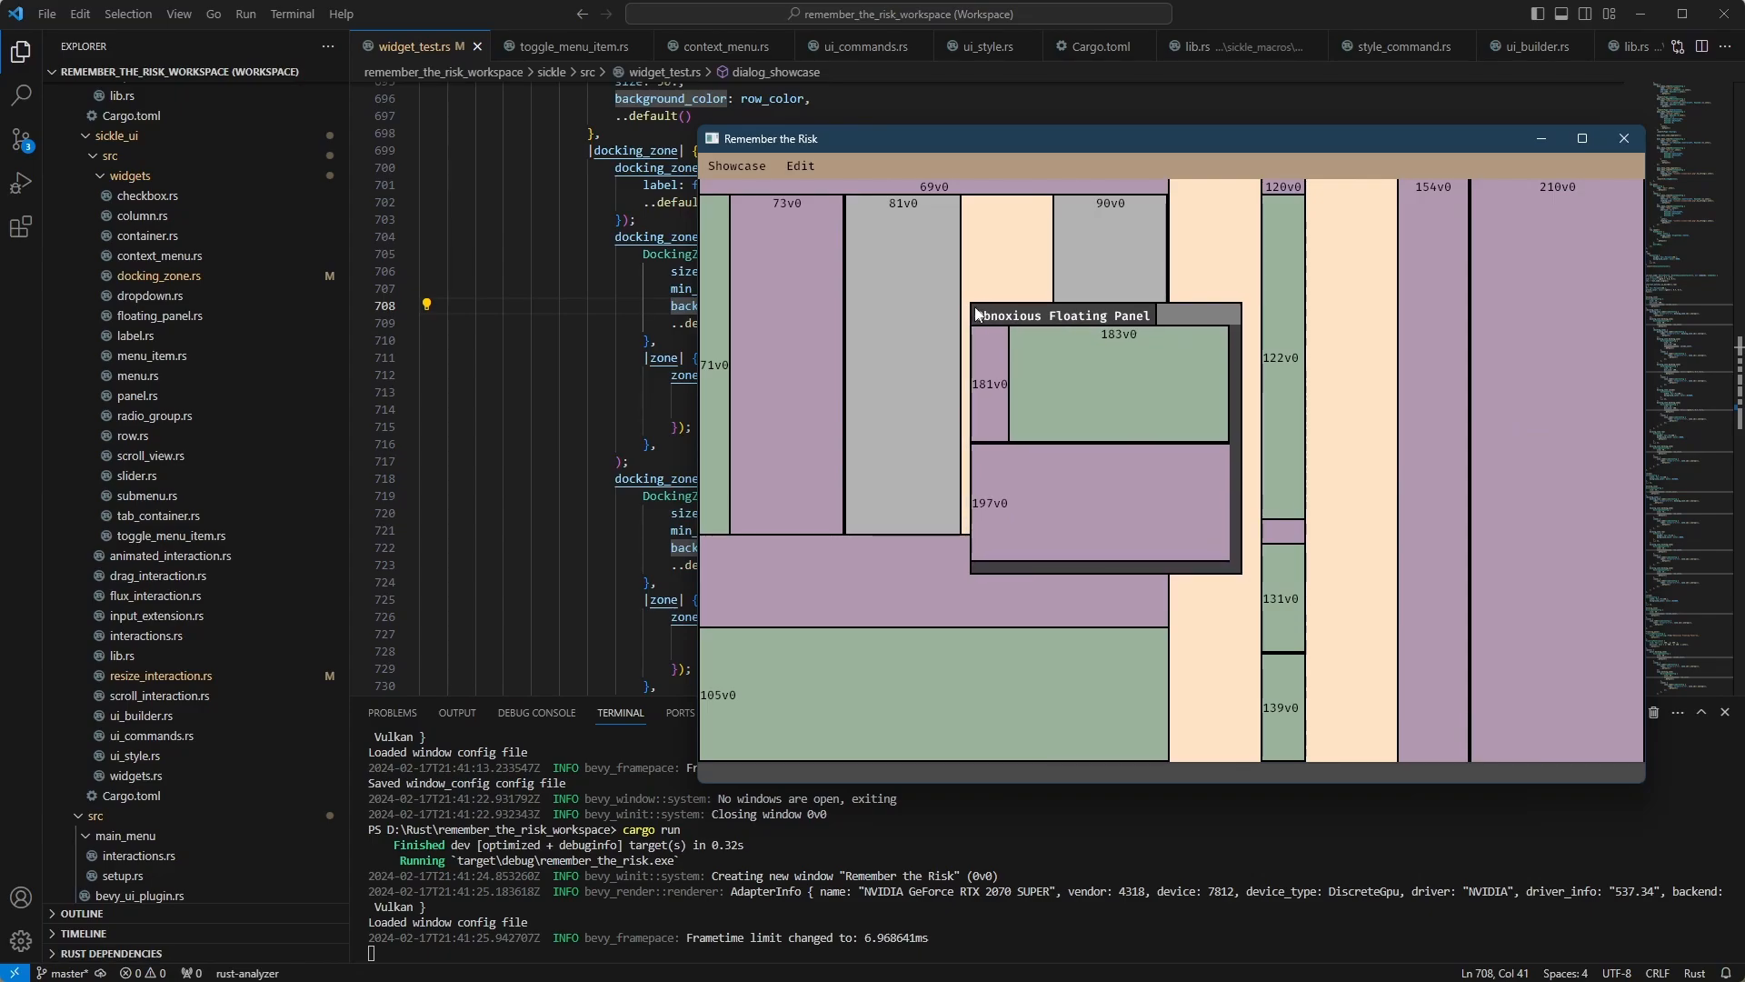
mouse_move(703, 263)
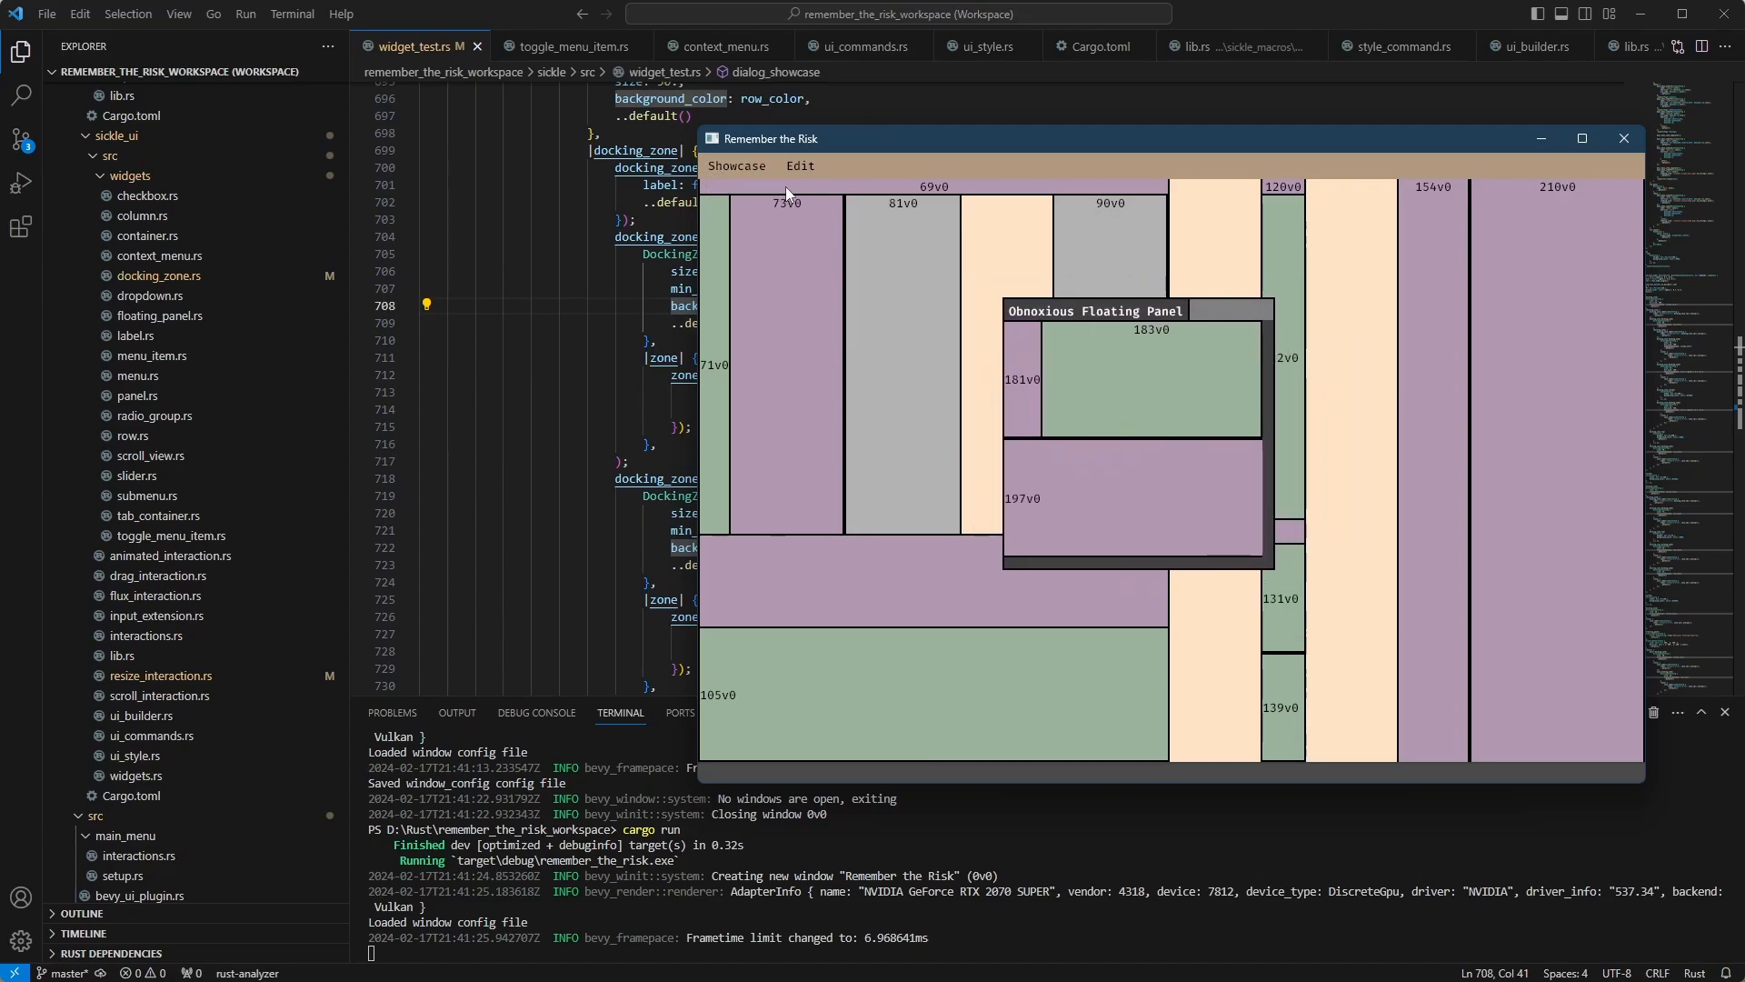
mouse_move(1097, 314)
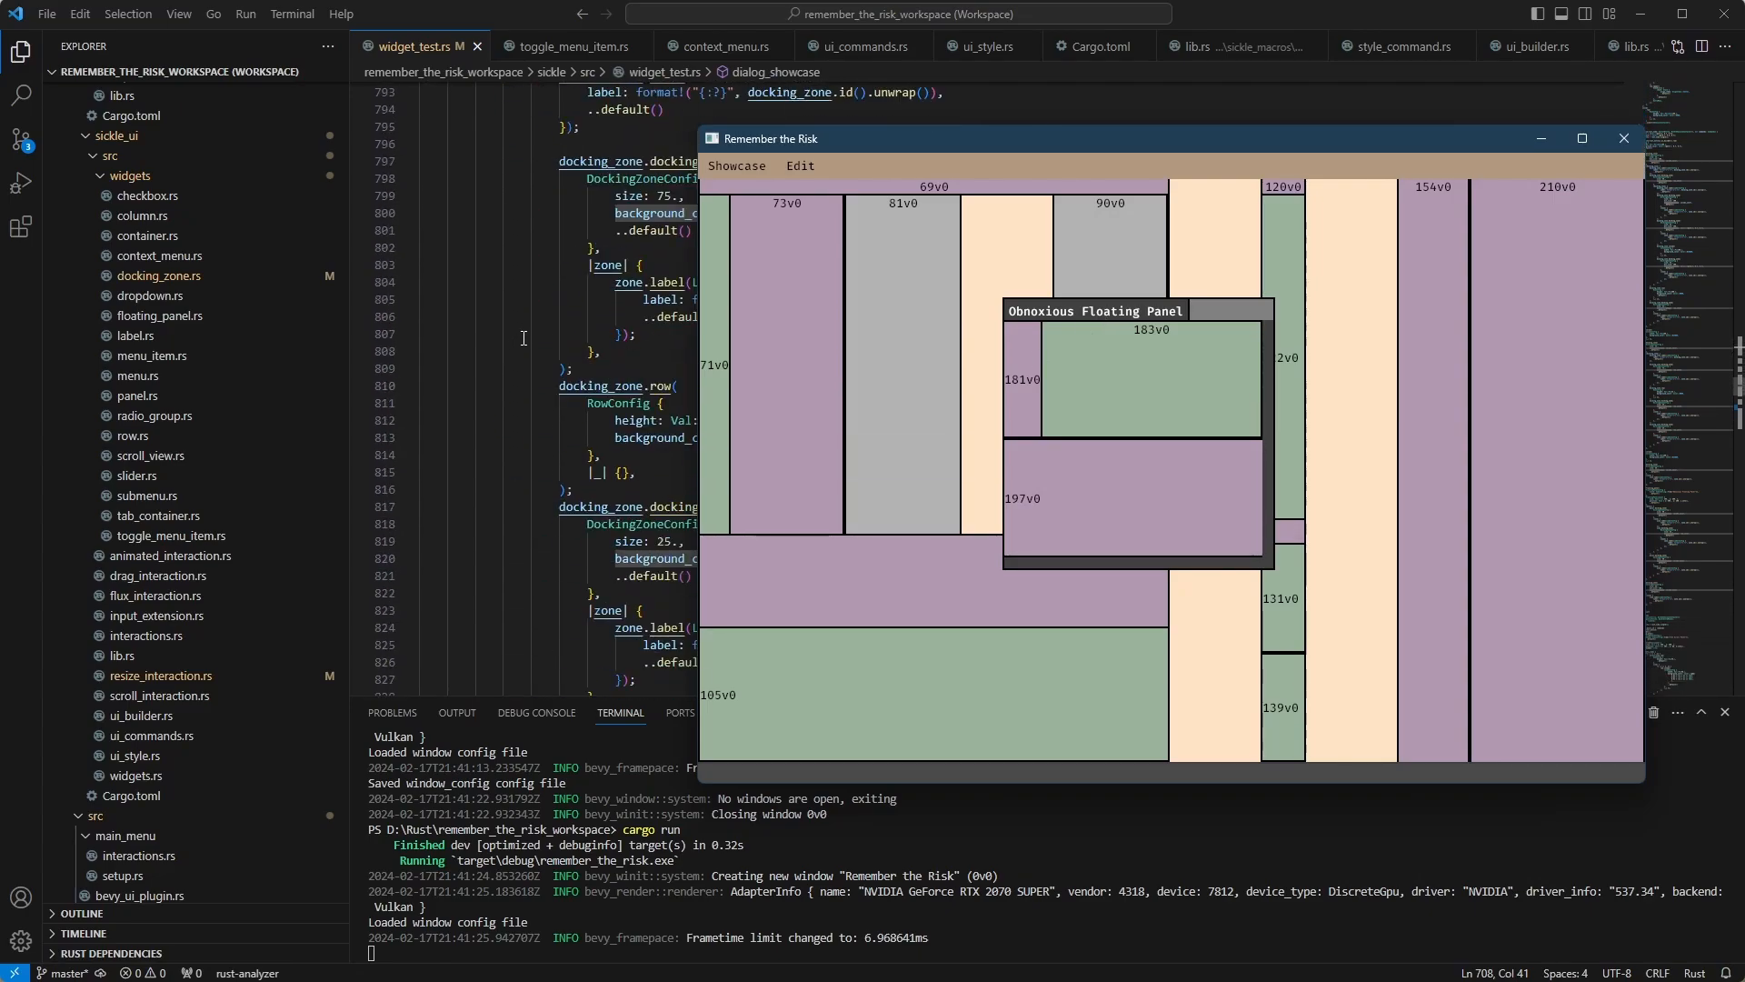
Step: Scroll widget_tests.rs down to the row.floating_panel(...) block
scroll("down", 3)
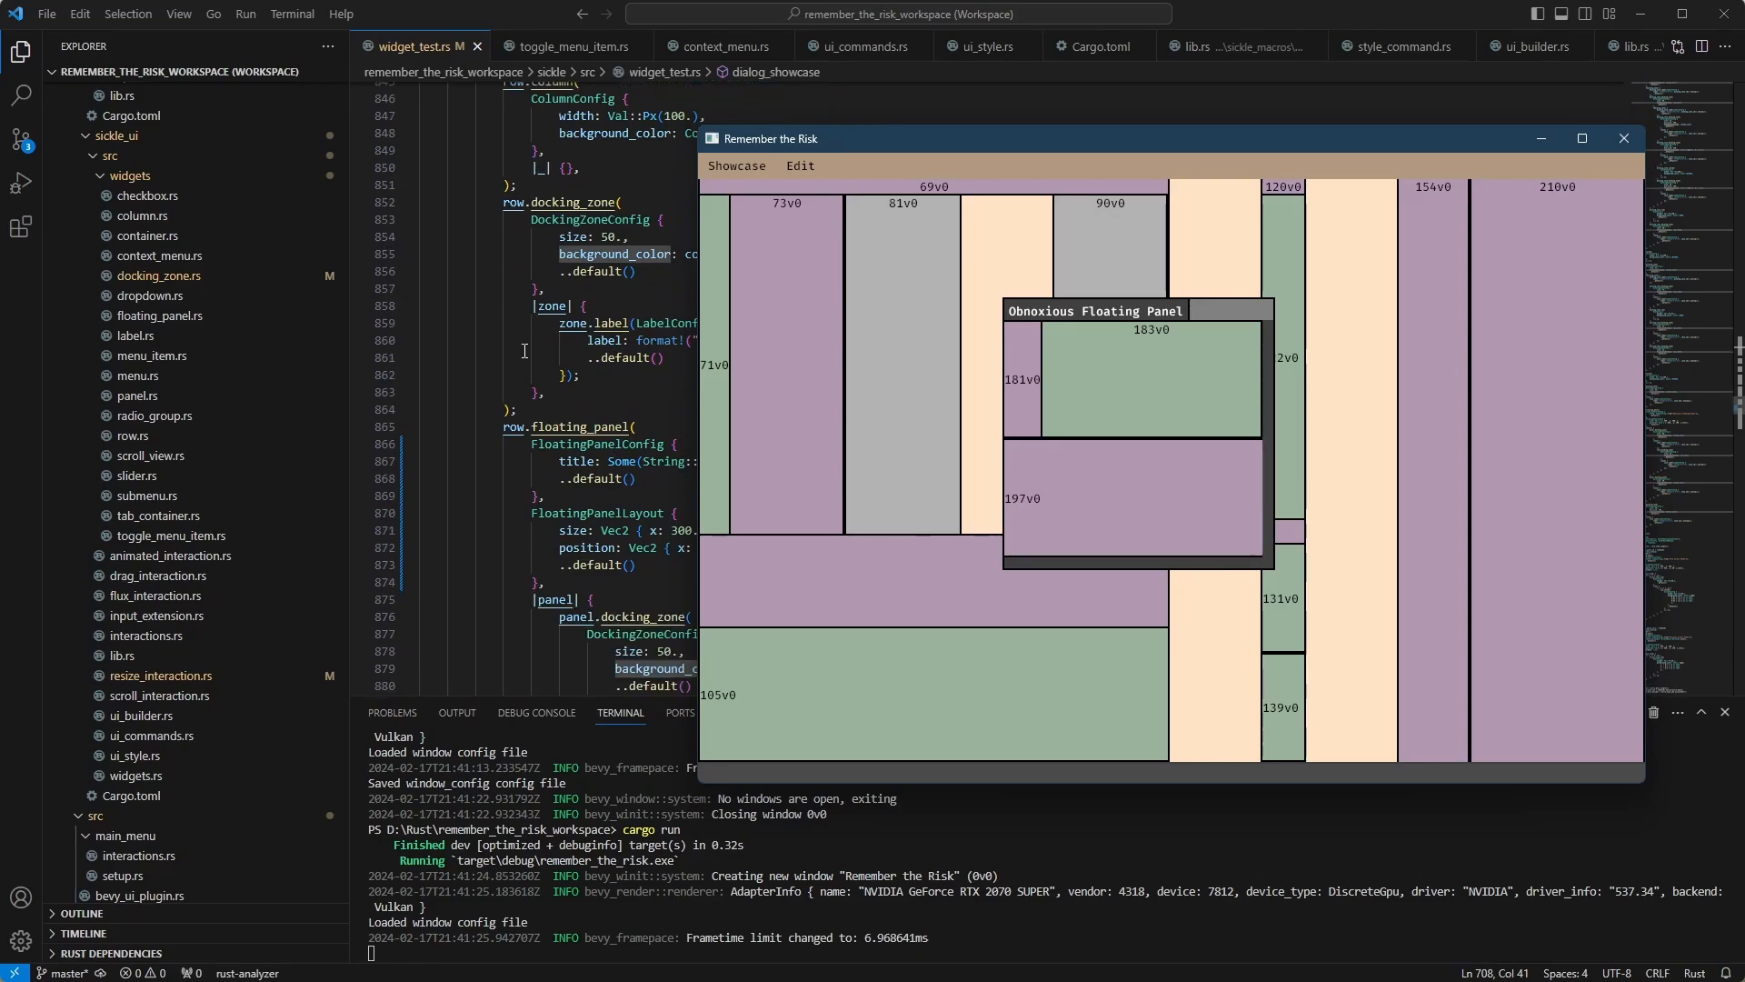
scroll("down", 3)
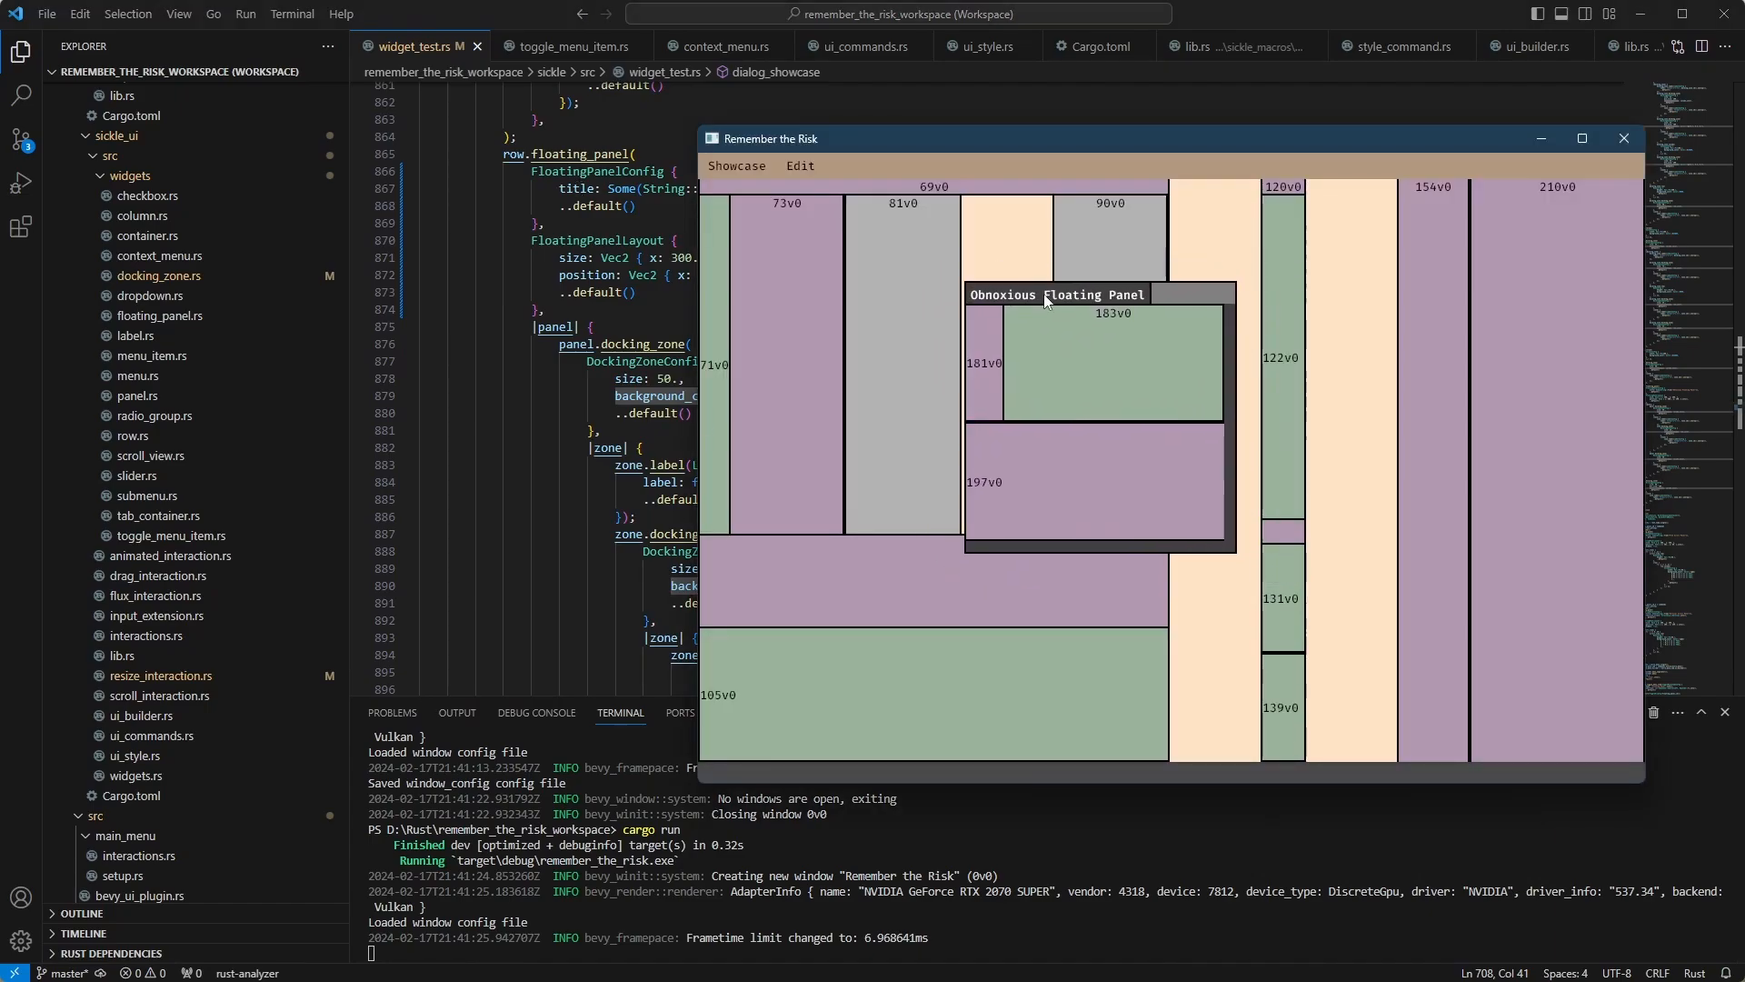
Step: Move the floating panel to the top-left and back to the middle, then narrow the left zone group
left_click_drag(1048, 294, 796, 195)
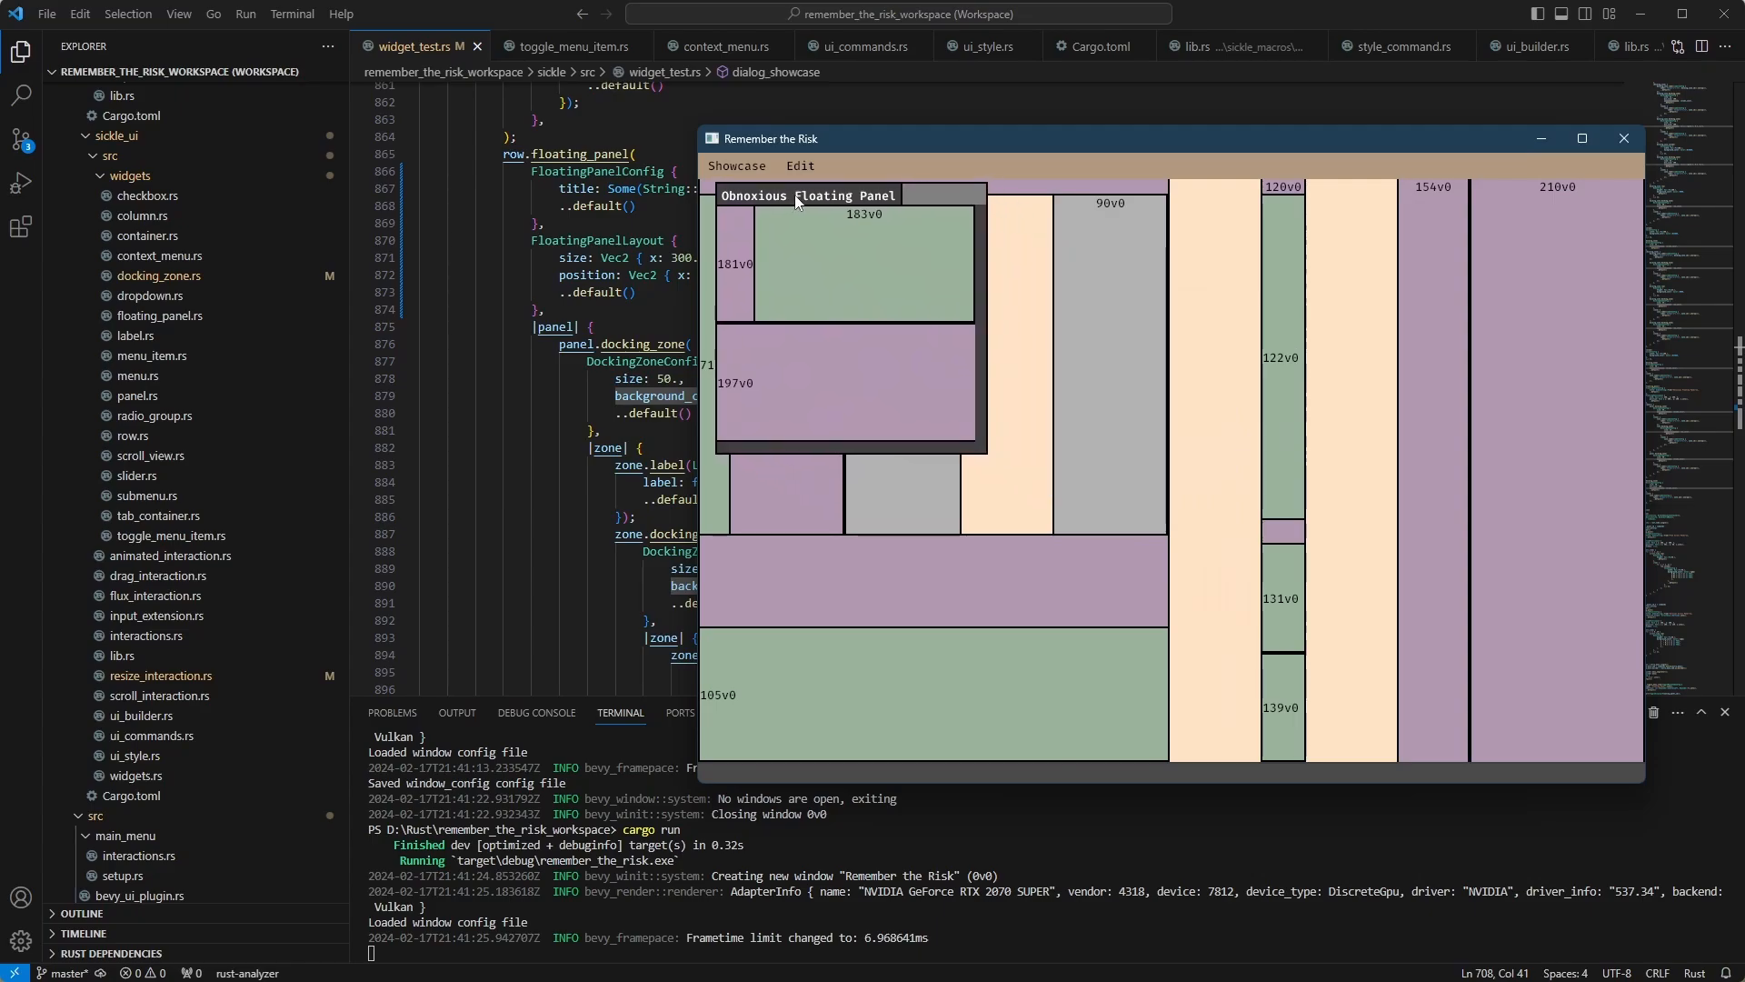
left_click_drag(807, 195, 1074, 337)
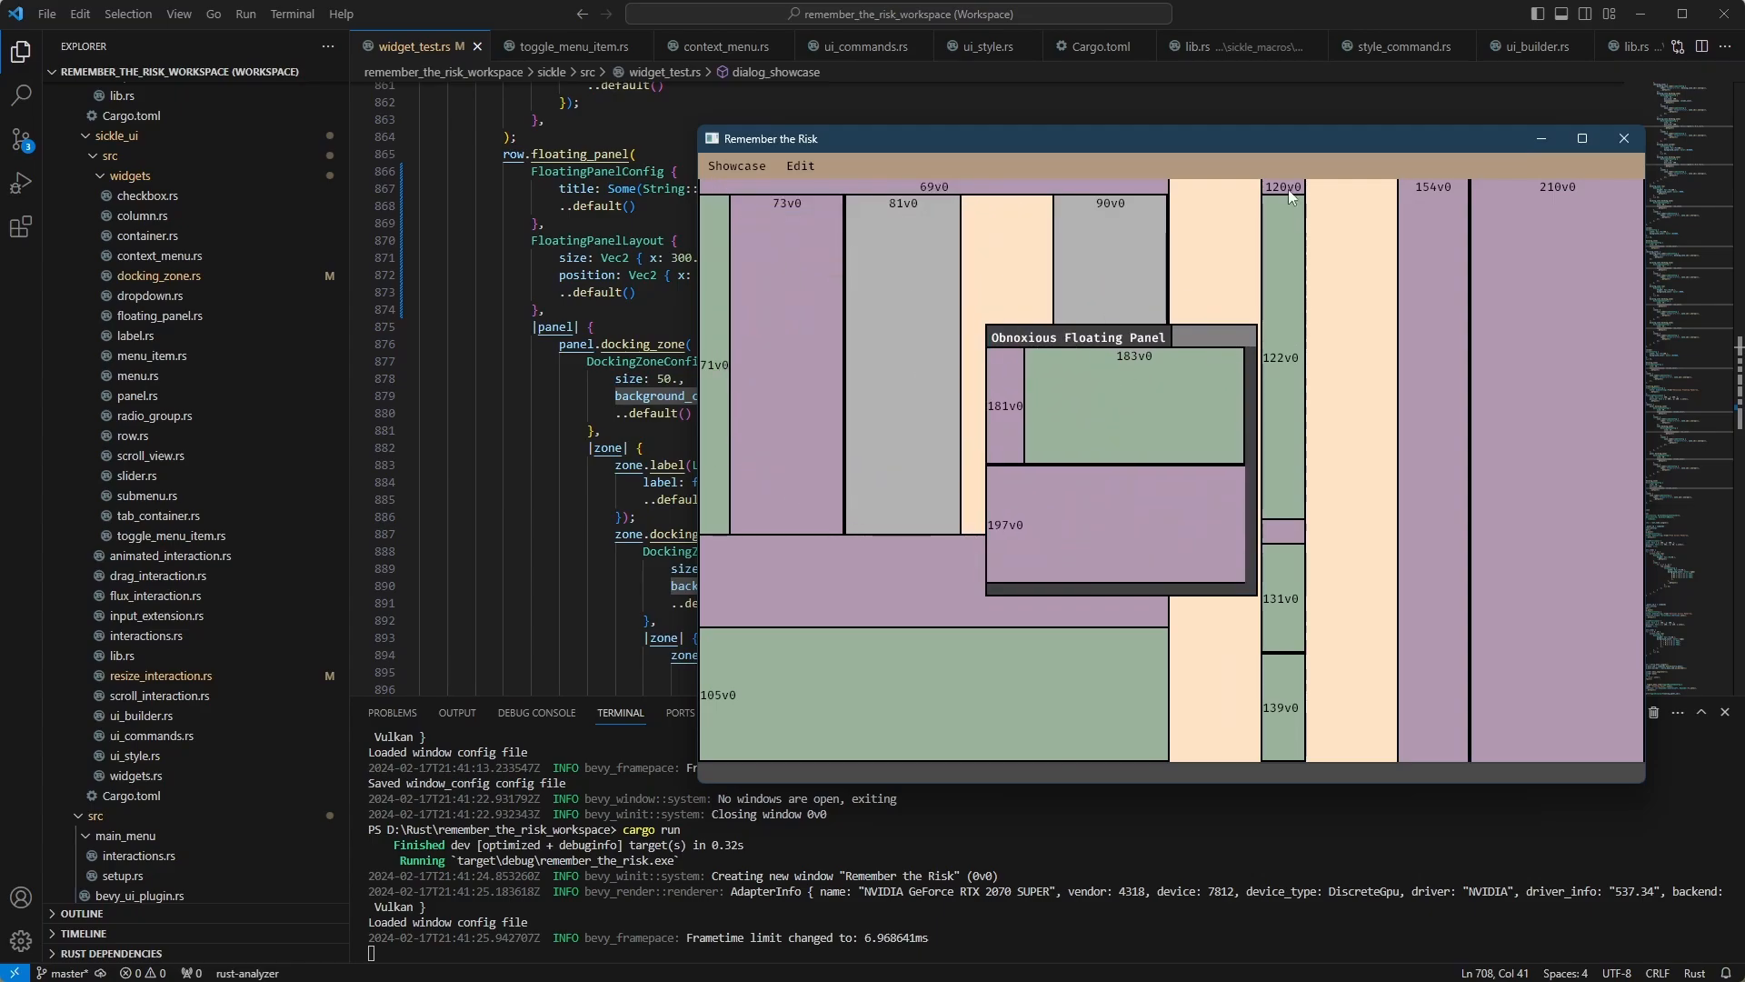
mouse_move(849, 234)
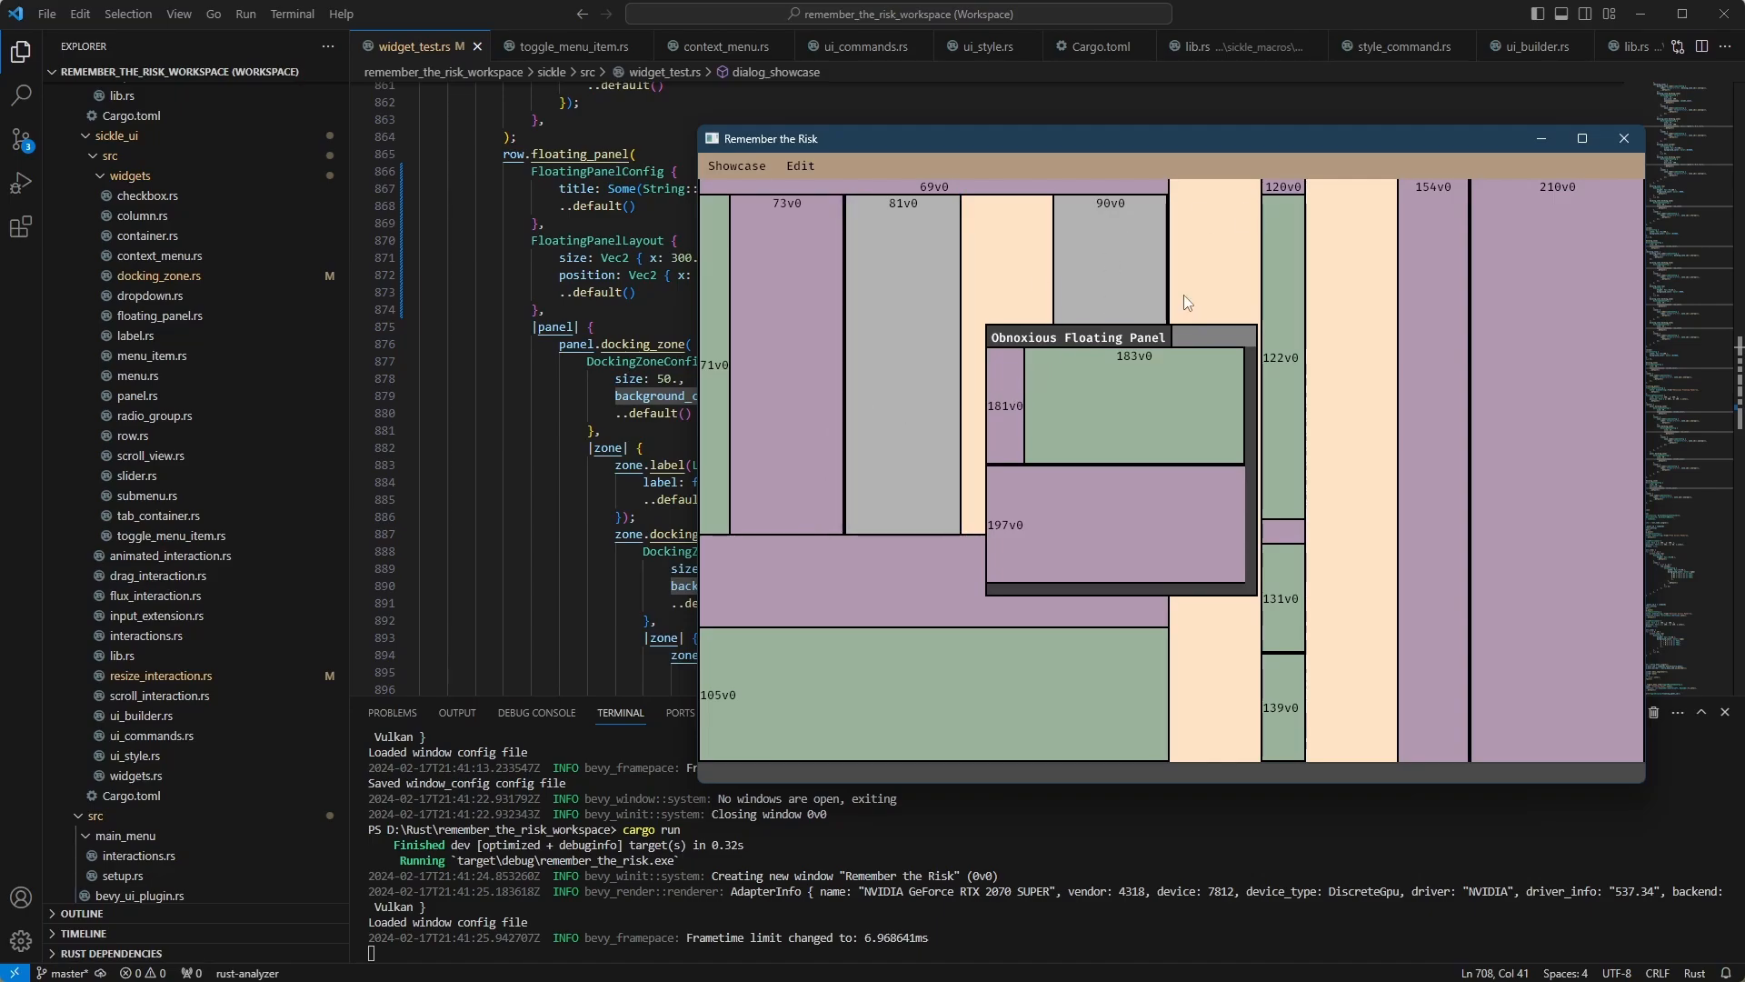
left_click_drag(1091, 336, 1133, 364)
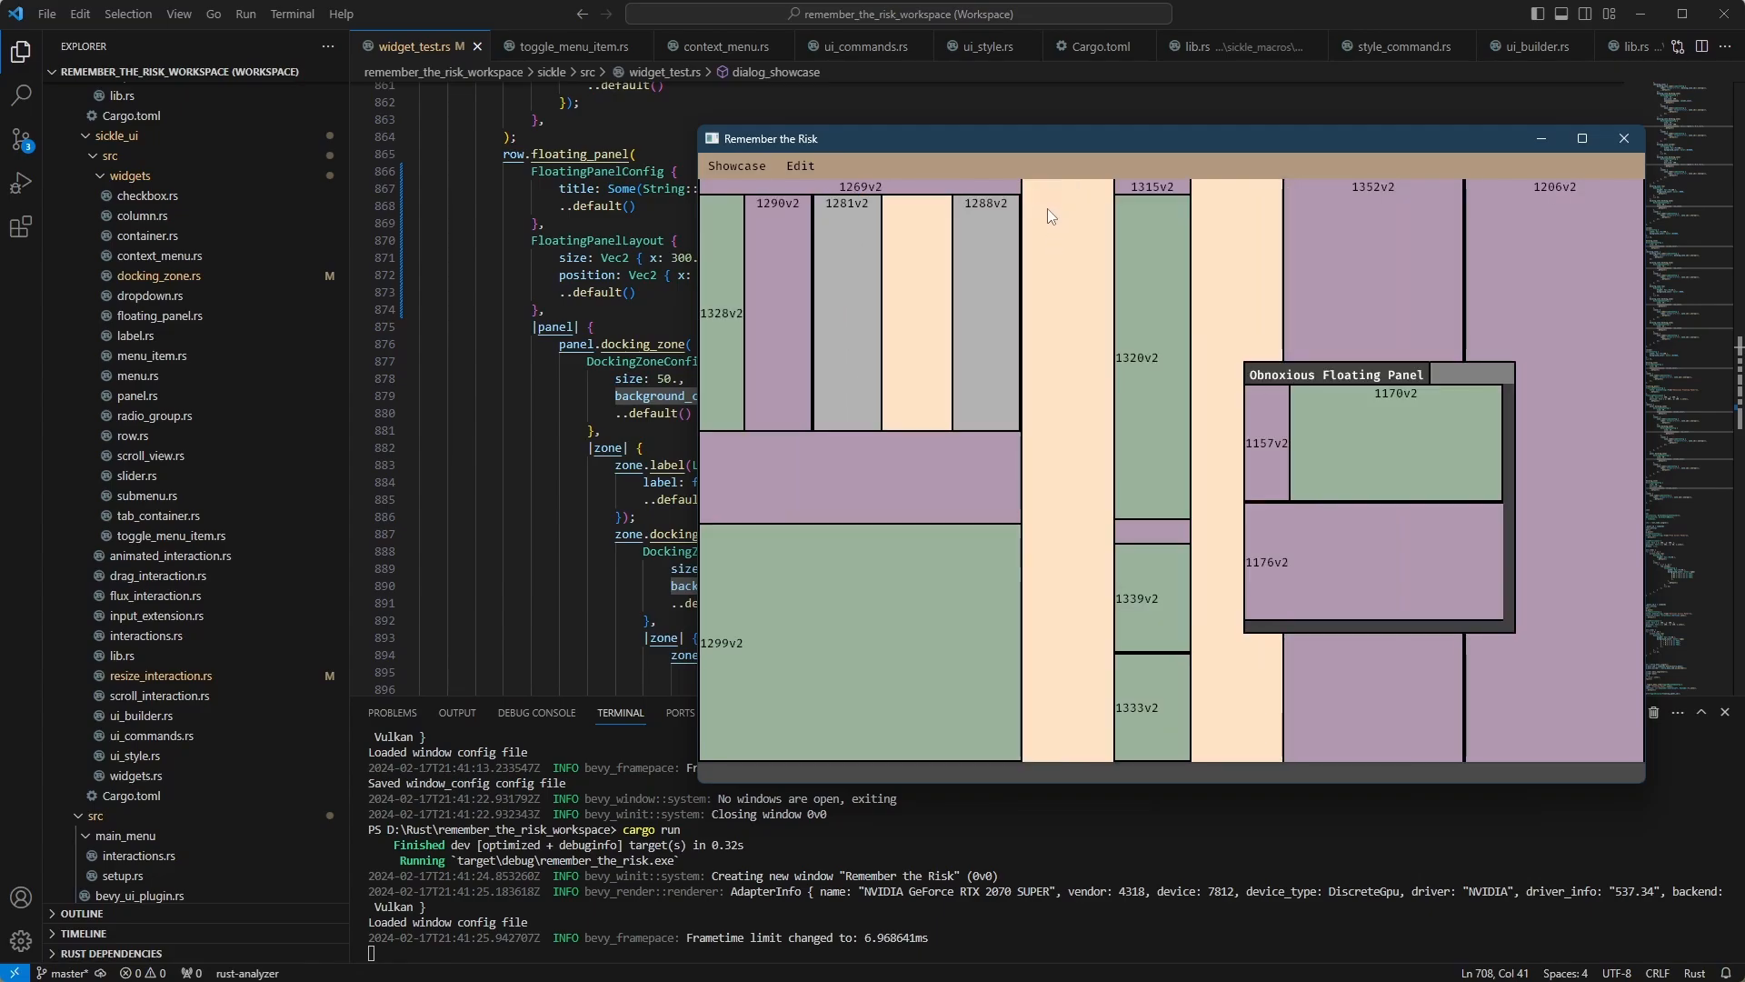
mouse_move(1011, 335)
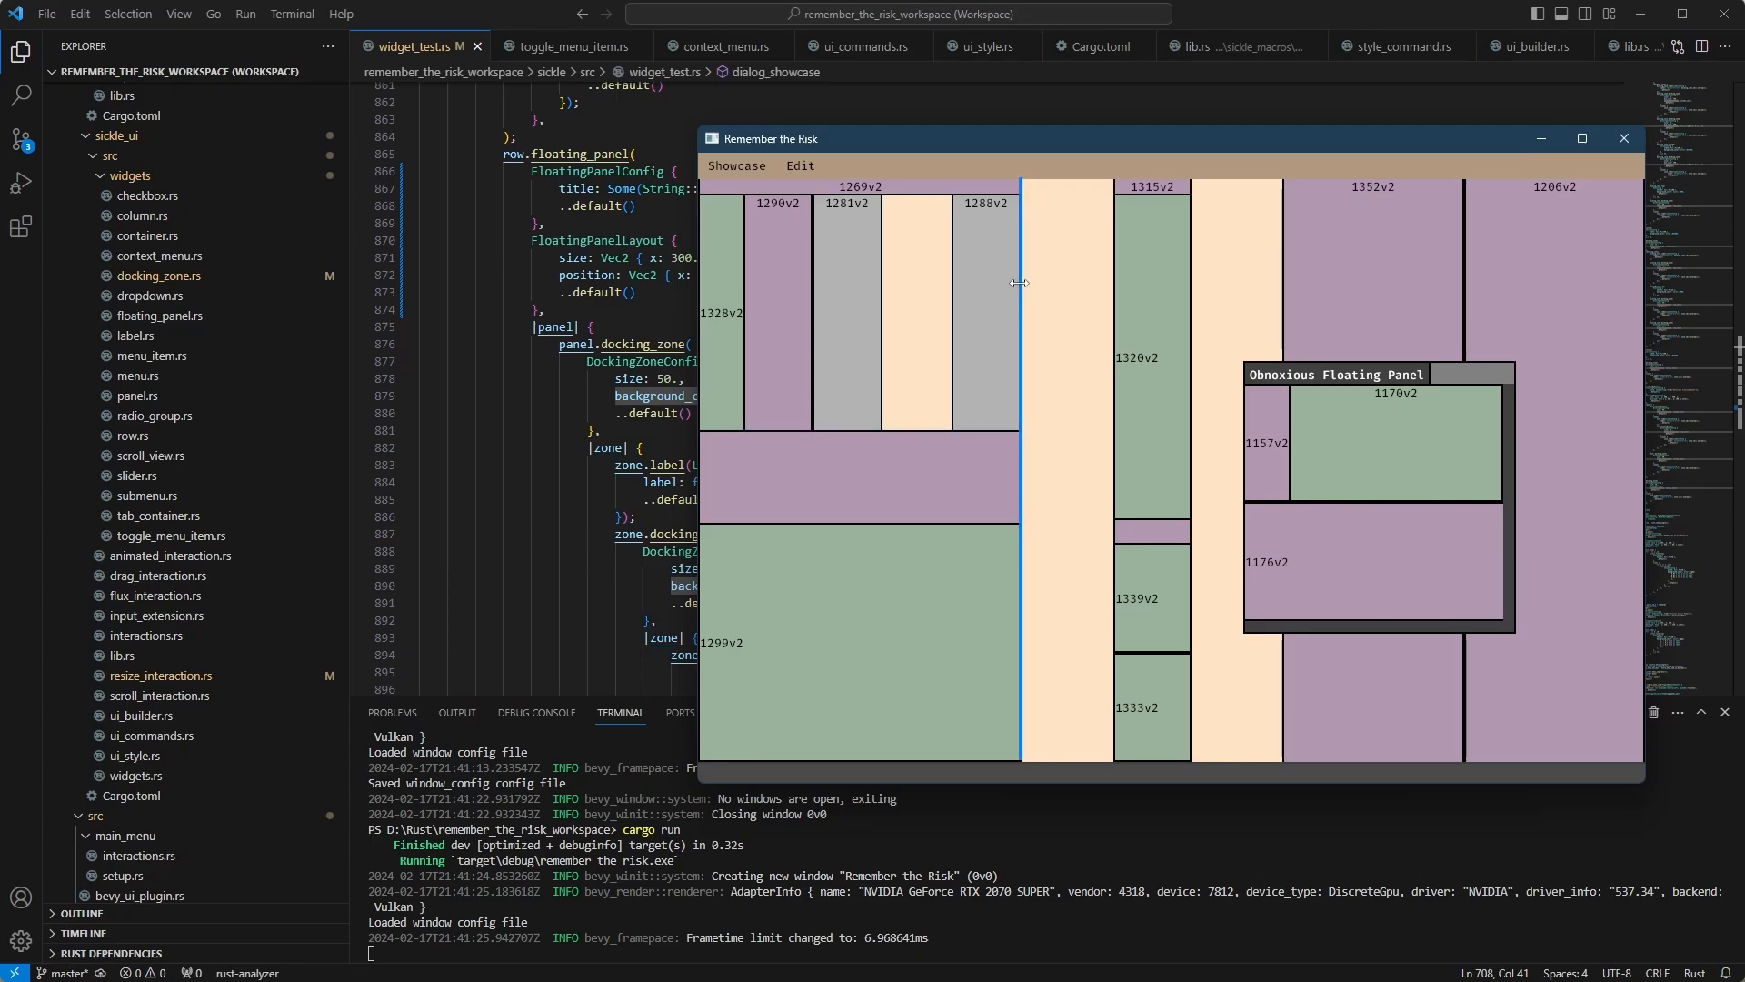
mouse_move(829, 187)
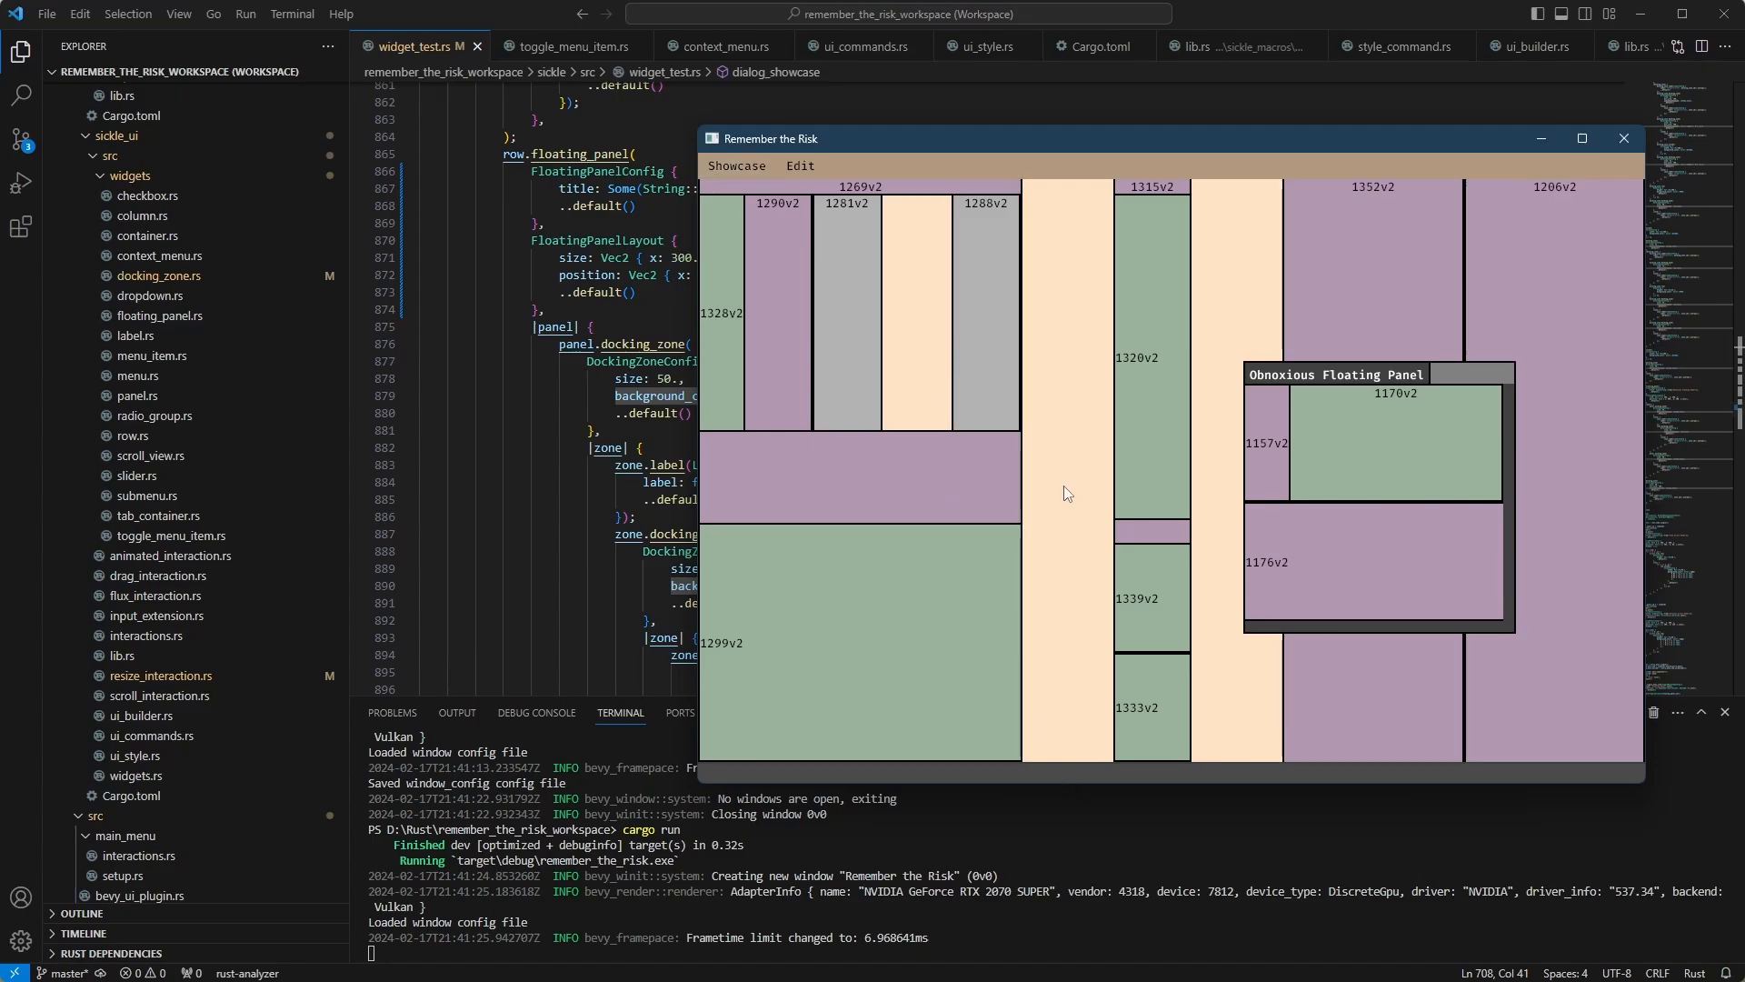
mouse_move(1123, 234)
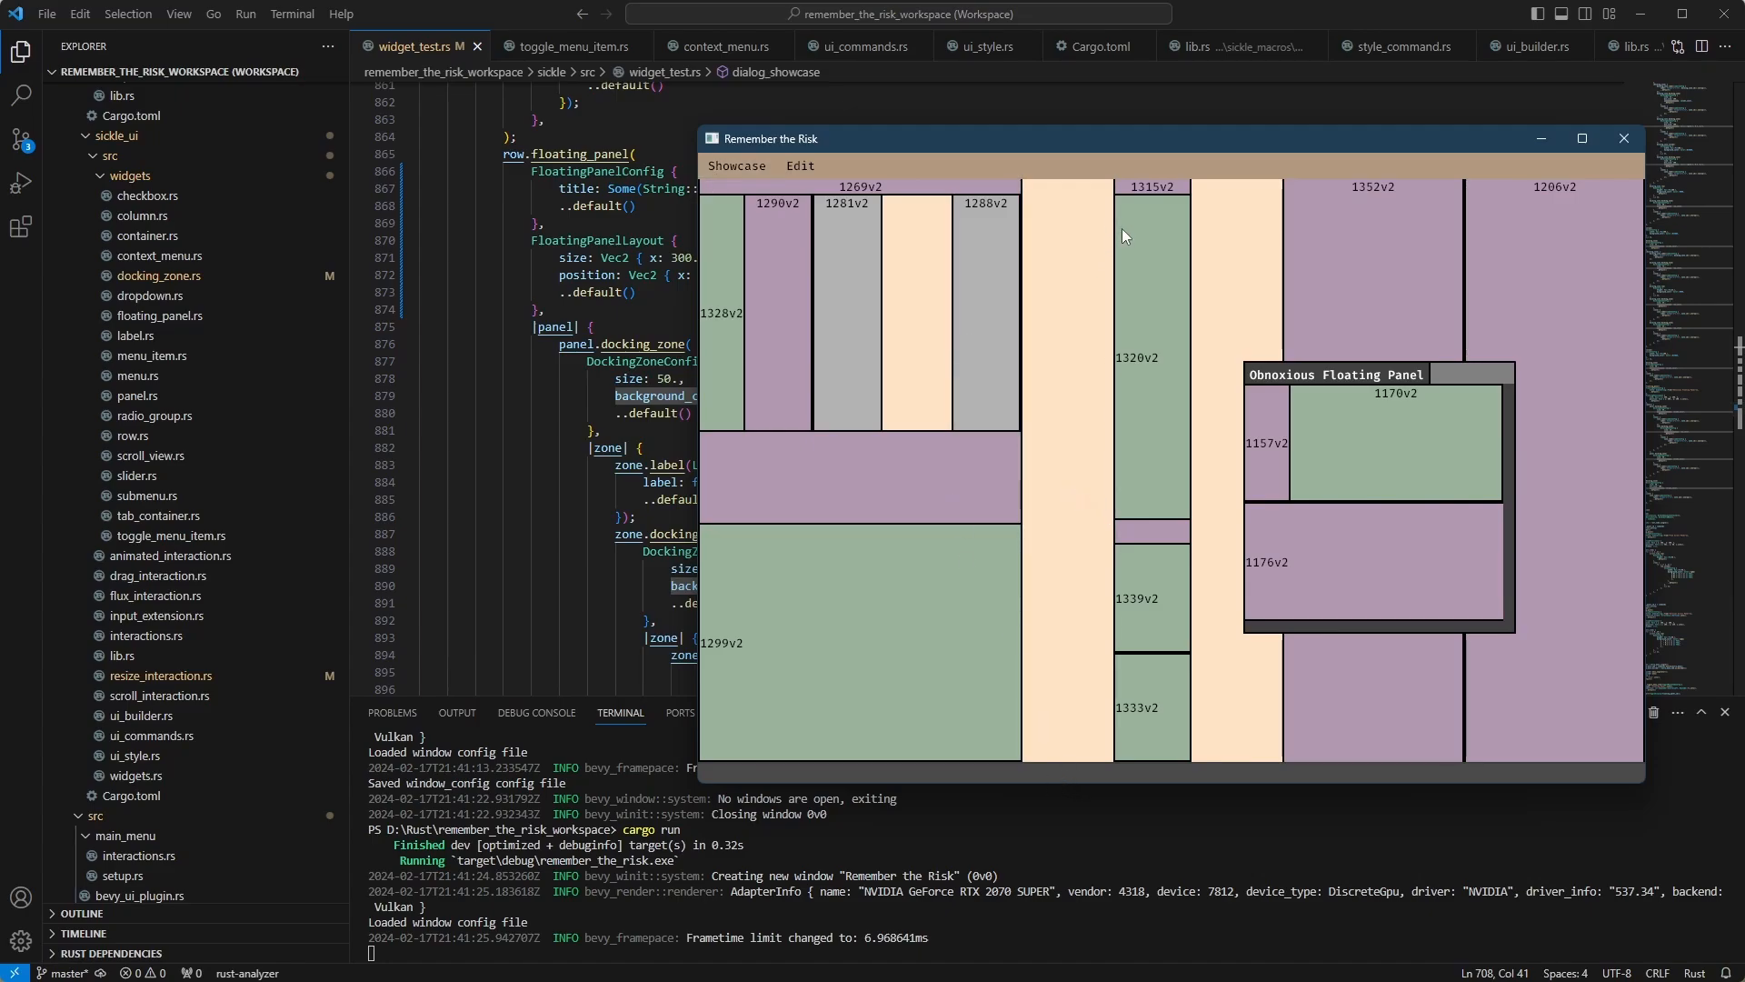
mouse_move(1107, 241)
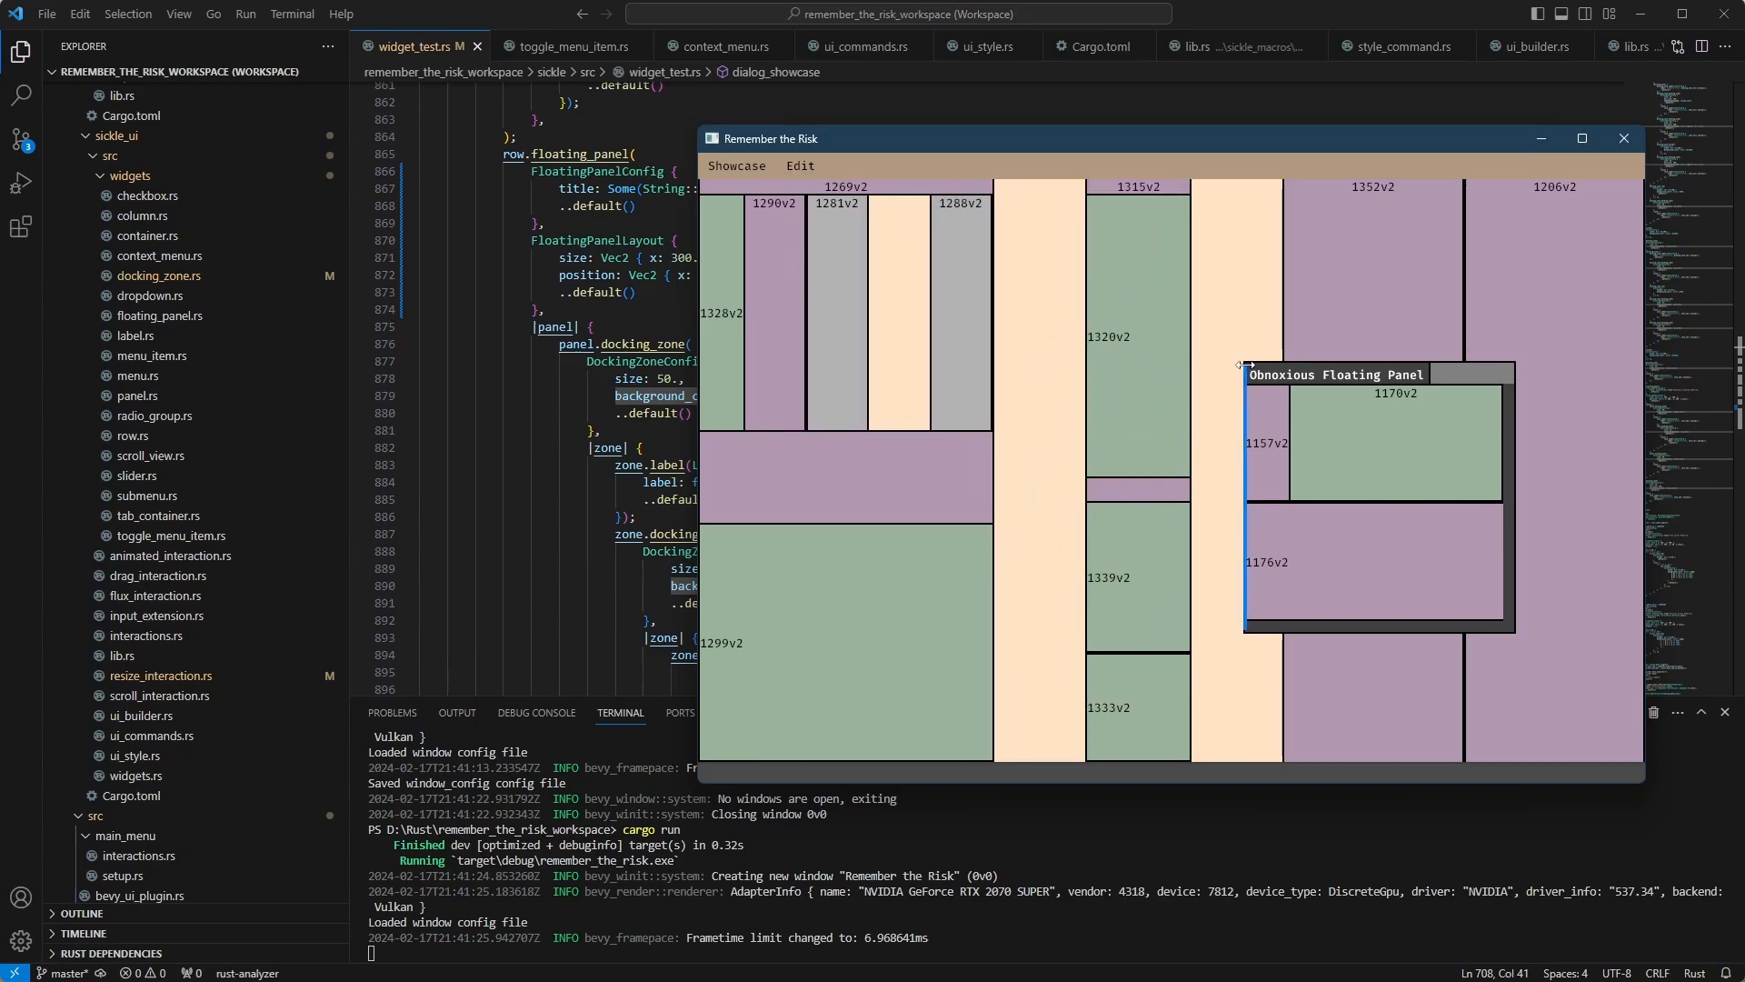
Step: Widen the 1320v2 column leftward, then move the floating panel to the right edge, middle and top
left_click_drag(1336, 373, 1196, 336)
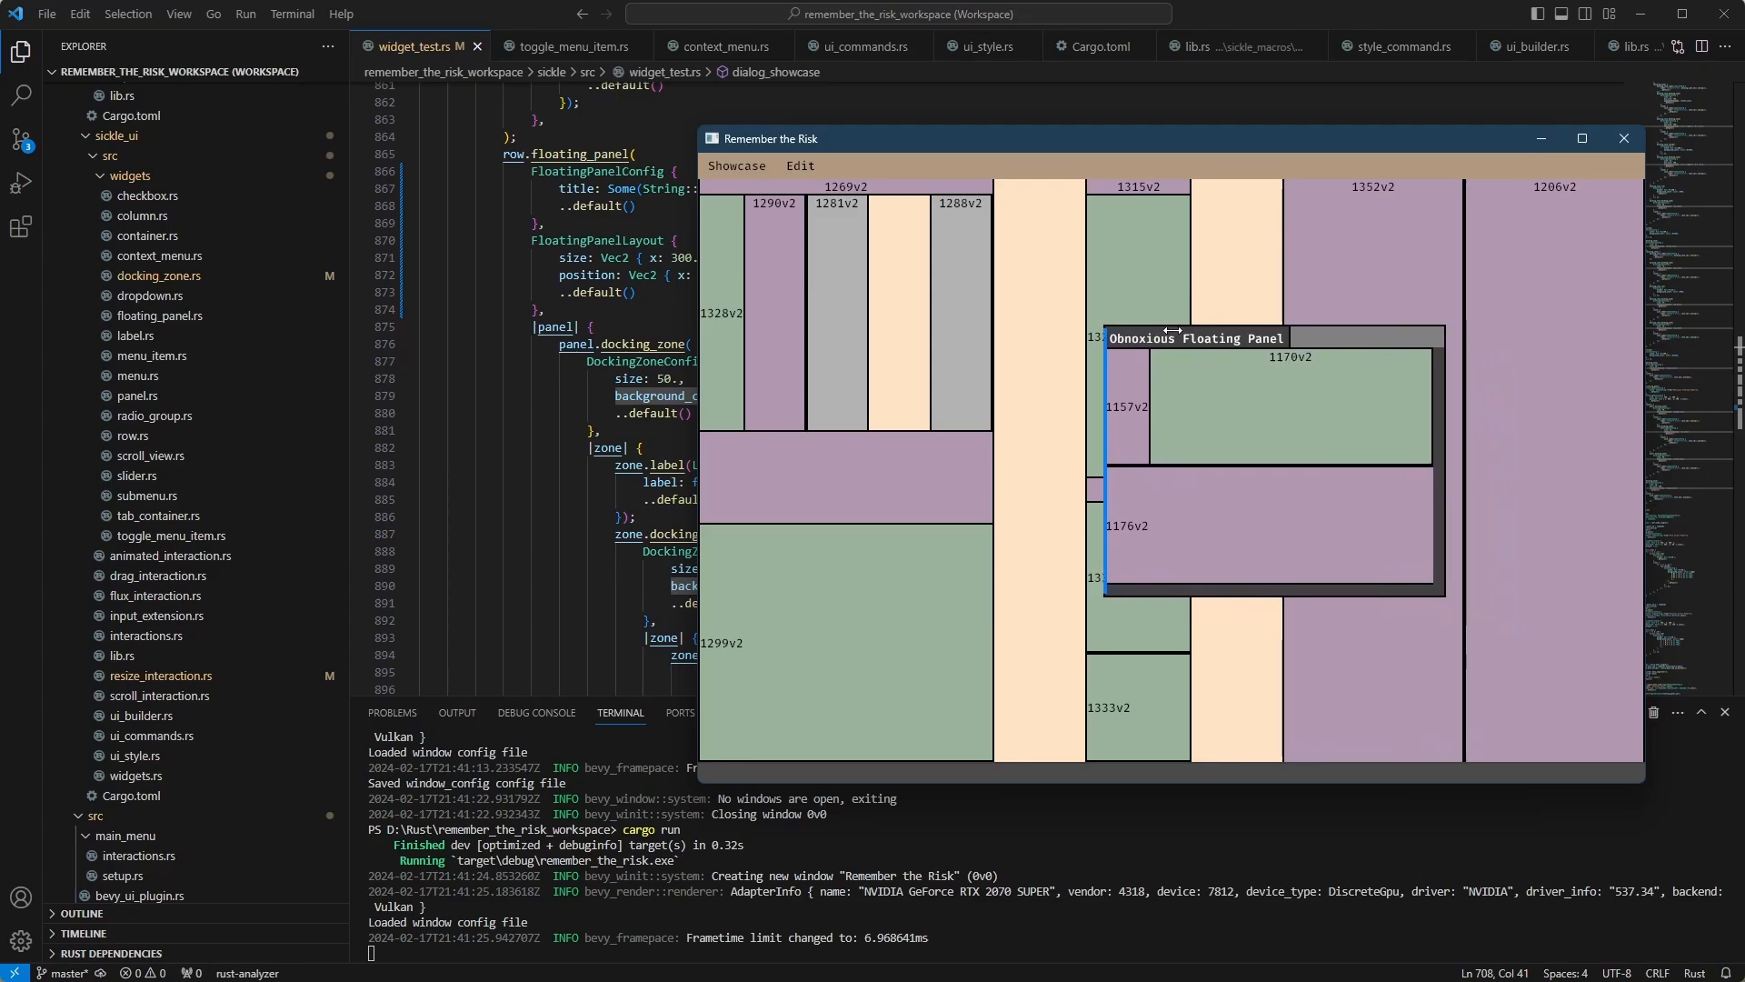
left_click_drag(1193, 338, 1315, 405)
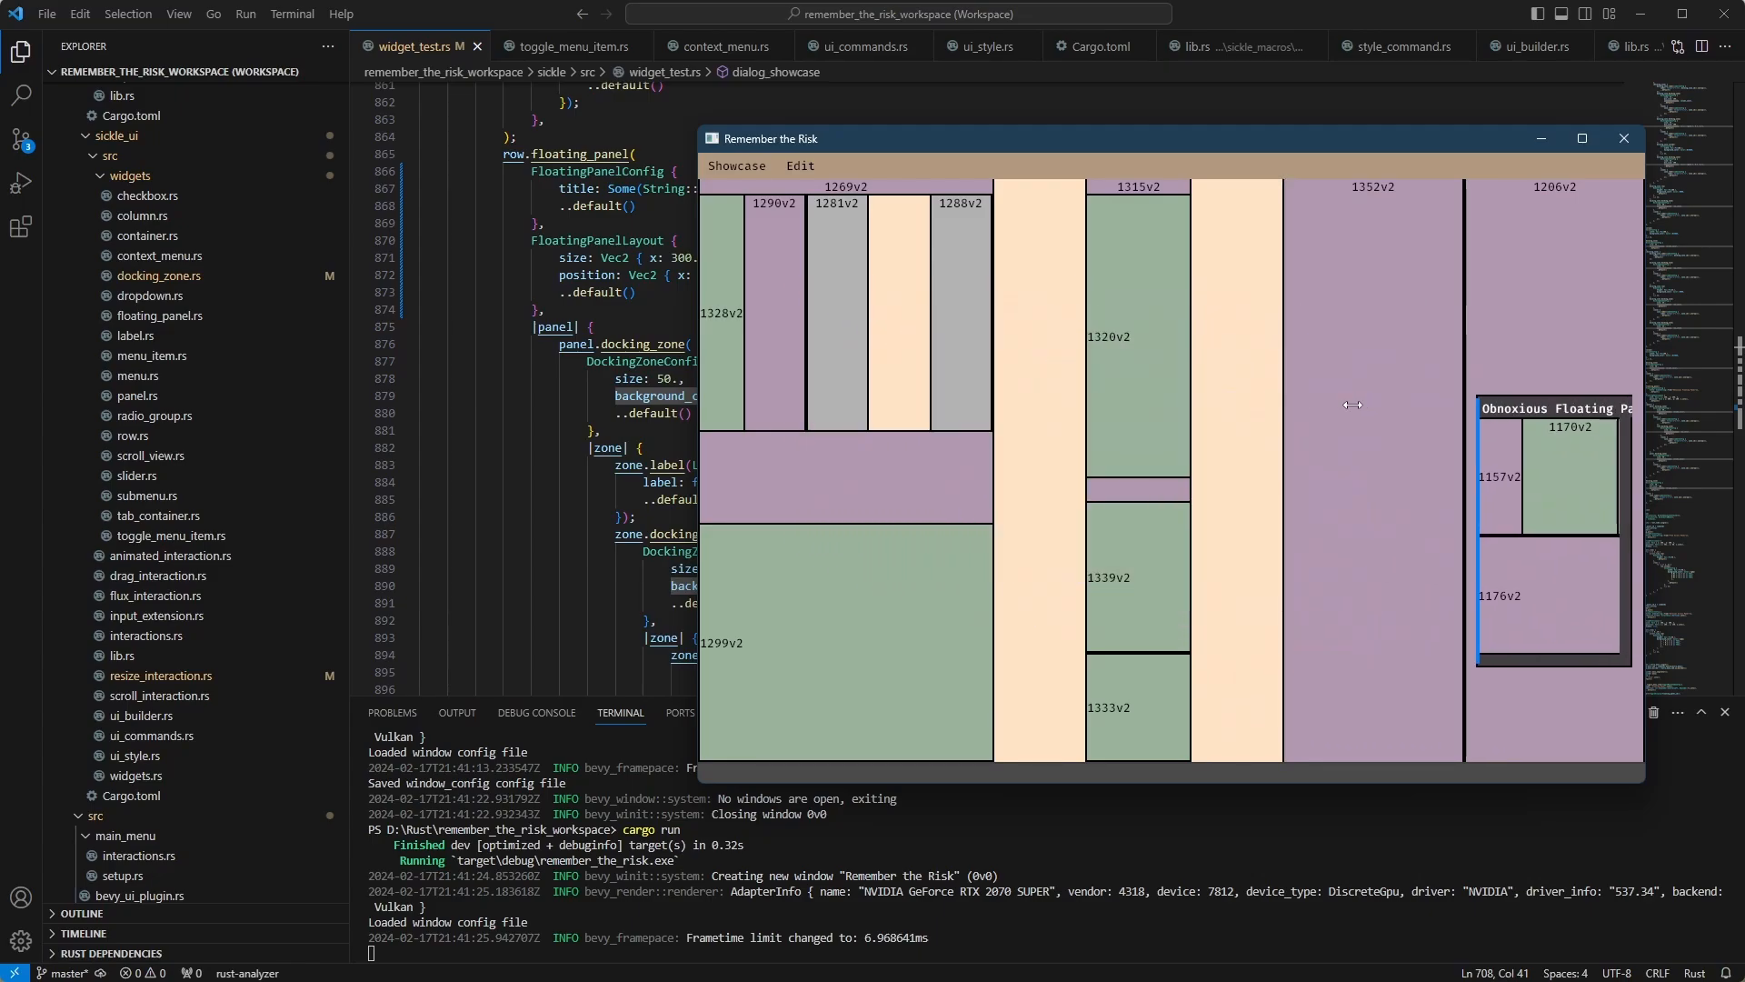
left_click_drag(1553, 408, 1347, 336)
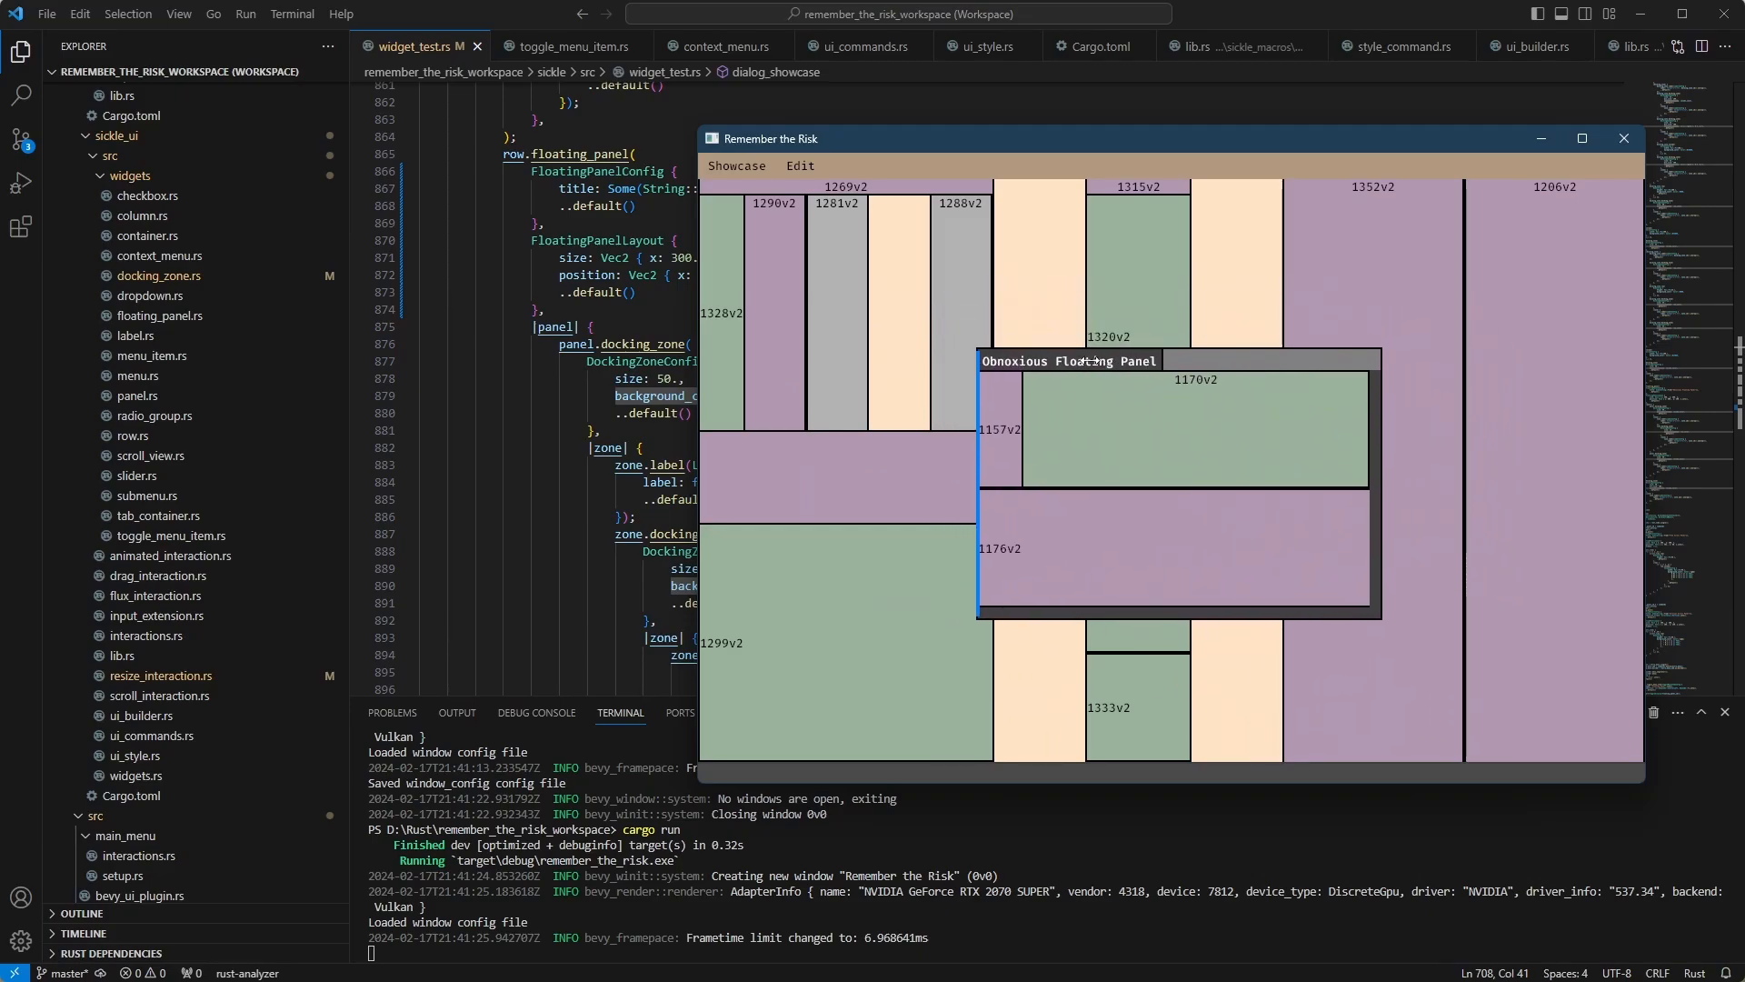
left_click_drag(1069, 360, 1176, 235)
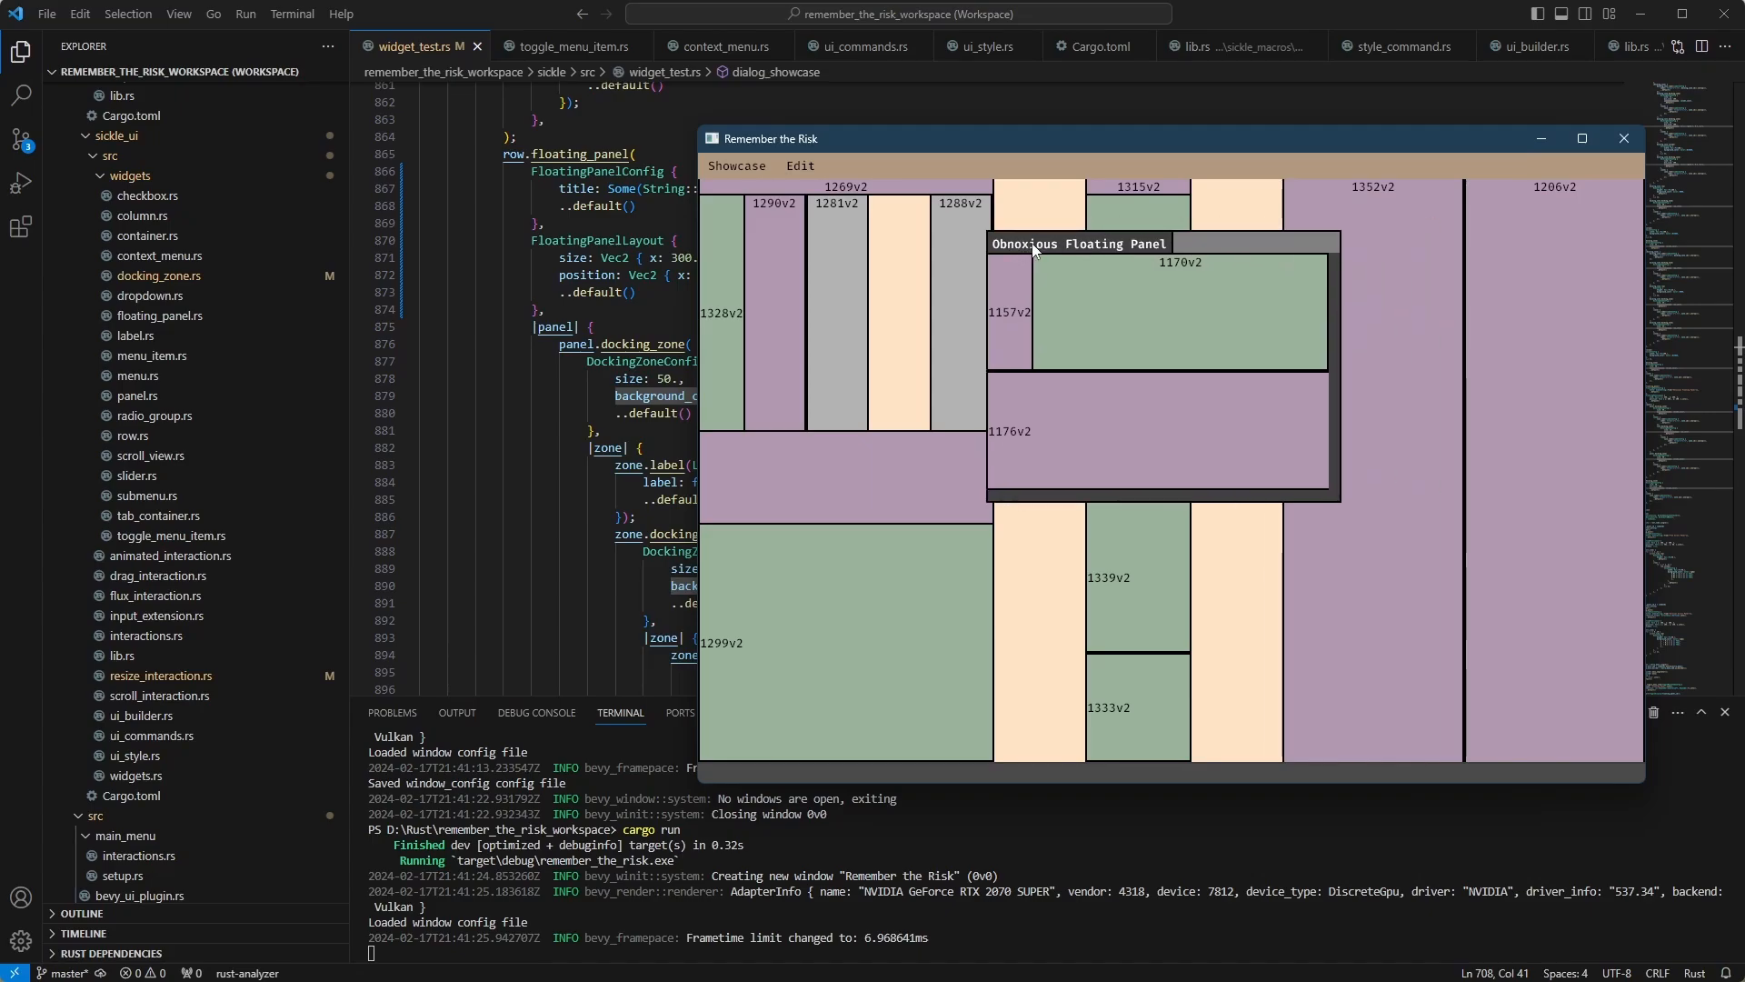
mouse_move(1047, 260)
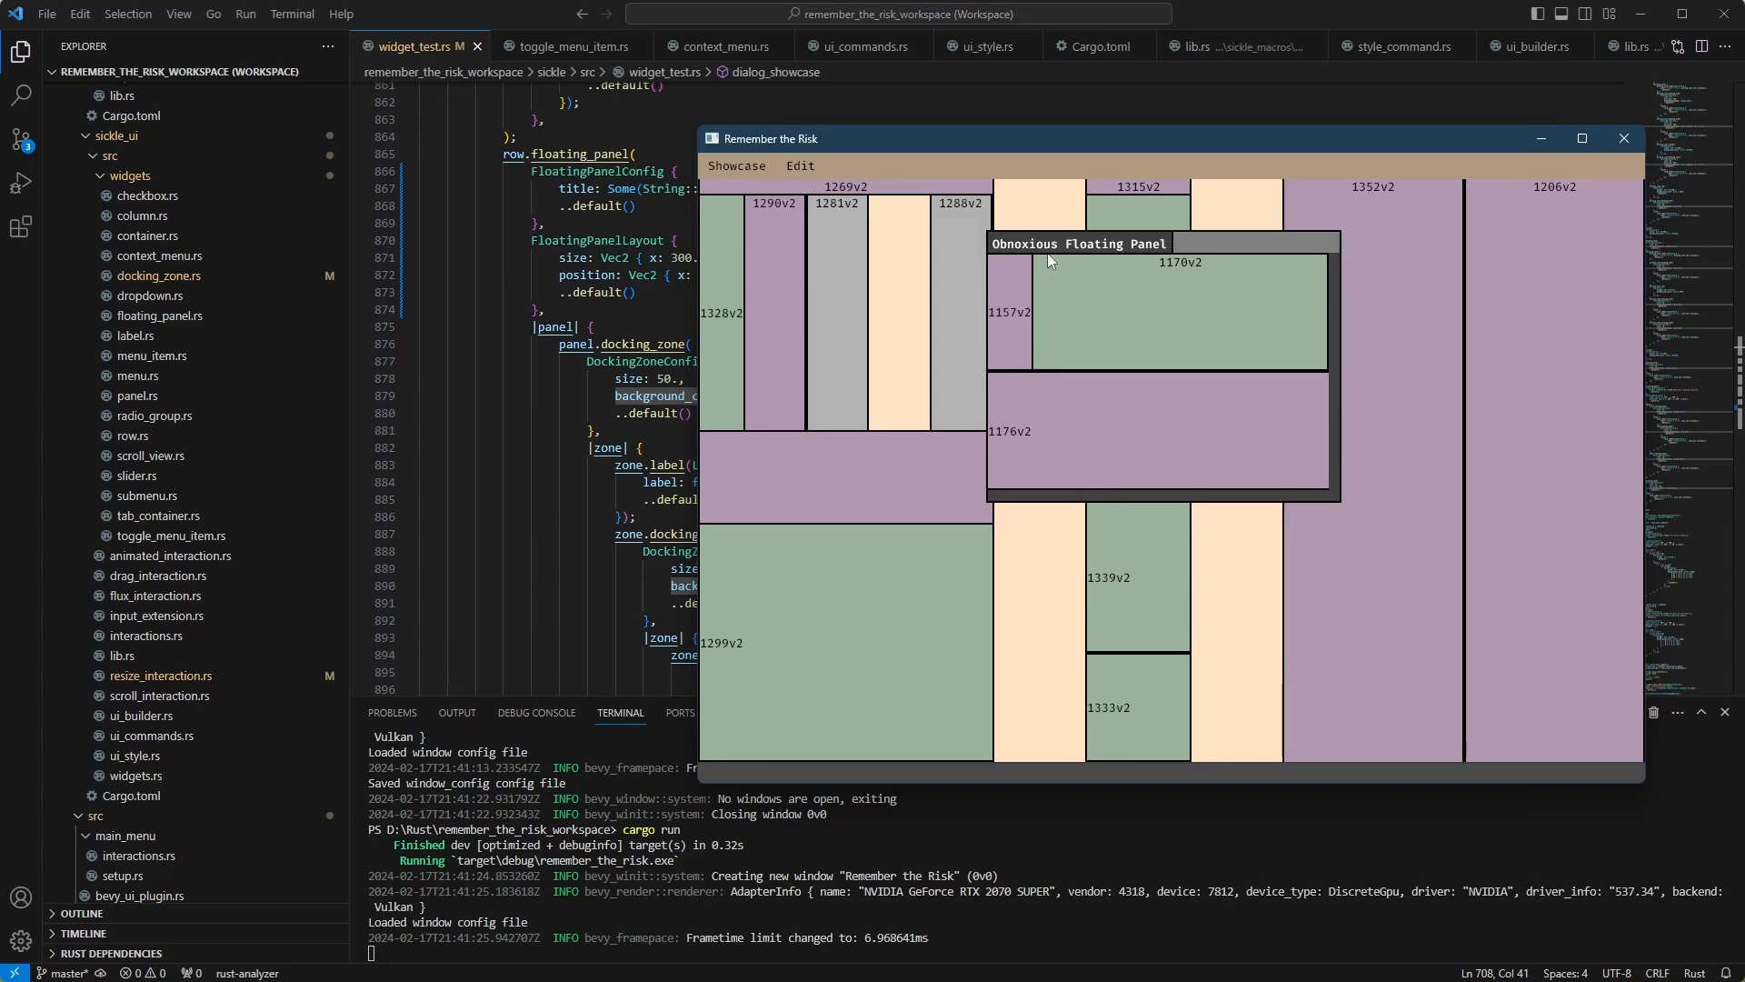
Step: Push the floating panel into the bottom-right corner, then return it just right of centre
left_click_drag(1048, 245, 1380, 534)
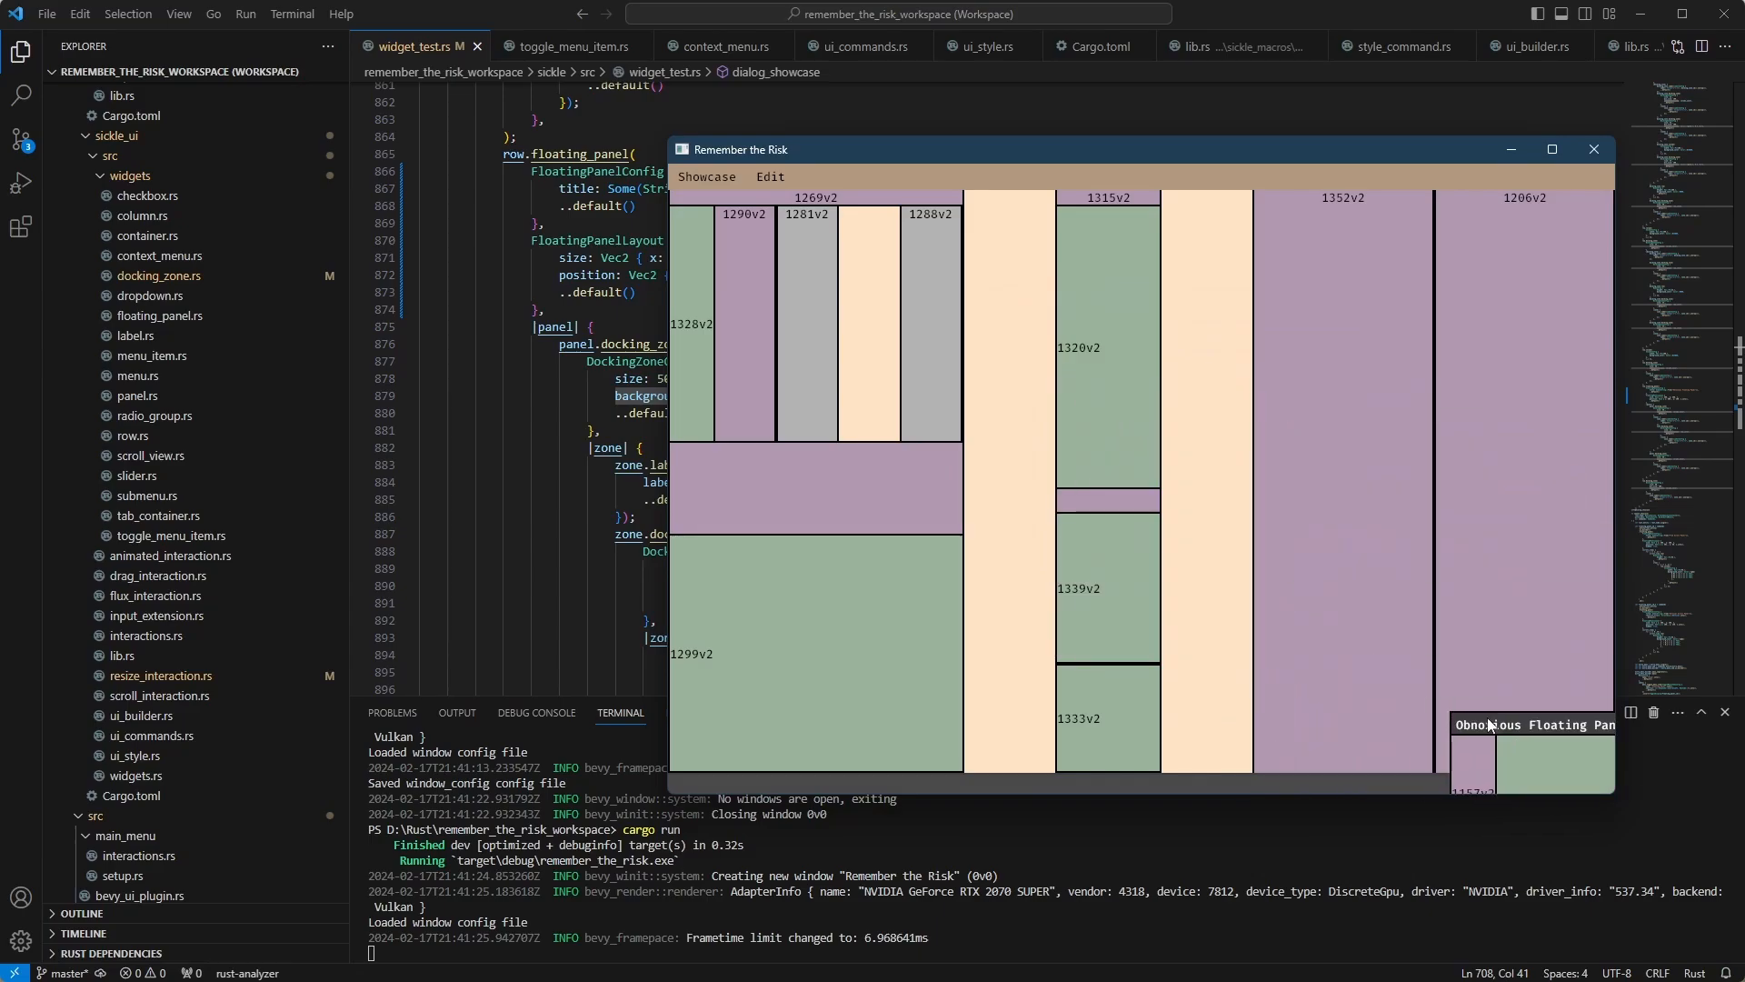
left_click_drag(1531, 726, 1007, 316)
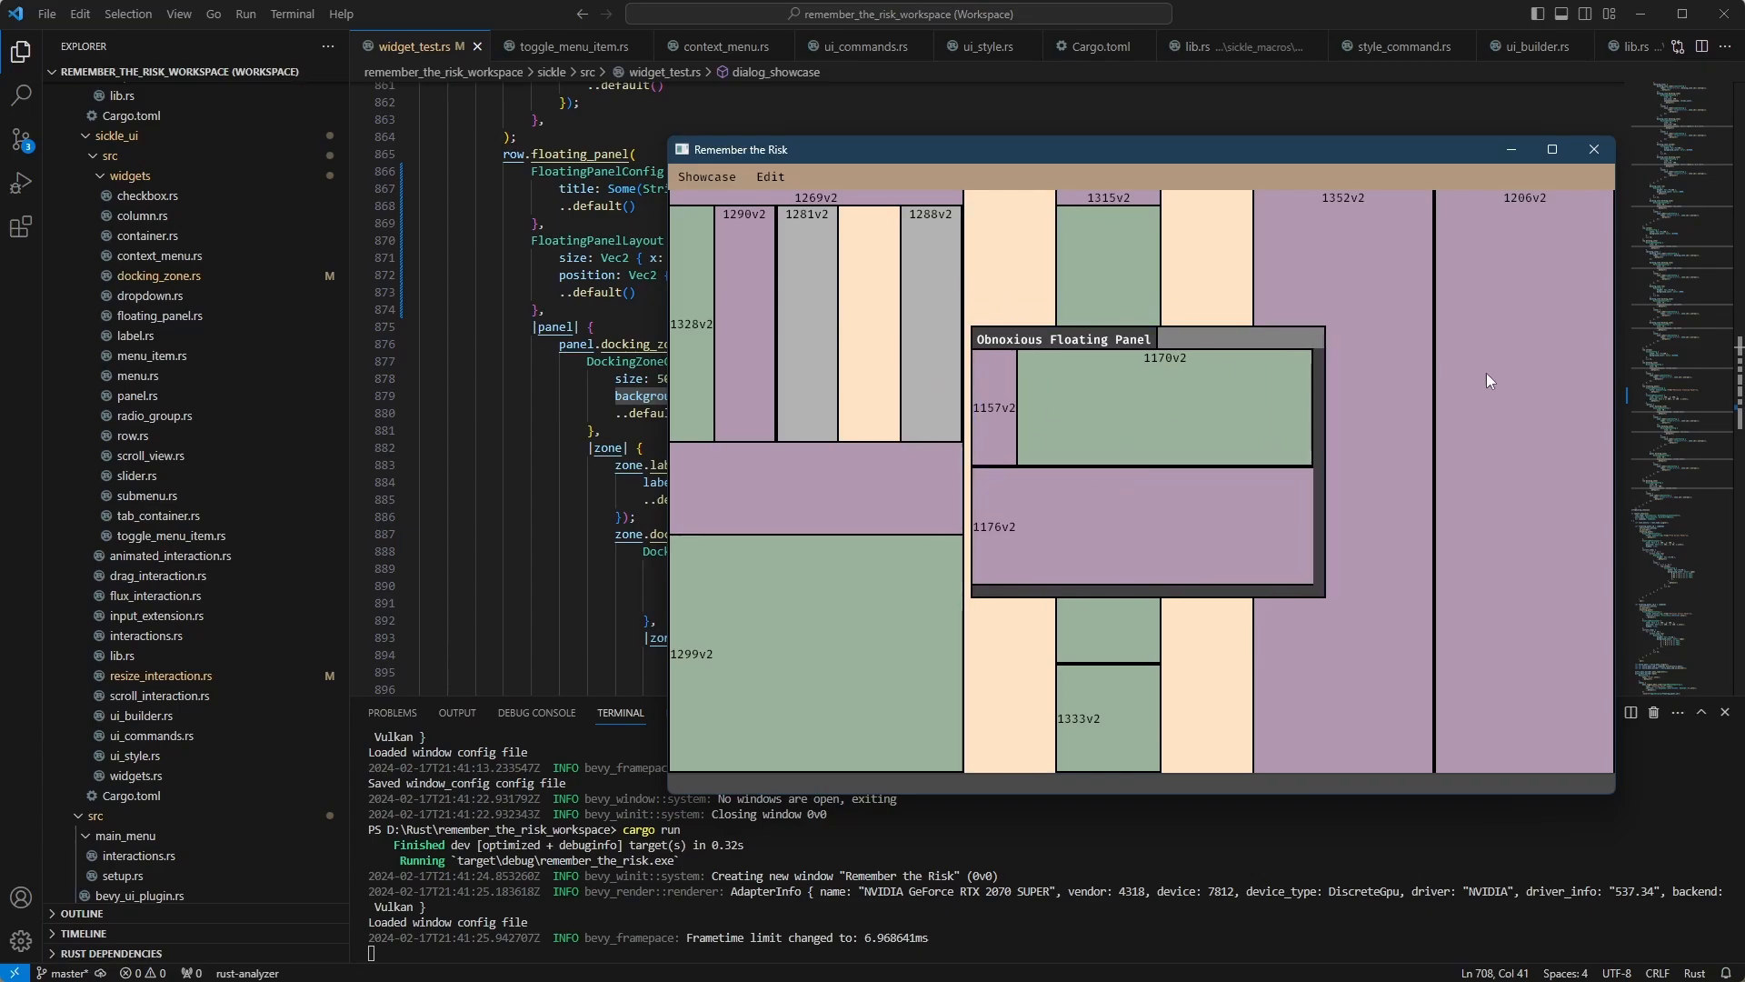
mouse_move(998, 313)
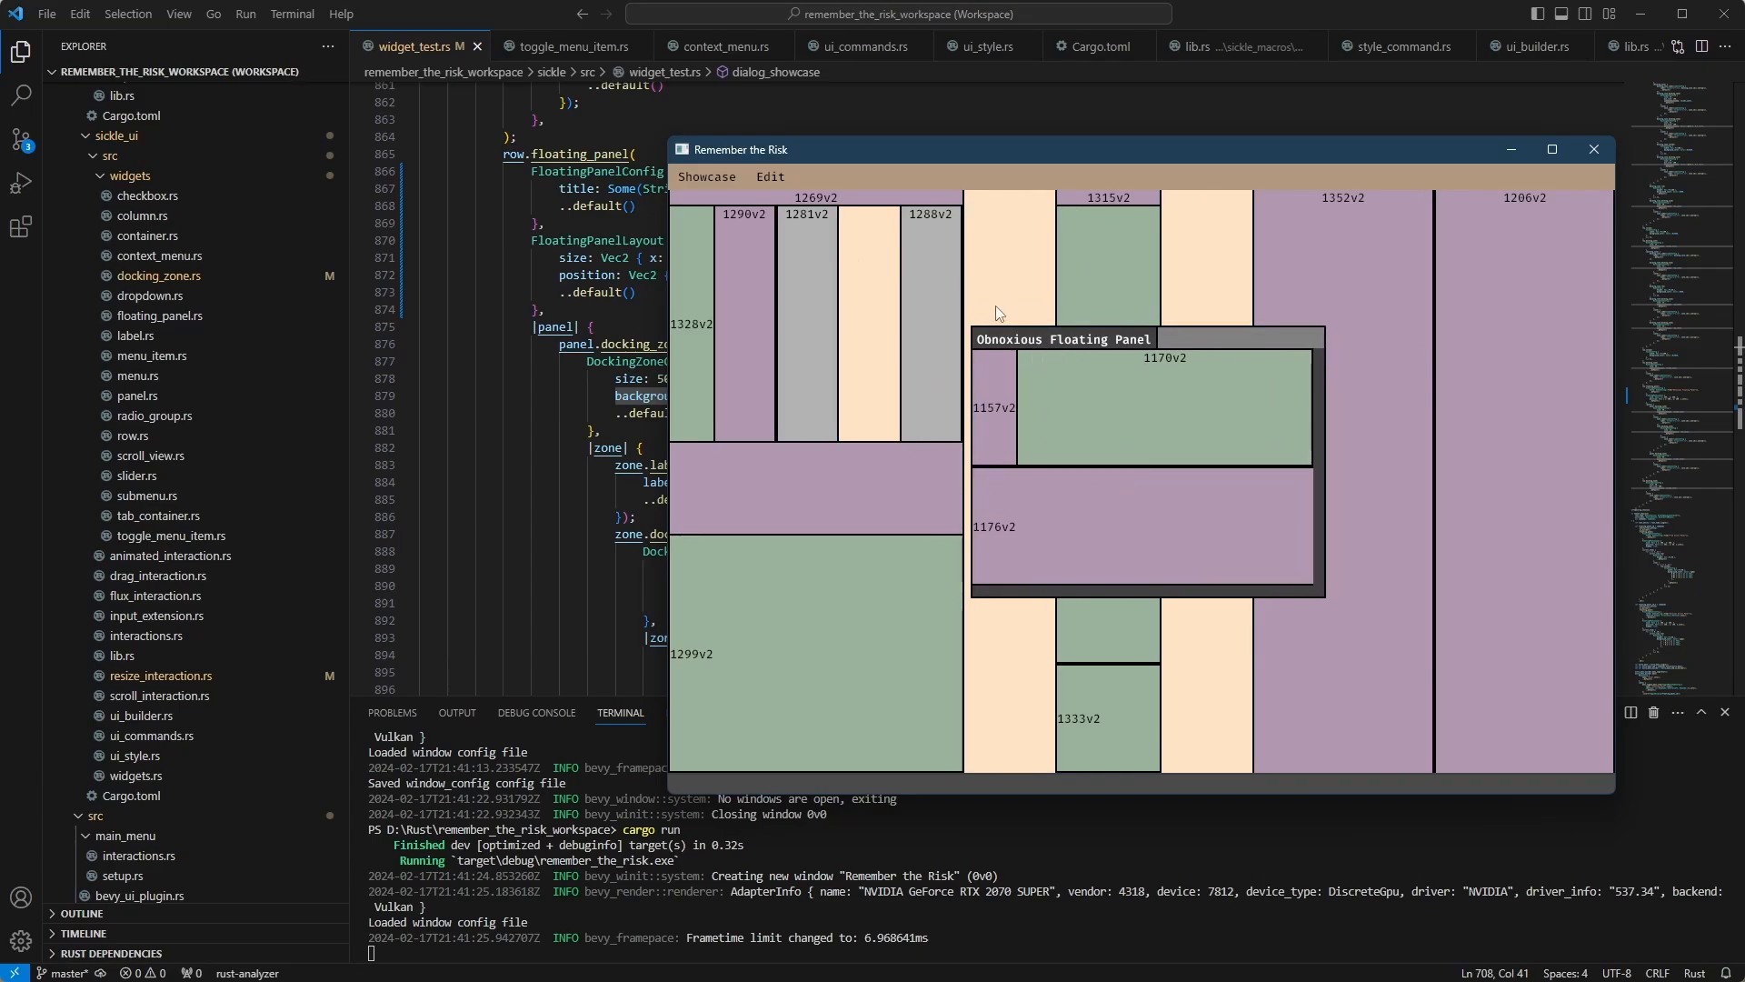
mouse_move(1021, 344)
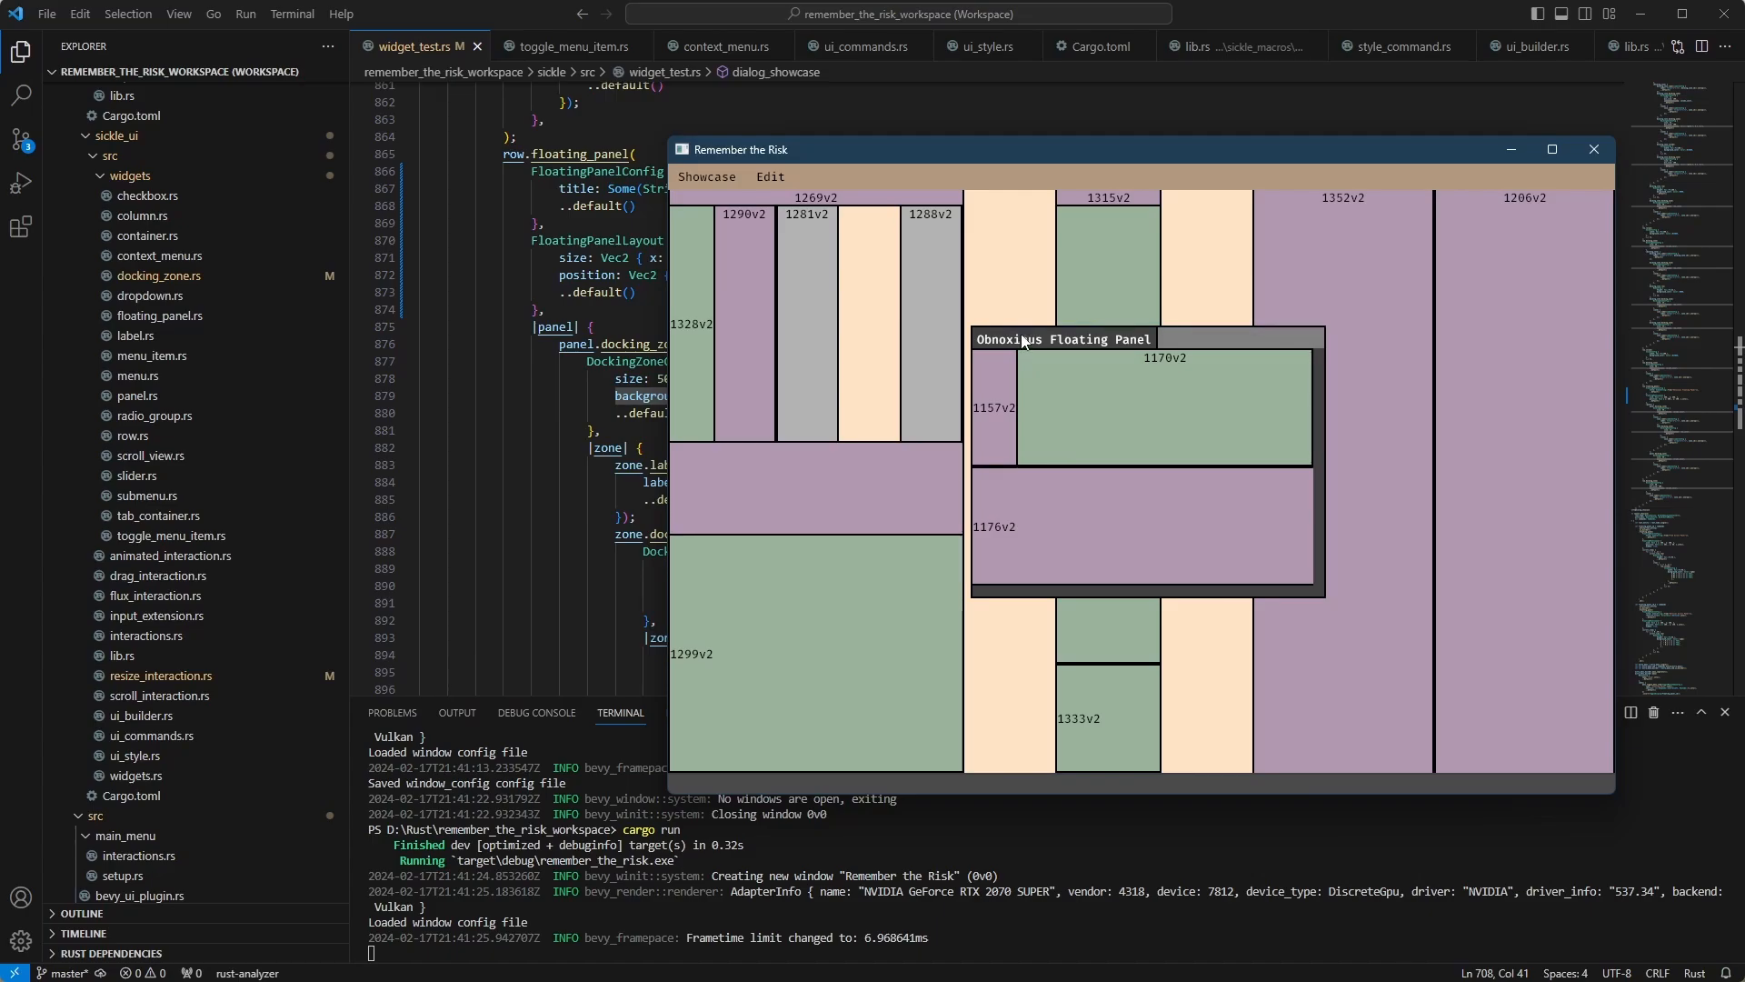
mouse_move(1014, 347)
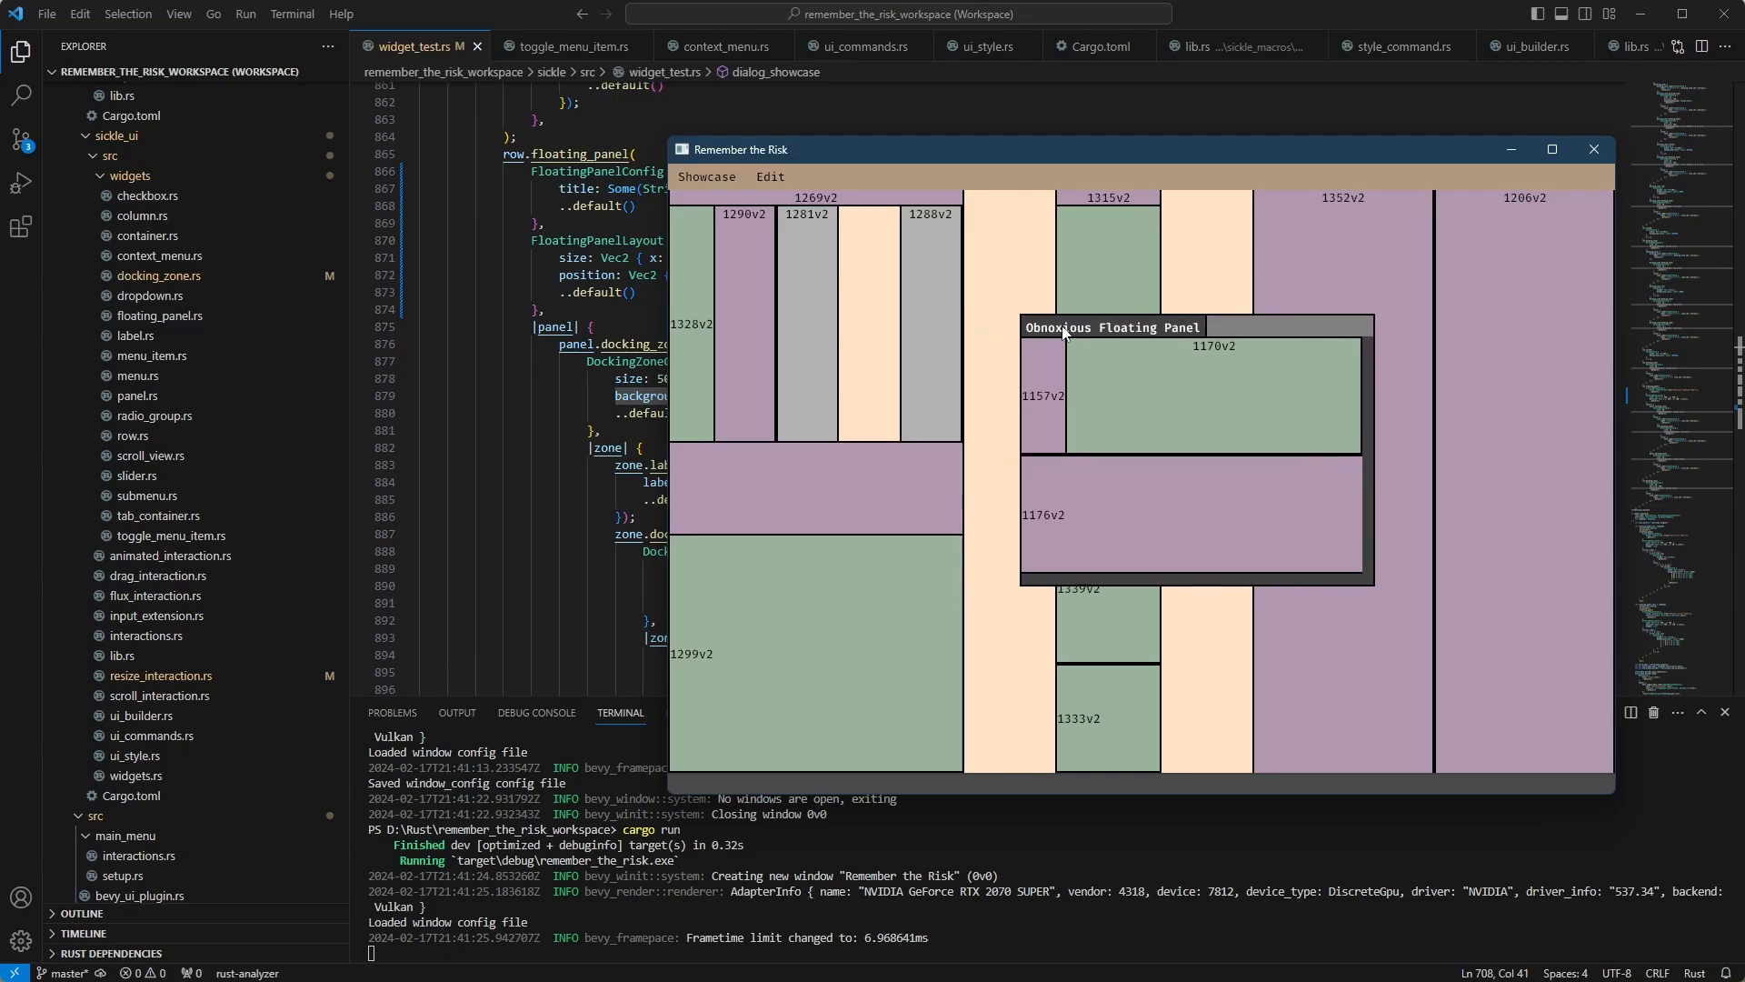
left_click_drag(1111, 326, 1111, 300)
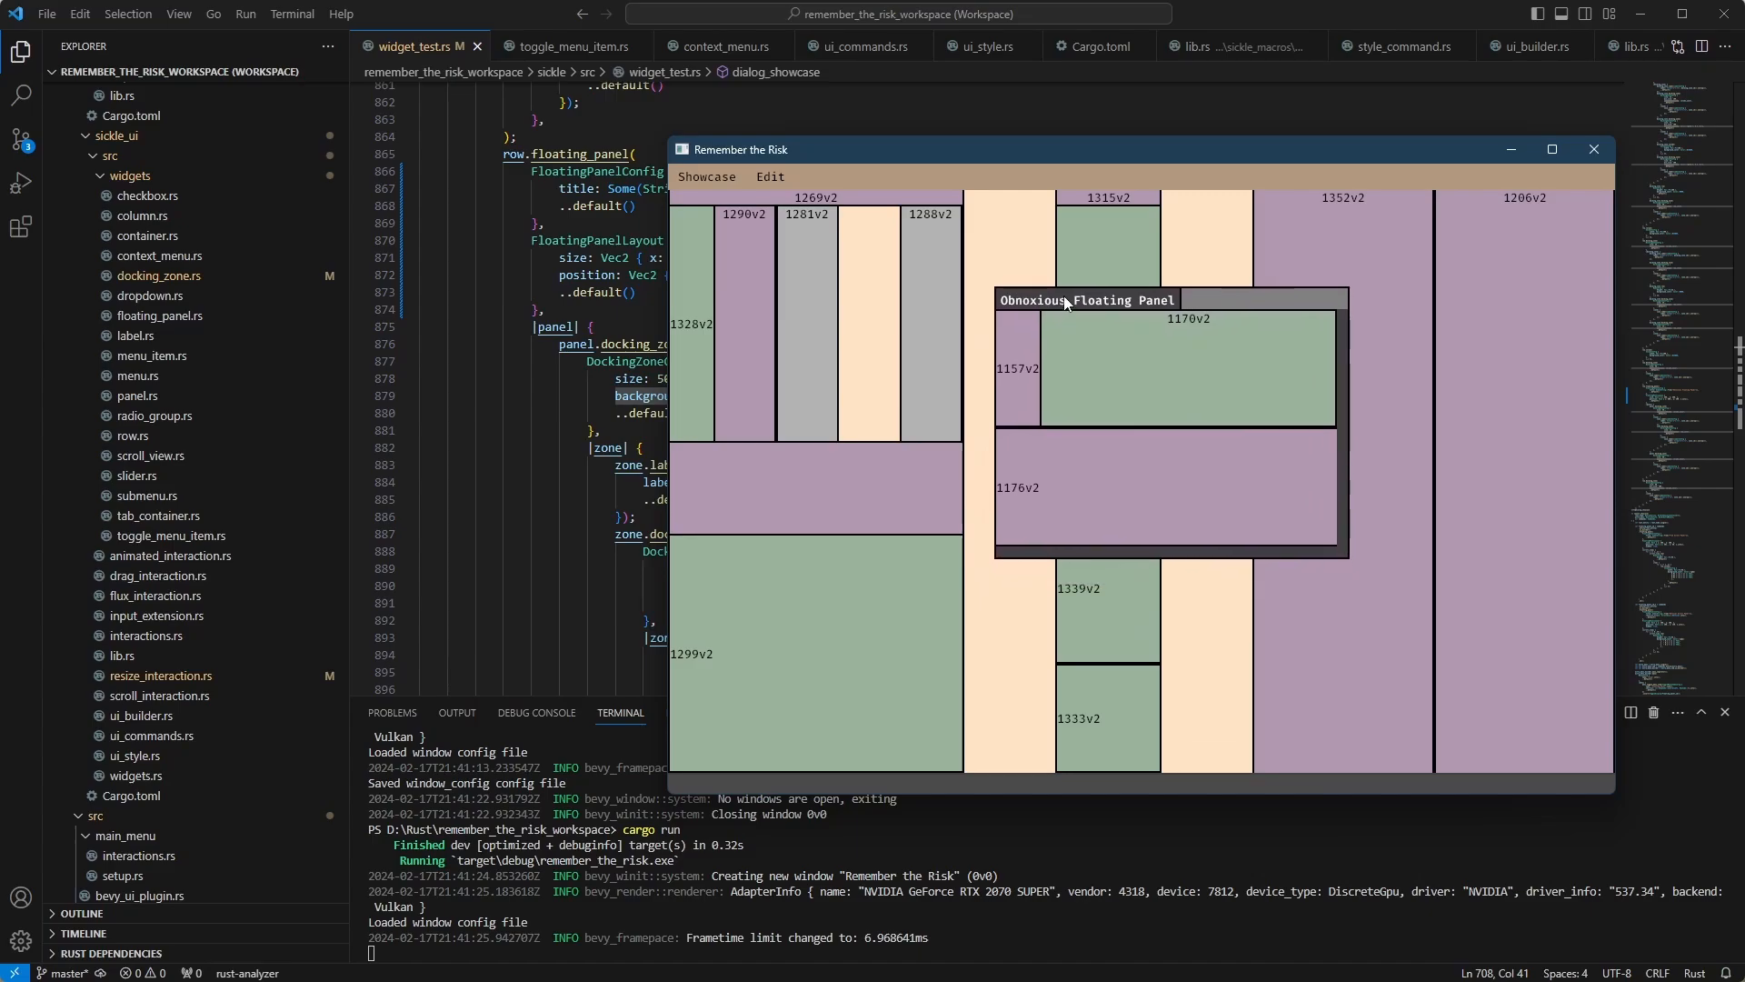
mouse_move(1070, 311)
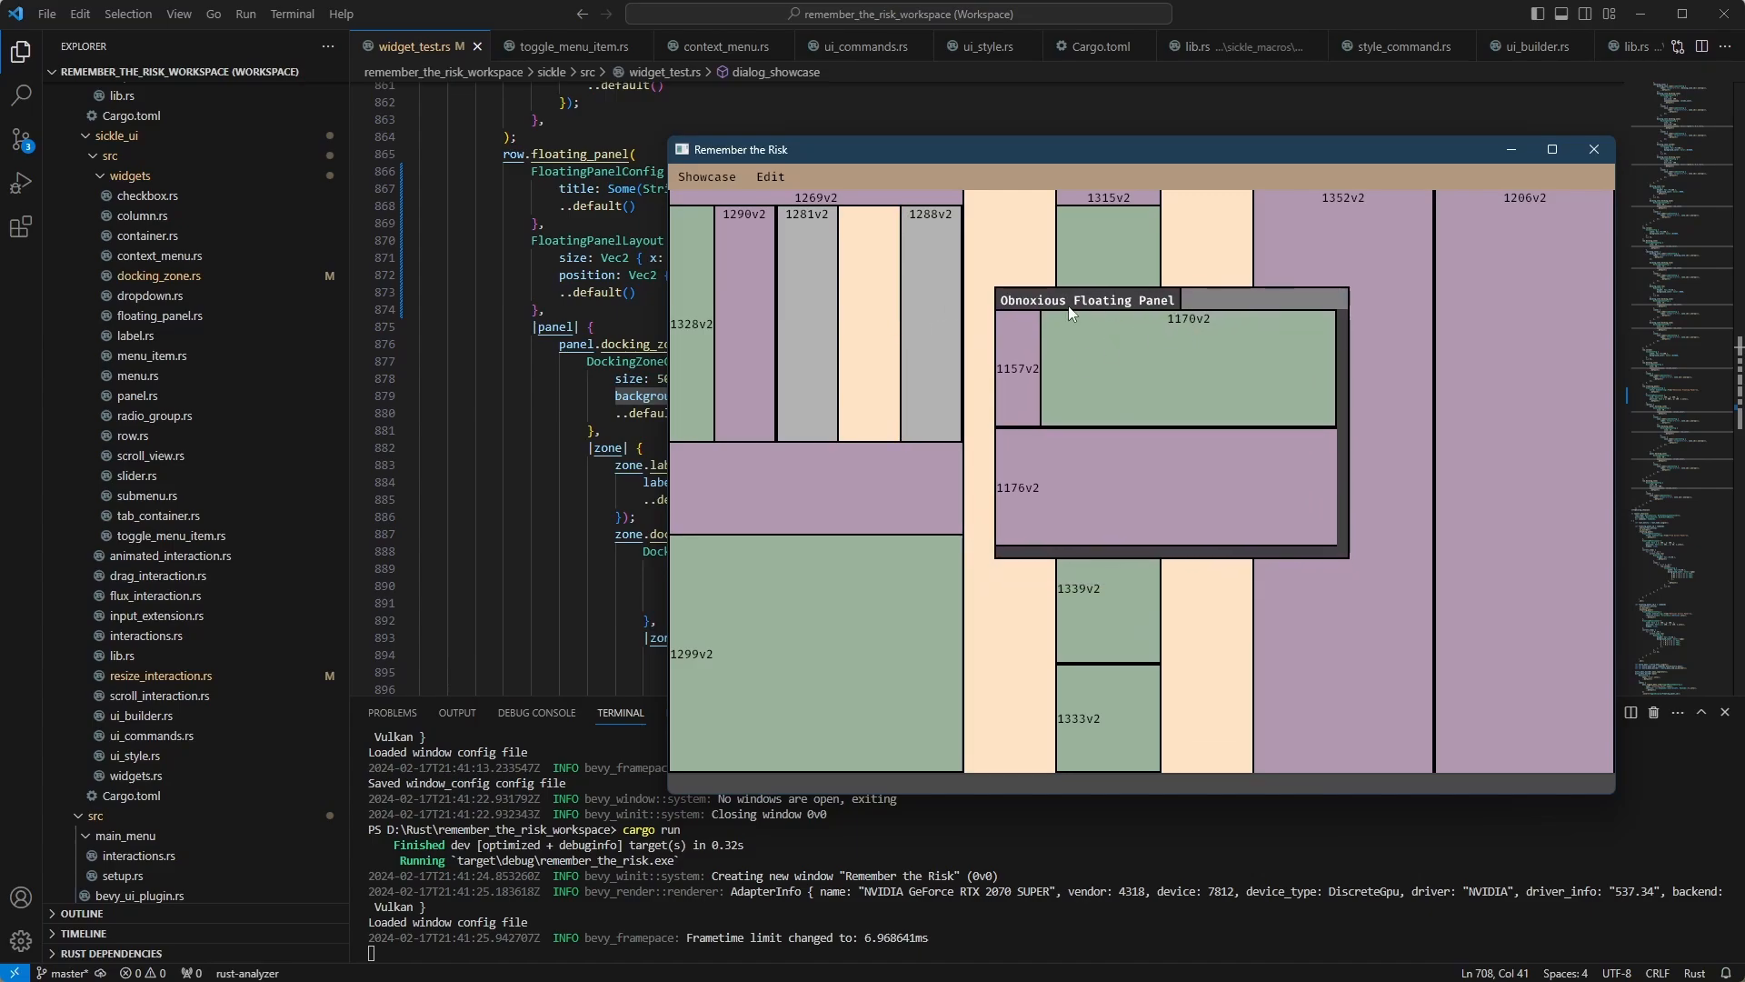